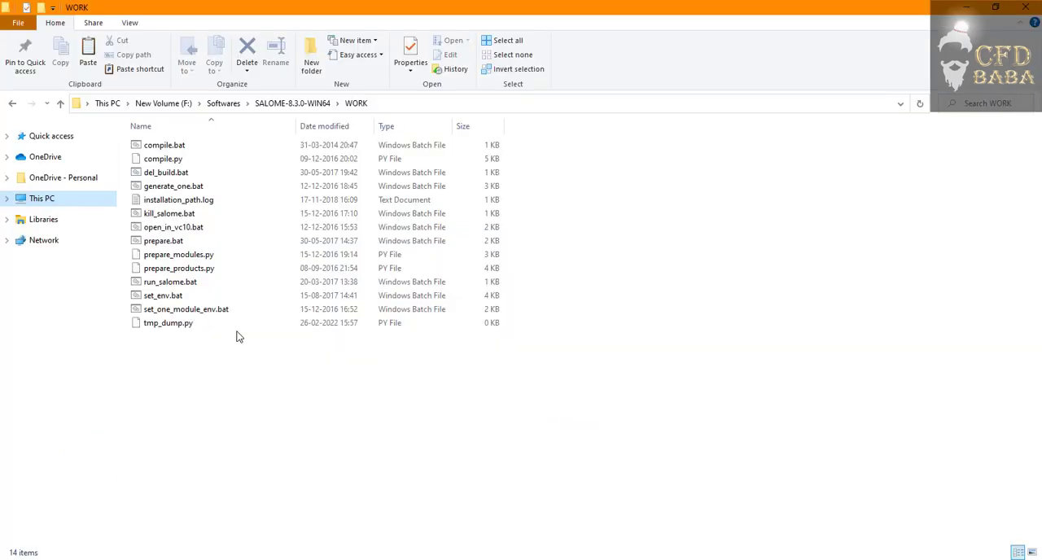
Launch SALOME 8.3.0 by running run_salome.bat from the WORK folder
{"action": "left_click", "coordinate": [169, 282]}
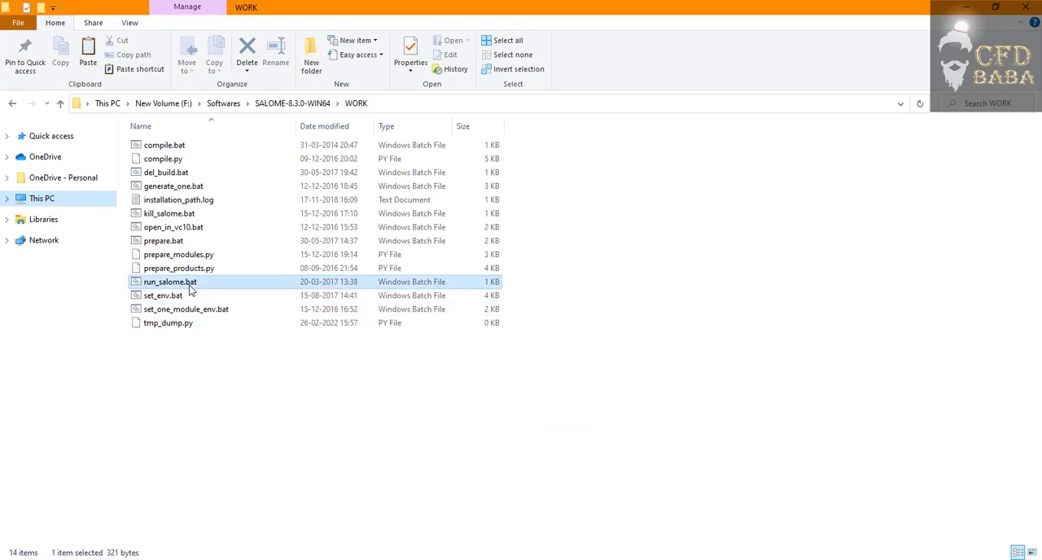
{"action": "double_click", "coordinate": [170, 280]}
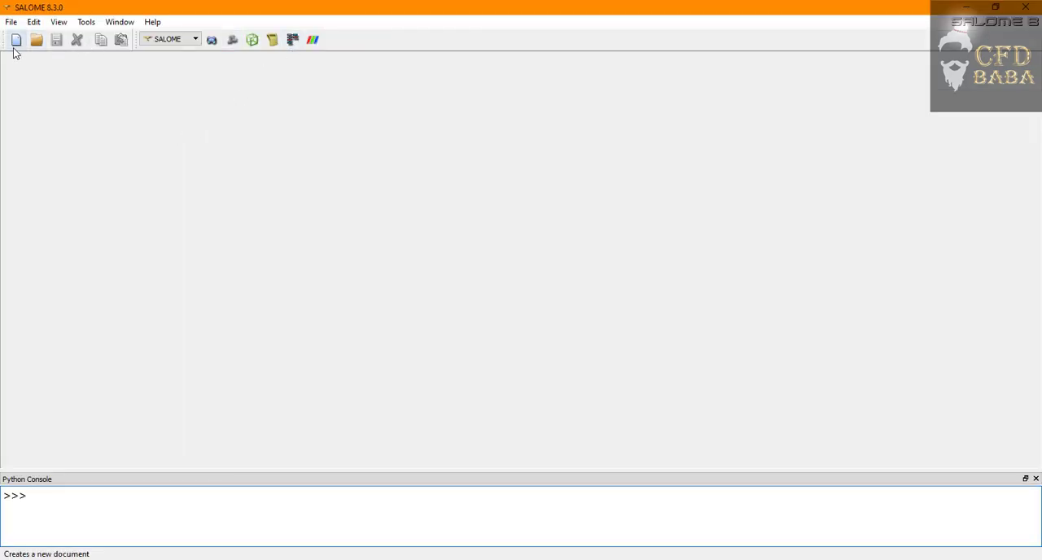
Create a new study (Study1) and activate the Geometry module
{"action": "left_click", "coordinate": [16, 39]}
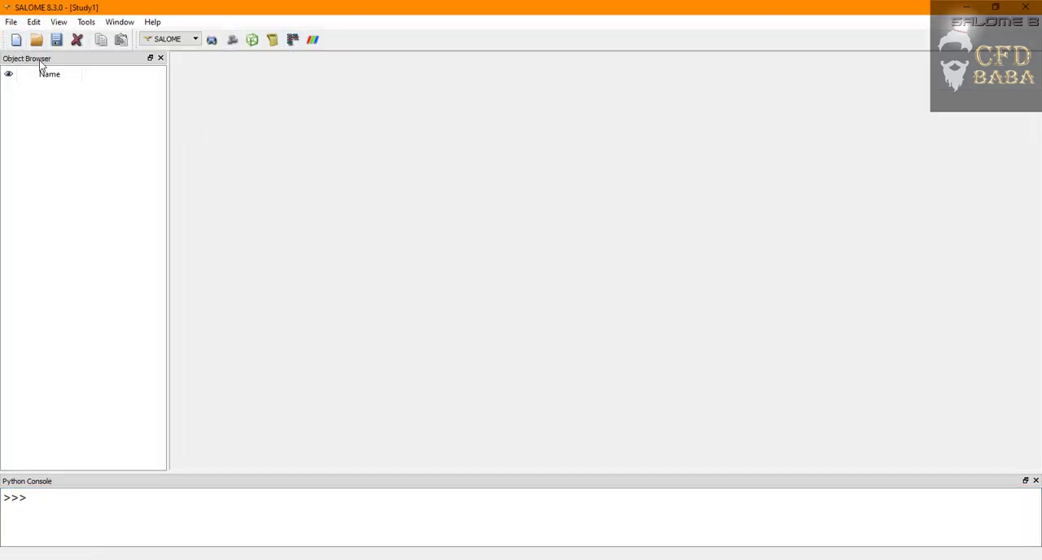
{"action": "mouse_move", "coordinate": [212, 39]}
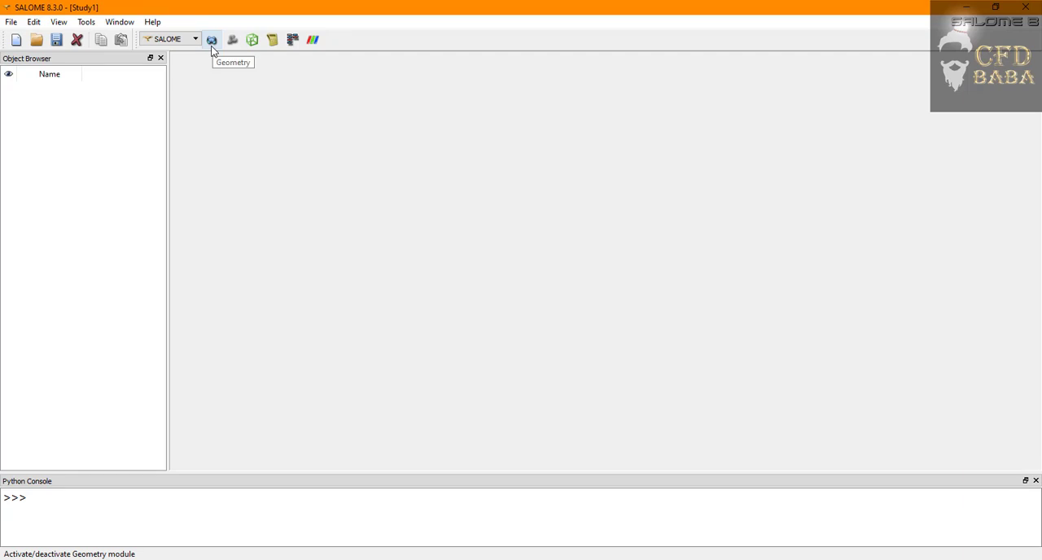
{"action": "left_click", "coordinate": [212, 39]}
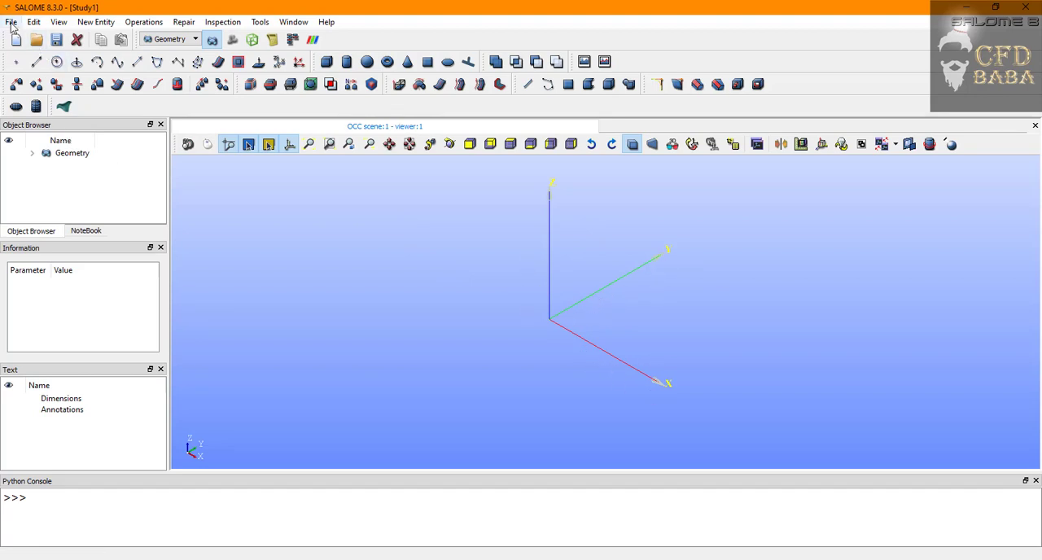
Import the STEP file dam.stp from the 5_dam_break cad folder into the study
{"action": "left_click", "coordinate": [12, 23]}
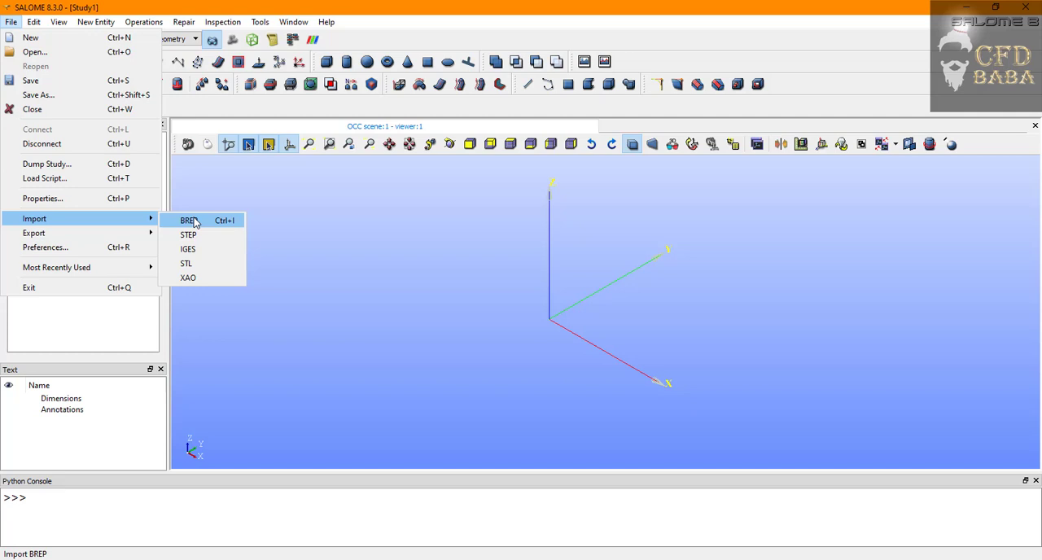
{"action": "mouse_move", "coordinate": [189, 234]}
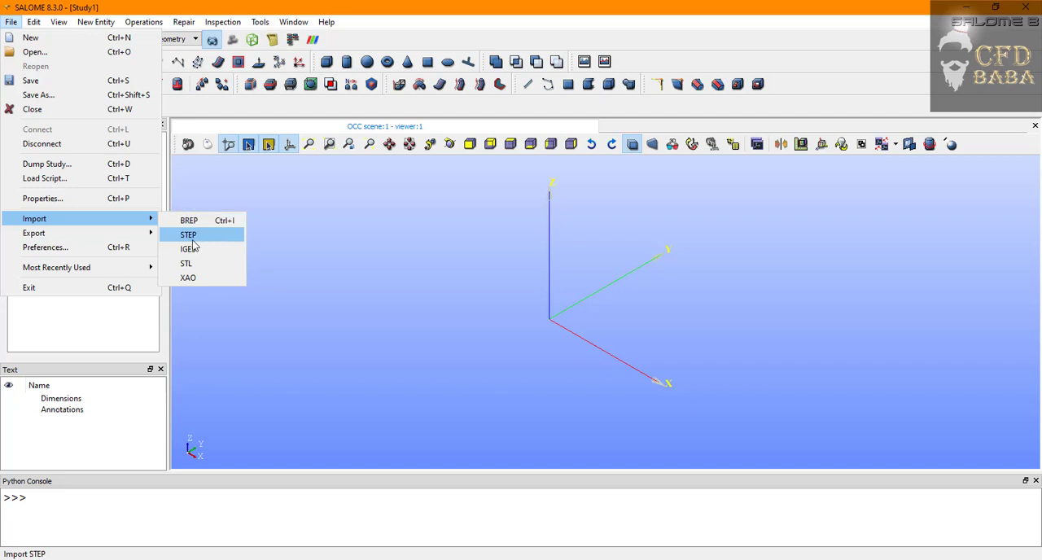
{"action": "left_click", "coordinate": [189, 234]}
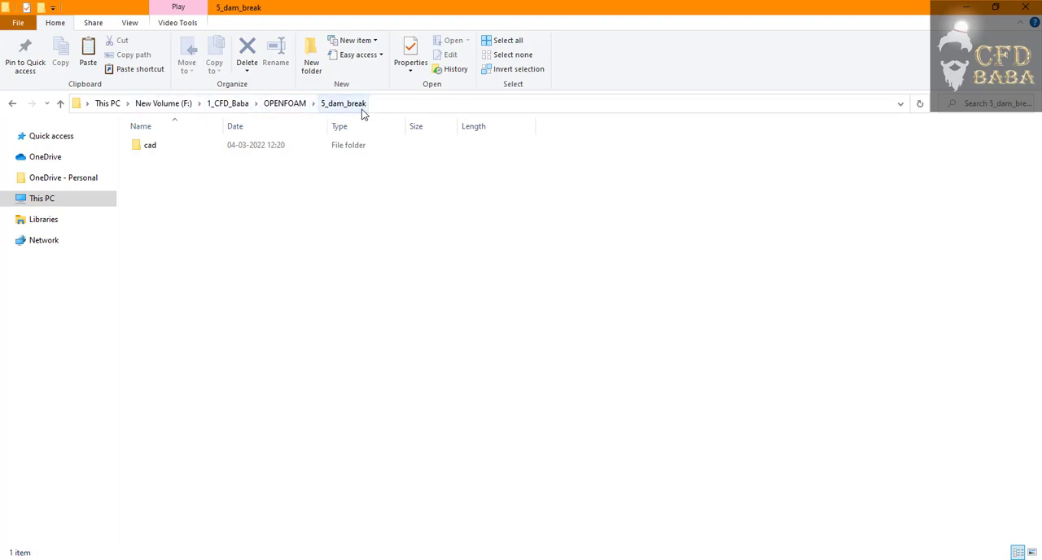
{"action": "double_click", "coordinate": [150, 145]}
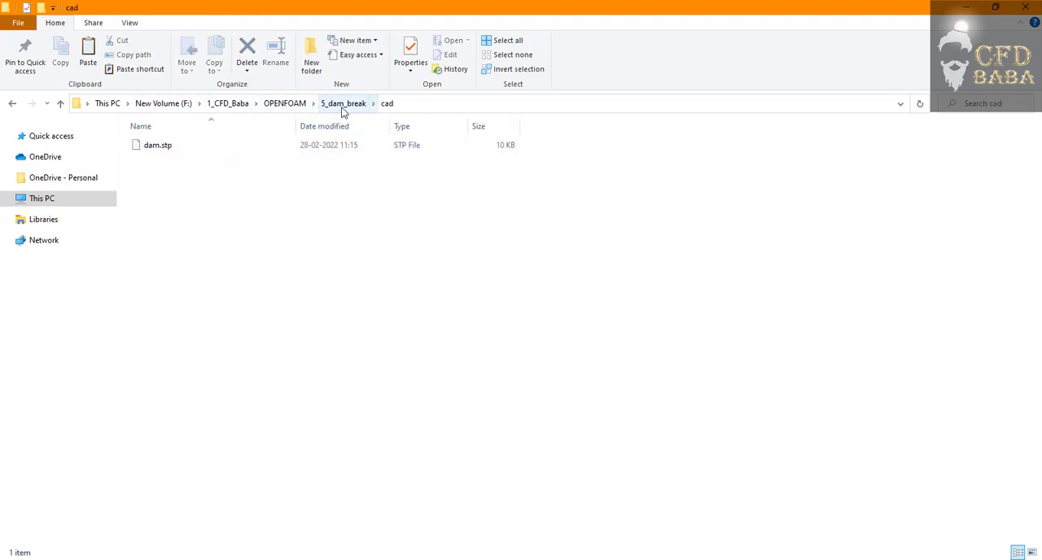
{"action": "left_click", "coordinate": [342, 105]}
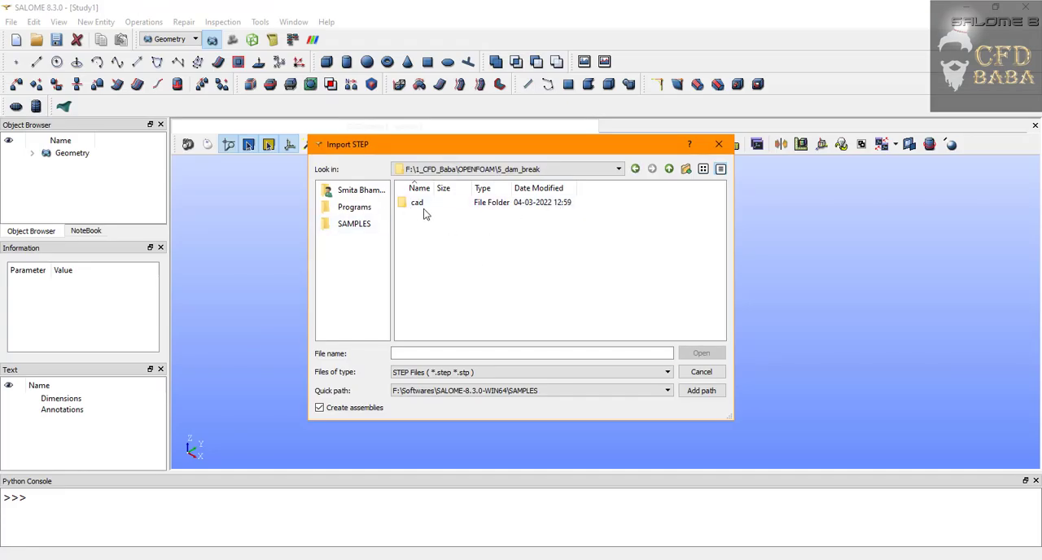
{"action": "double_click", "coordinate": [417, 202]}
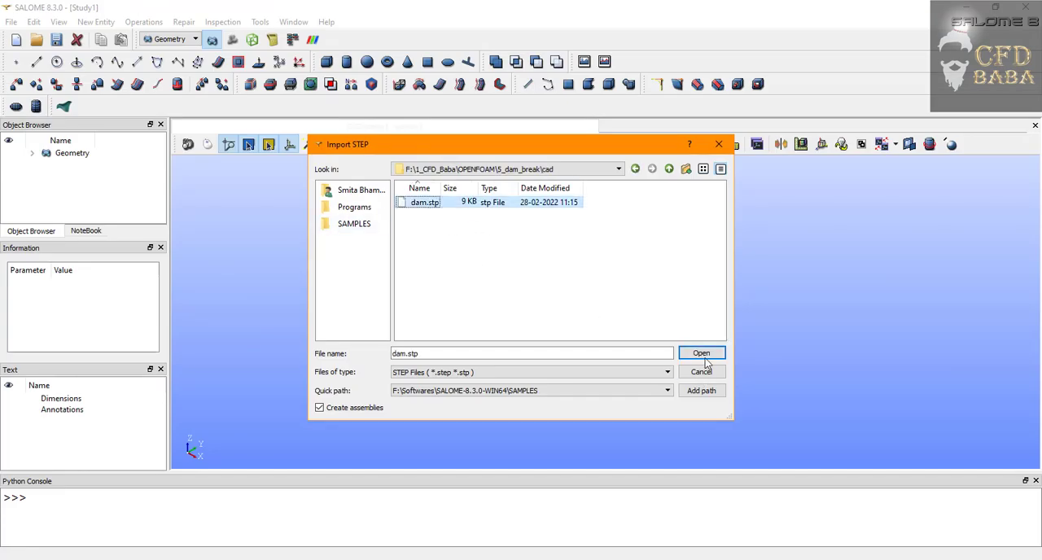
{"action": "left_click", "coordinate": [700, 351]}
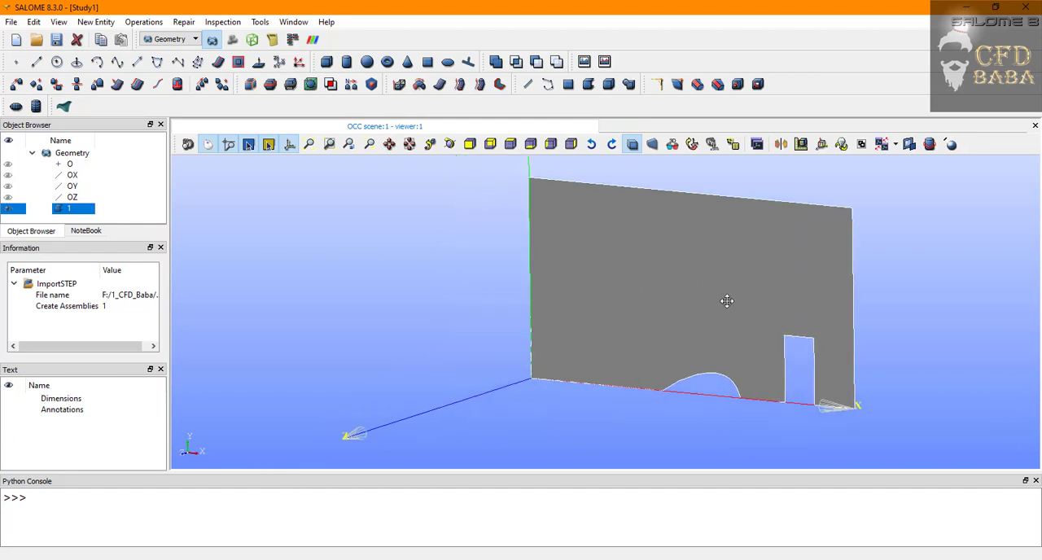
Rotate the view, then show the dam-break shape in the Front view
{"action": "left_click_drag", "start_coordinate": [726, 303], "coordinate": [573, 310]}
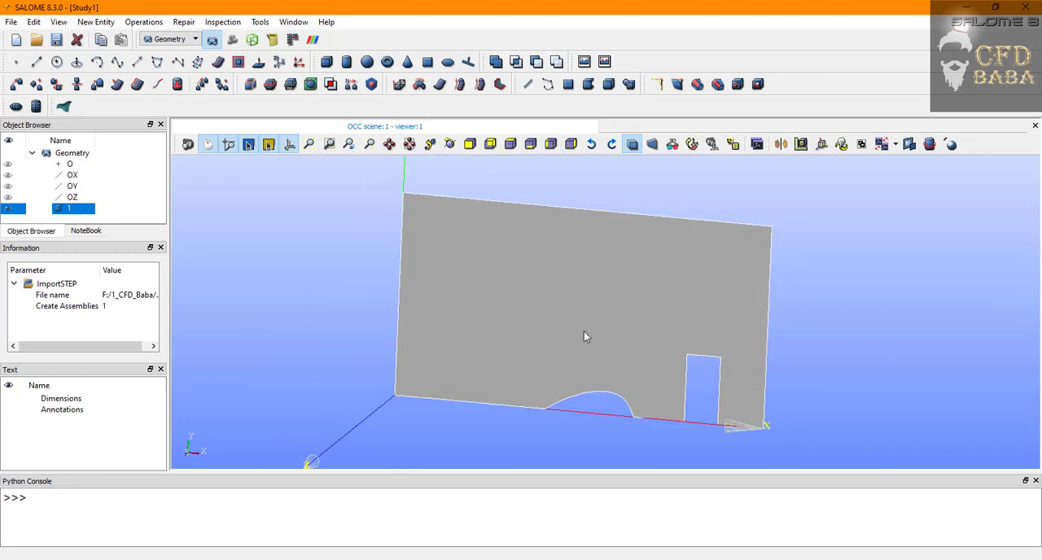
{"action": "left_click", "coordinate": [469, 143]}
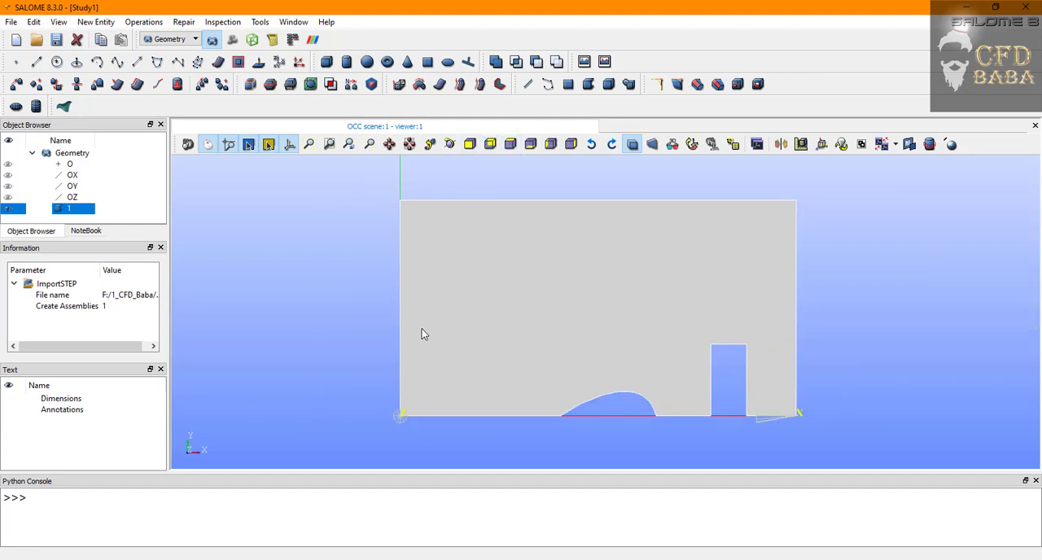
{"action": "mouse_move", "coordinate": [466, 339]}
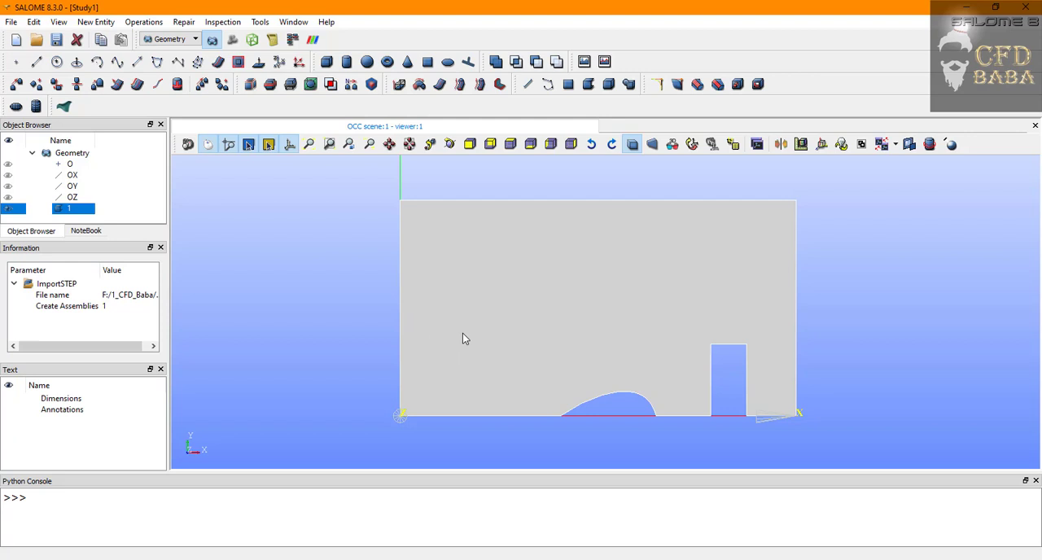
{"action": "mouse_move", "coordinate": [462, 417]}
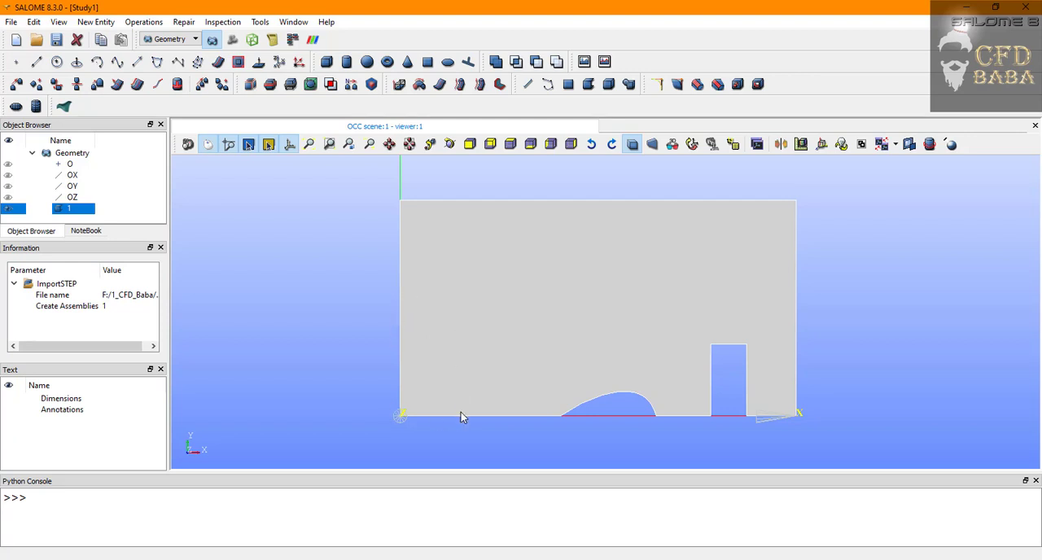
{"action": "mouse_move", "coordinate": [480, 405]}
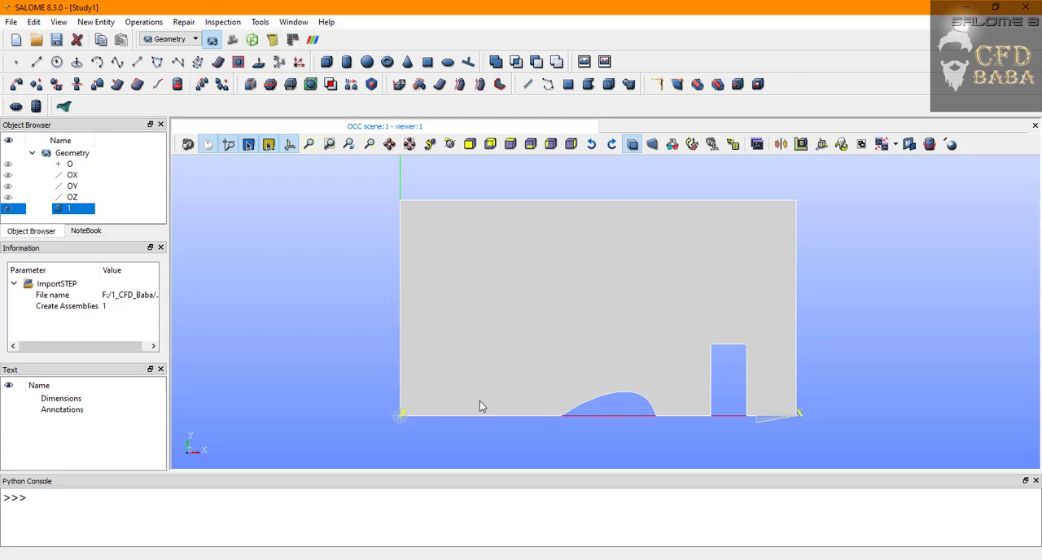
{"action": "mouse_move", "coordinate": [674, 420]}
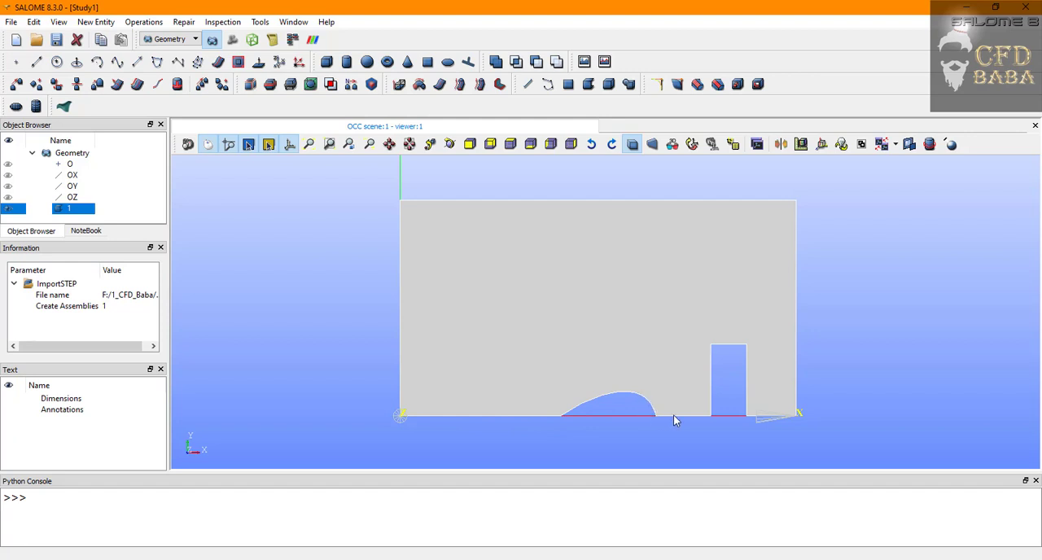
{"action": "mouse_move", "coordinate": [407, 345]}
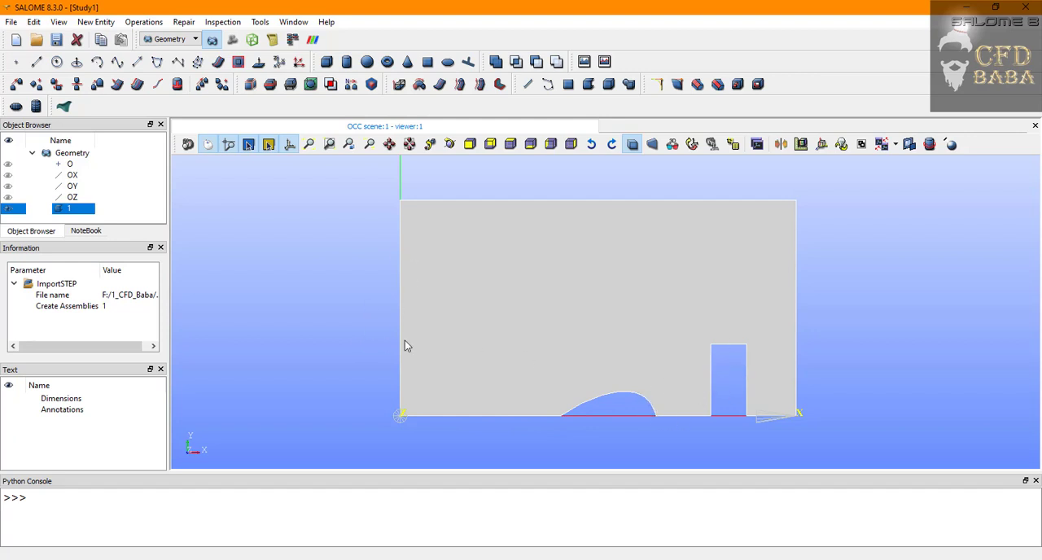
{"action": "mouse_move", "coordinate": [433, 264]}
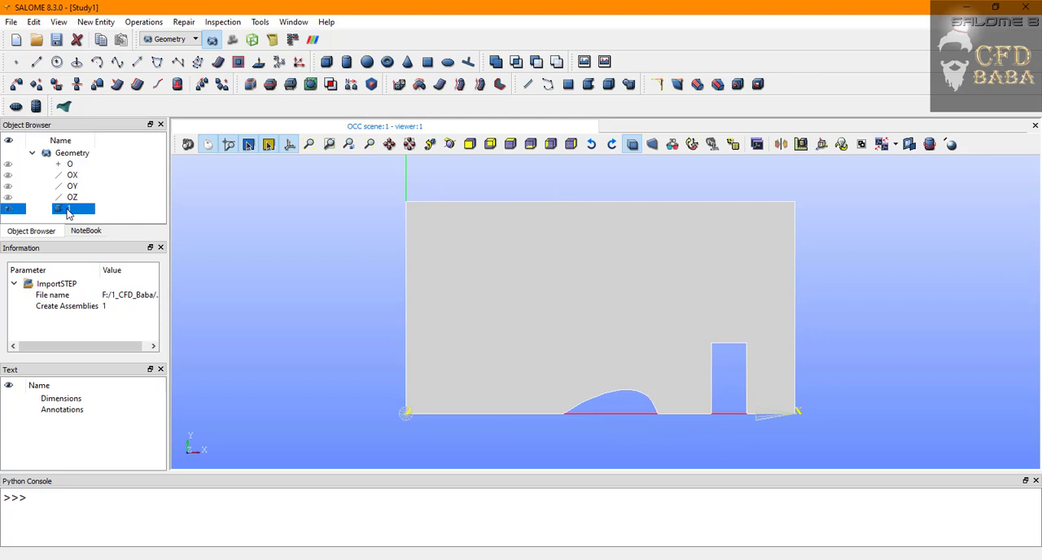
{"action": "mouse_move", "coordinate": [72, 213]}
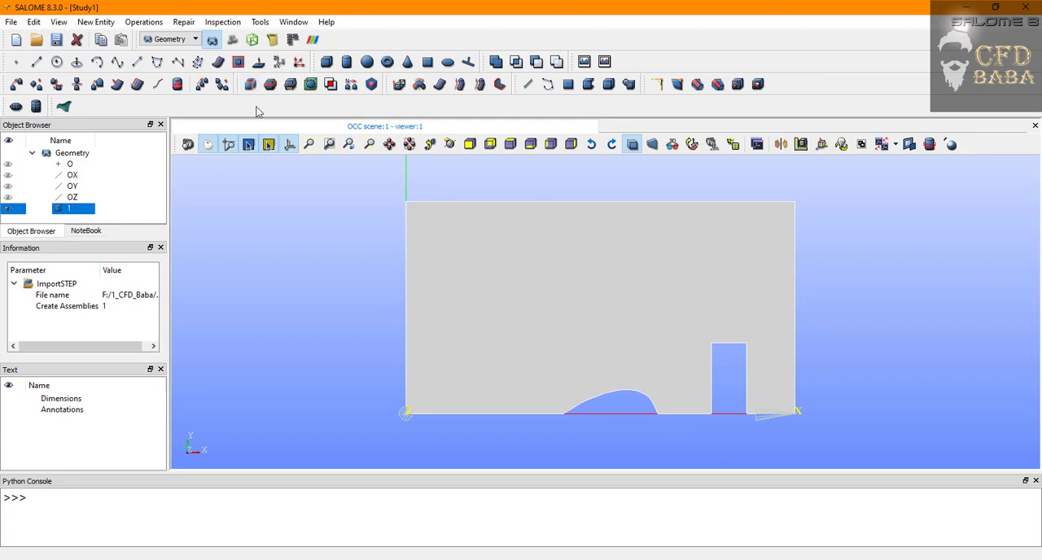
{"action": "mouse_move", "coordinate": [251, 83]}
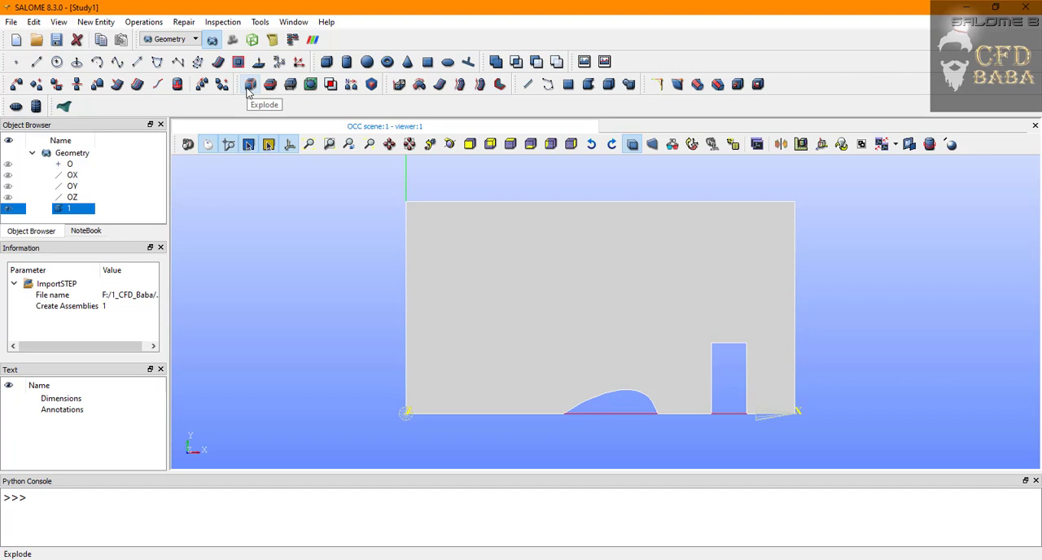
Explode the imported shape into Face sub-shapes, producing Face_1
{"action": "left_click", "coordinate": [251, 83]}
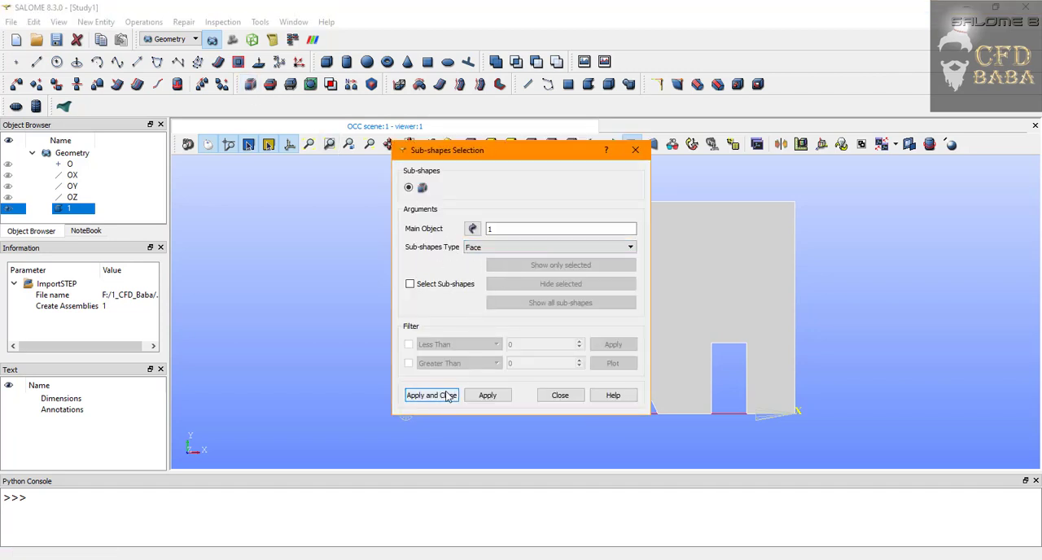
{"action": "left_click", "coordinate": [430, 394]}
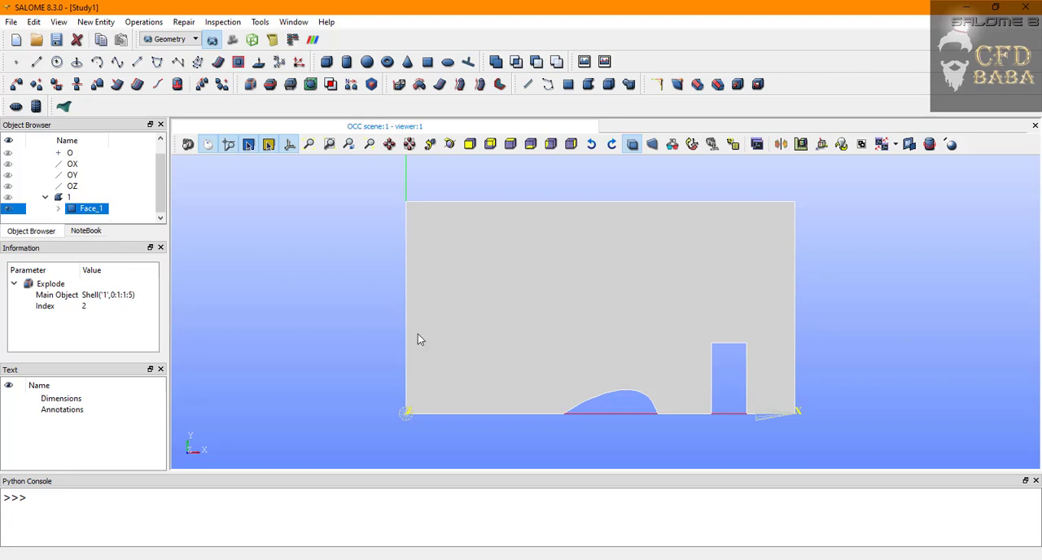
{"action": "mouse_move", "coordinate": [423, 253]}
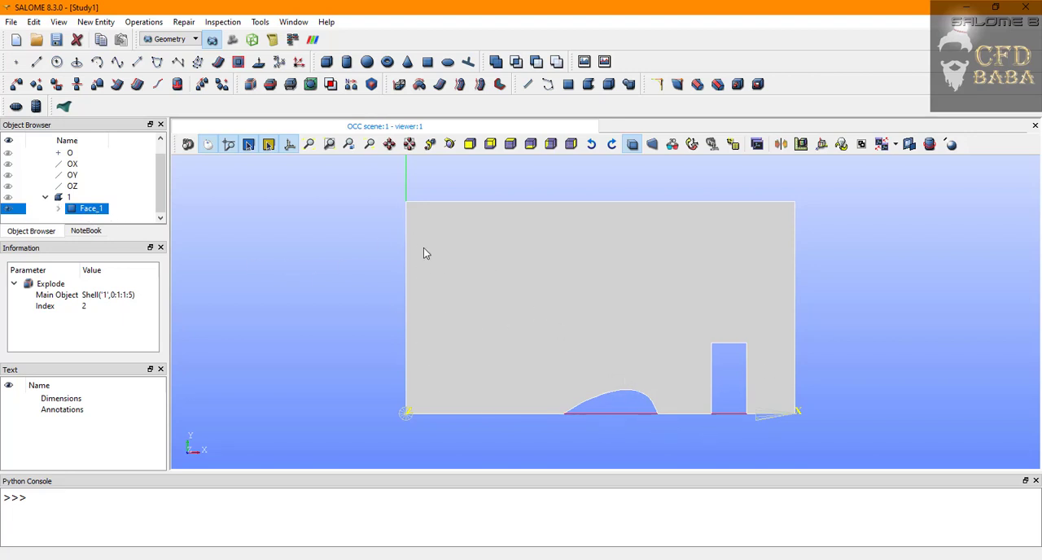
{"action": "mouse_move", "coordinate": [362, 254]}
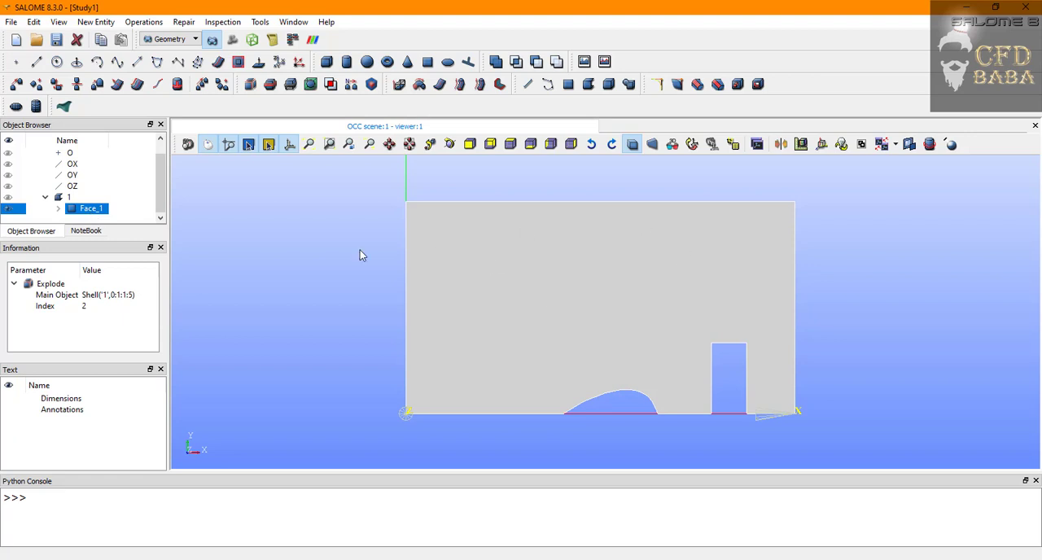
{"action": "mouse_move", "coordinate": [134, 233]}
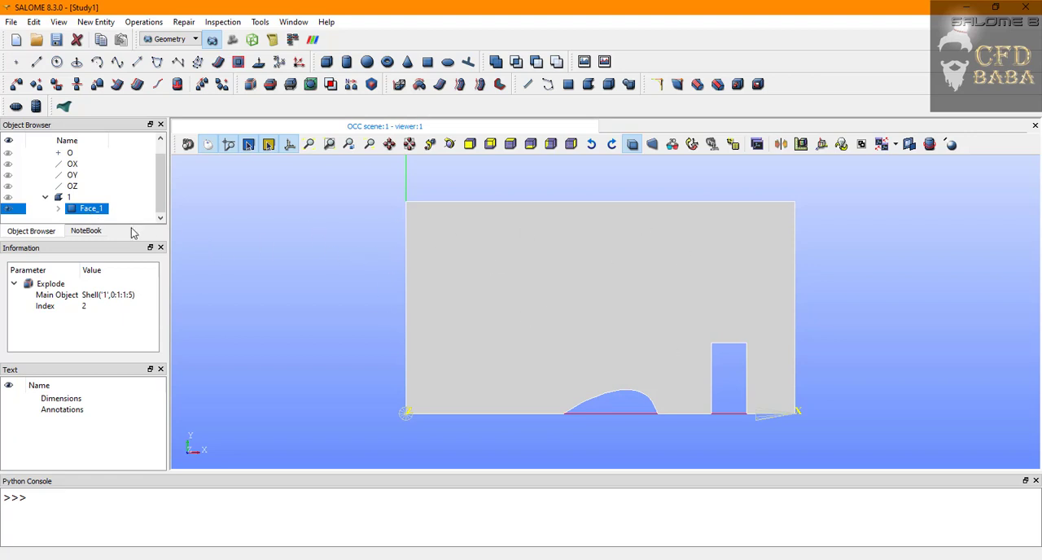
Create an edge group 'atmosphere' on Face_1 containing its top edge, keeping the dialog open
{"action": "right_click", "coordinate": [91, 209]}
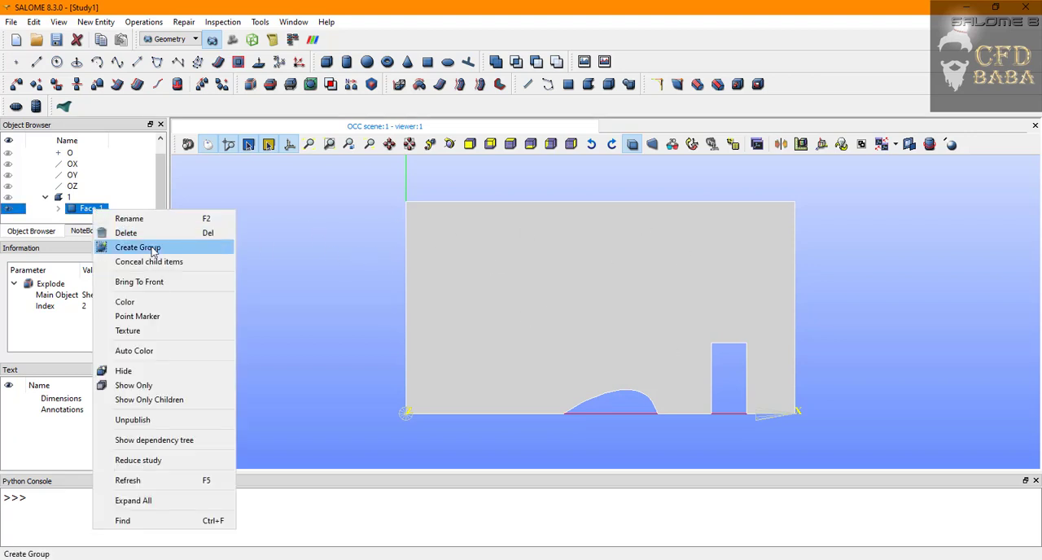
{"action": "left_click", "coordinate": [136, 247]}
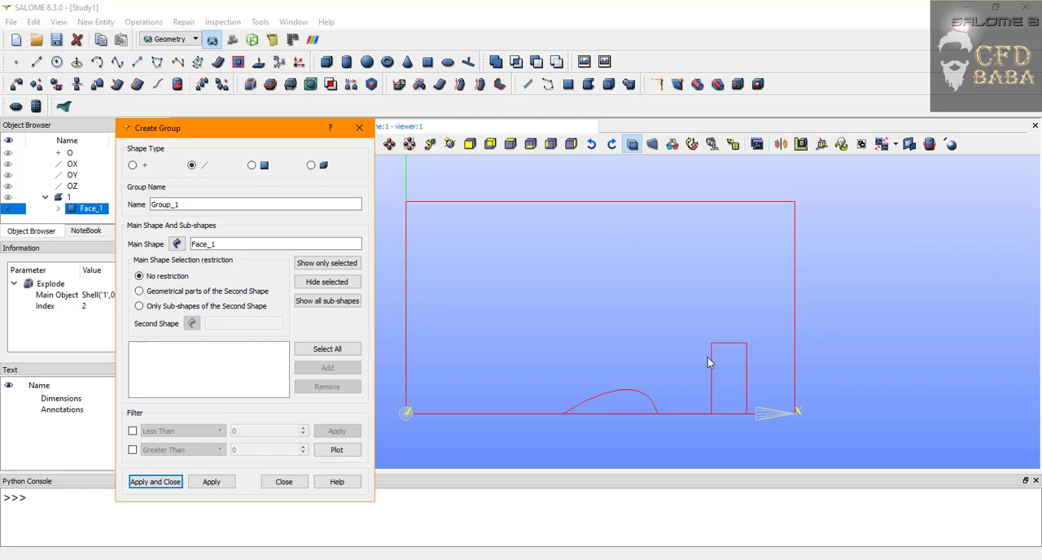
{"action": "mouse_move", "coordinate": [817, 377]}
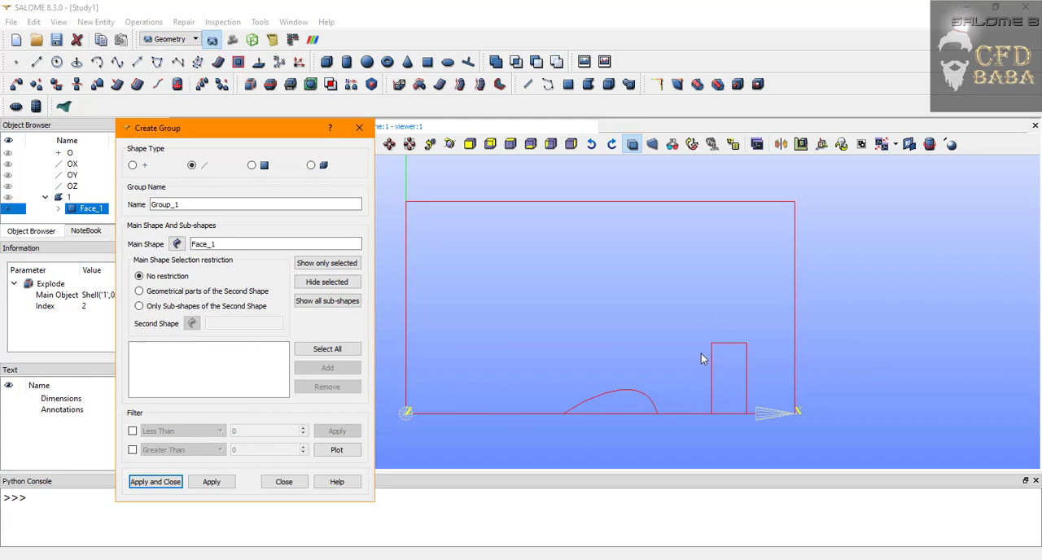
{"action": "mouse_move", "coordinate": [309, 238]}
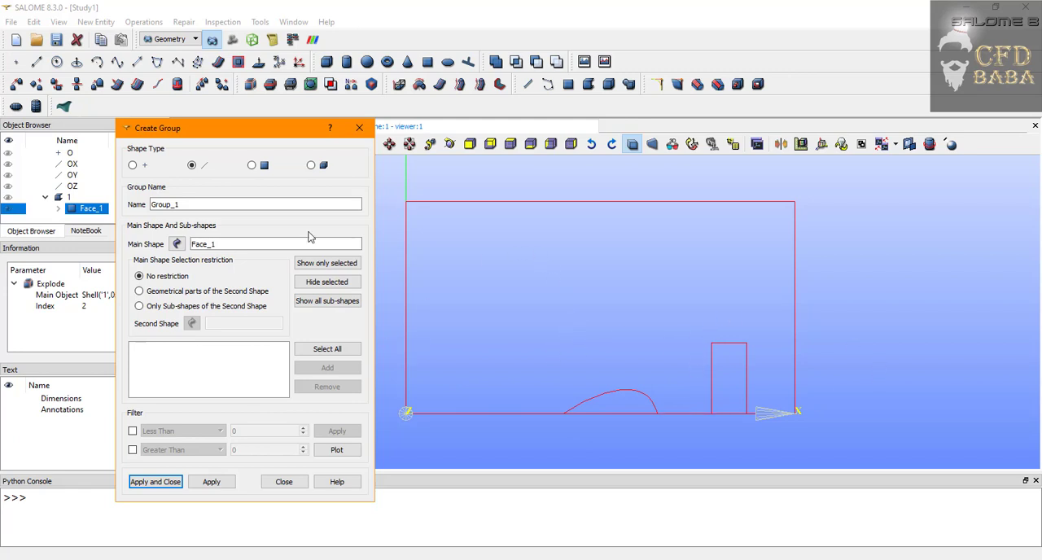
{"action": "mouse_move", "coordinate": [485, 202]}
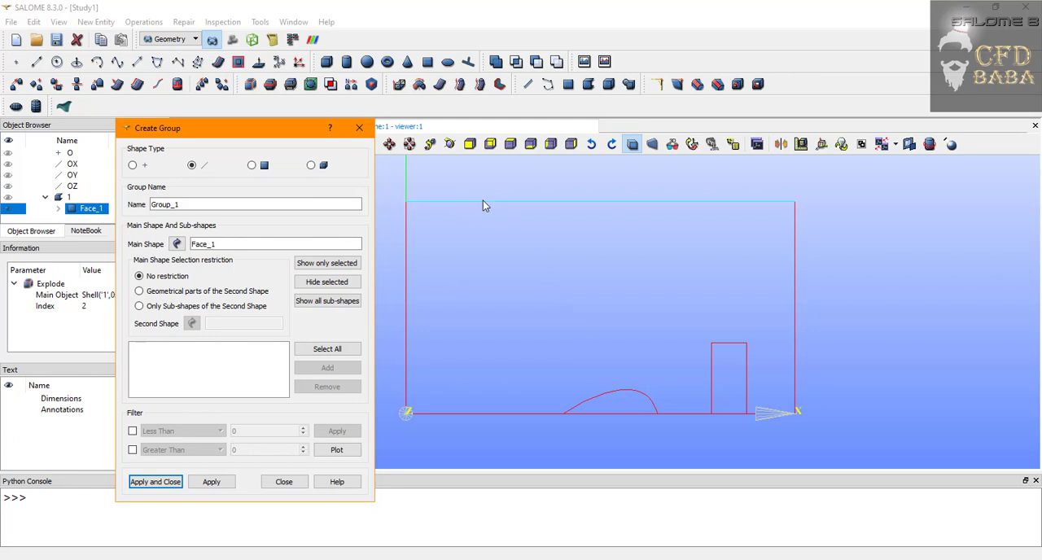
{"action": "left_click", "coordinate": [326, 368]}
{"action": "type", "text": "atmo"}
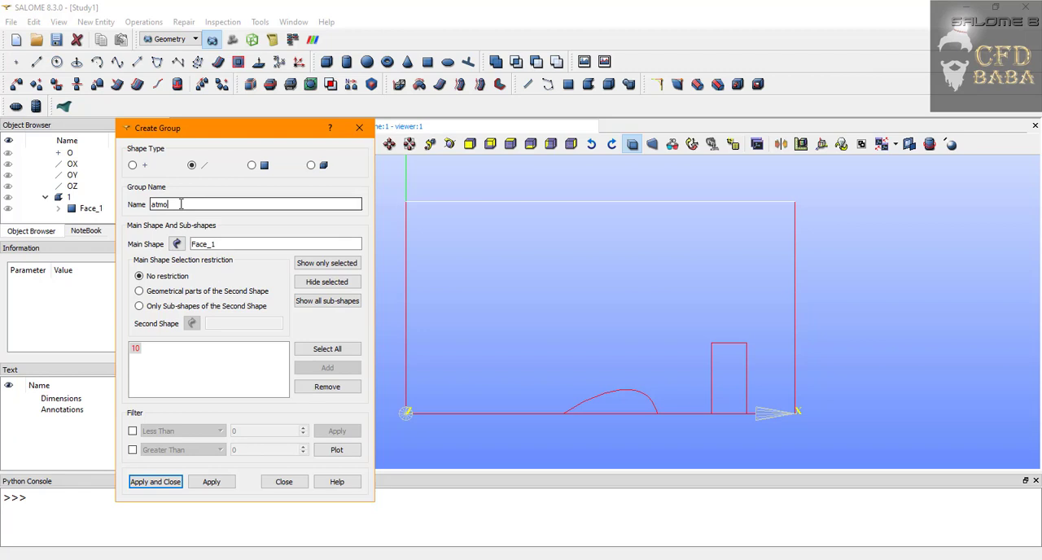
{"action": "type", "text": "sphere"}
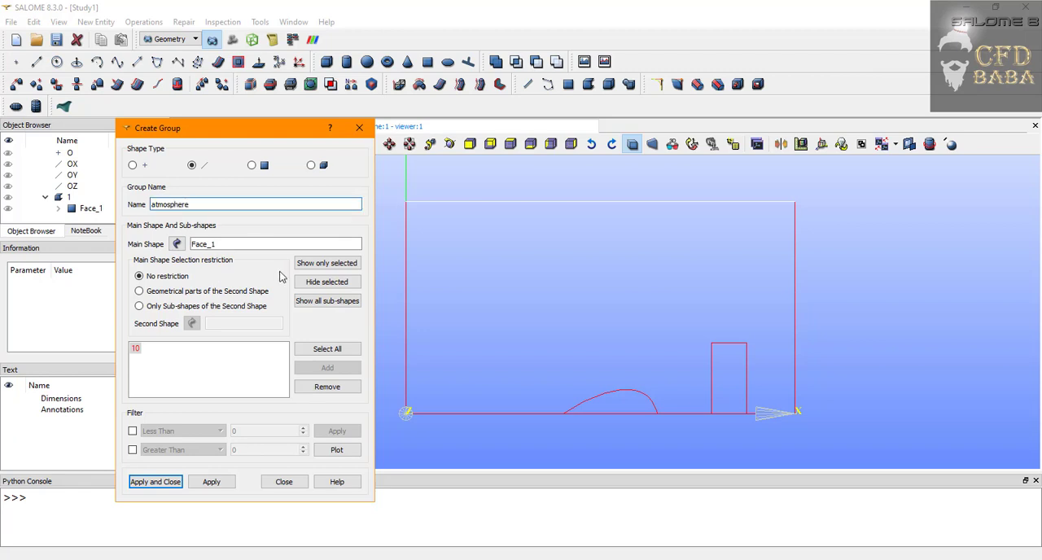
{"action": "left_click", "coordinate": [212, 482]}
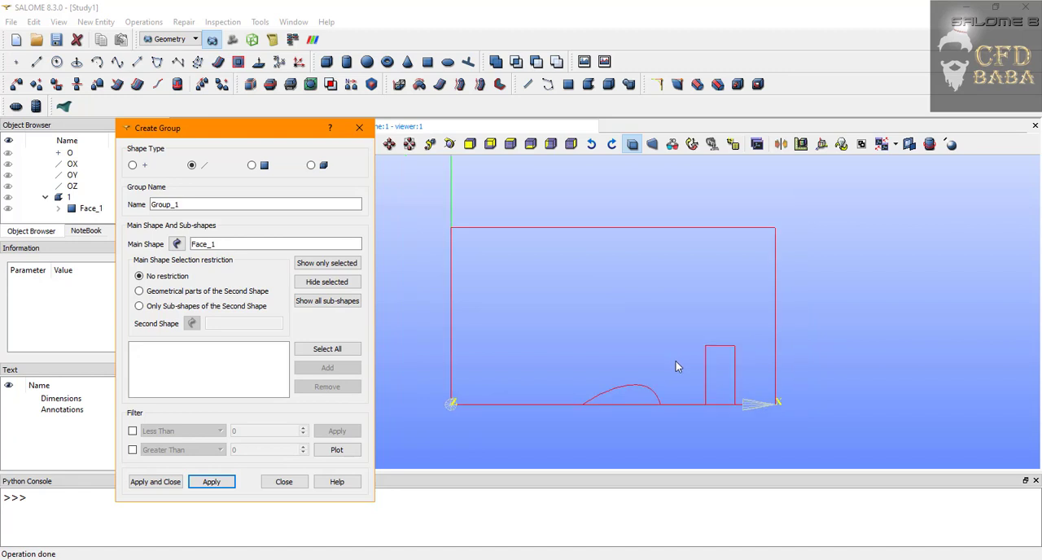
{"action": "mouse_move", "coordinate": [810, 383]}
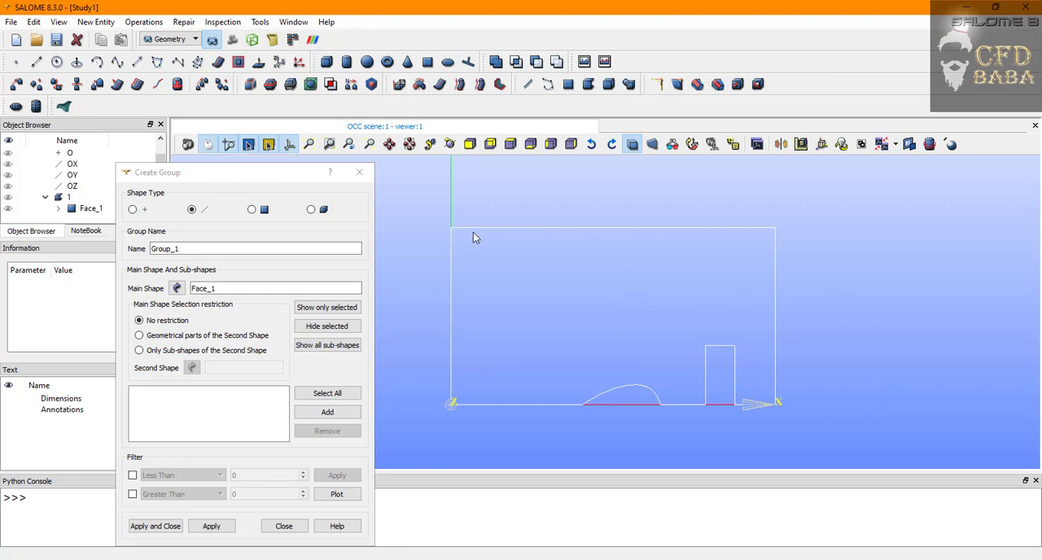
{"action": "mouse_move", "coordinate": [515, 239]}
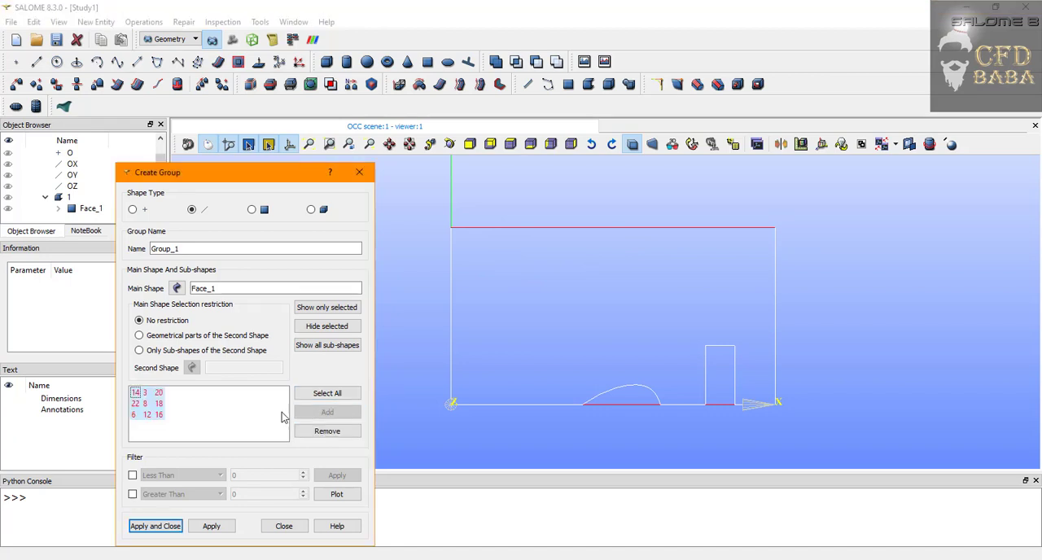
{"action": "mouse_move", "coordinate": [667, 411]}
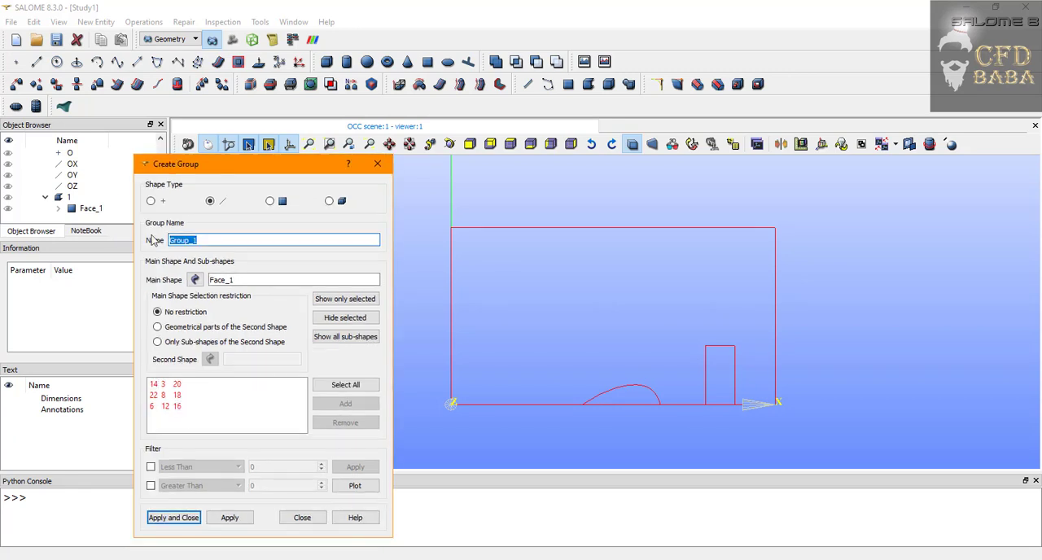
Create the 'walls' group from the remaining boundary edges and select Face_1 for meshing
{"action": "type", "text": "walls"}
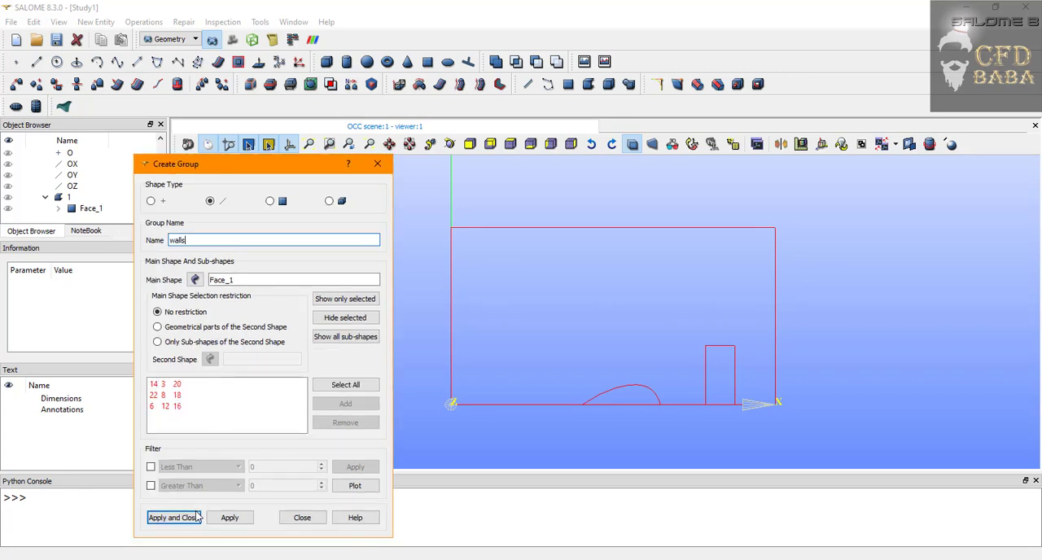
{"action": "left_click", "coordinate": [172, 518]}
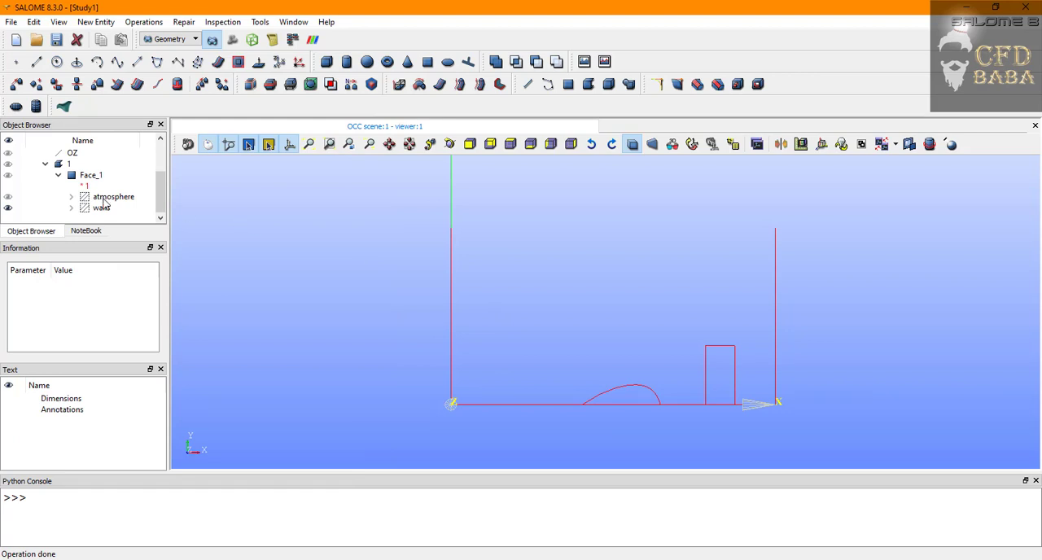
{"action": "left_click", "coordinate": [101, 208]}
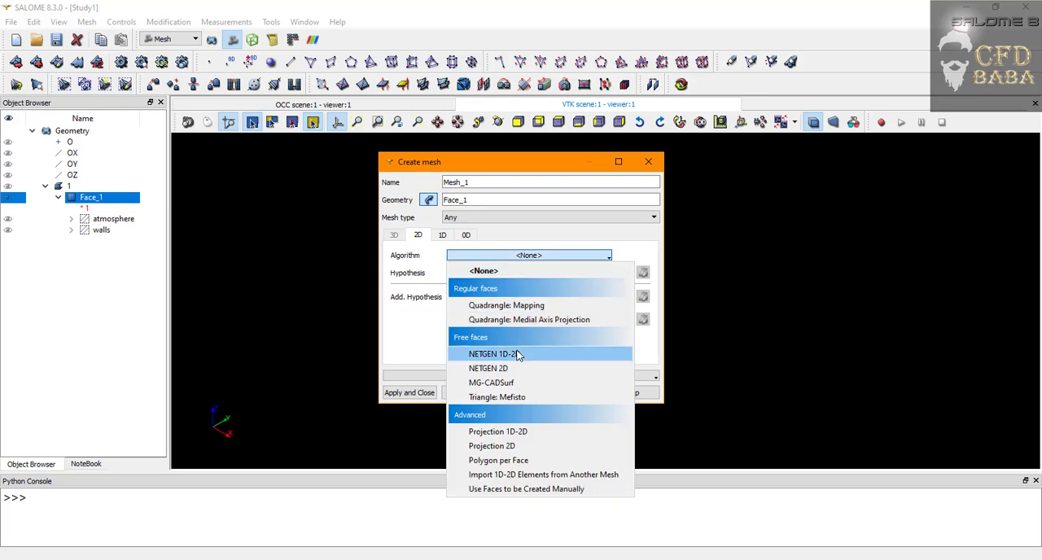
Assign NETGEN 1D-2D to Mesh_1 with Very Fine parameters and max size 0.5, then create the mesh
{"action": "left_click", "coordinate": [493, 353]}
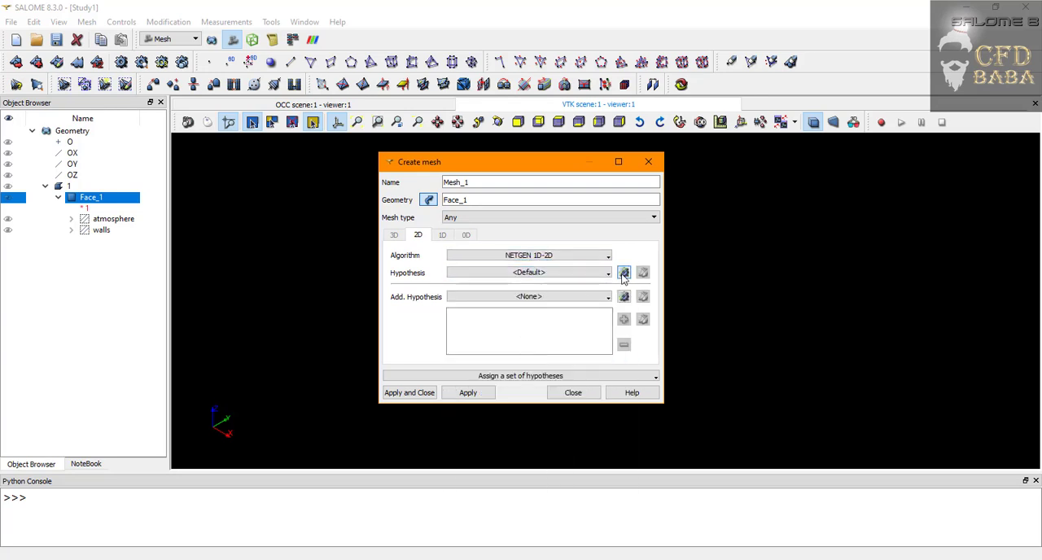
{"action": "left_click", "coordinate": [623, 272]}
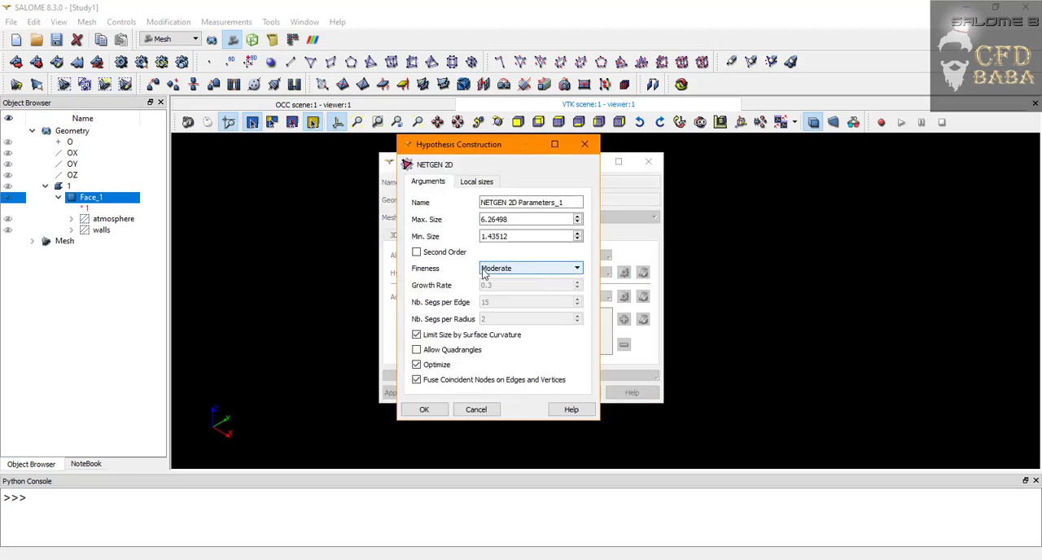
{"action": "mouse_move", "coordinate": [524, 273]}
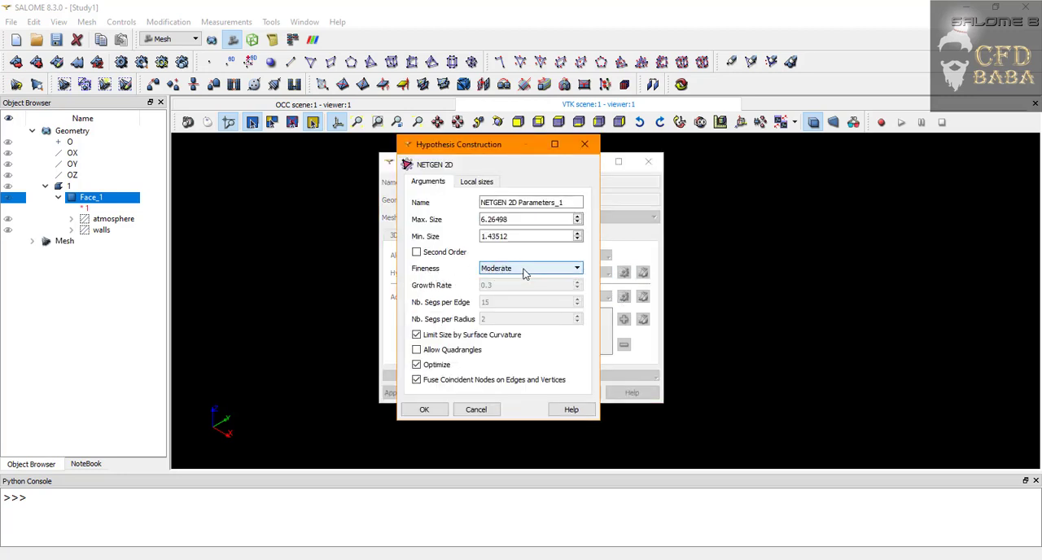
{"action": "left_click", "coordinate": [529, 267]}
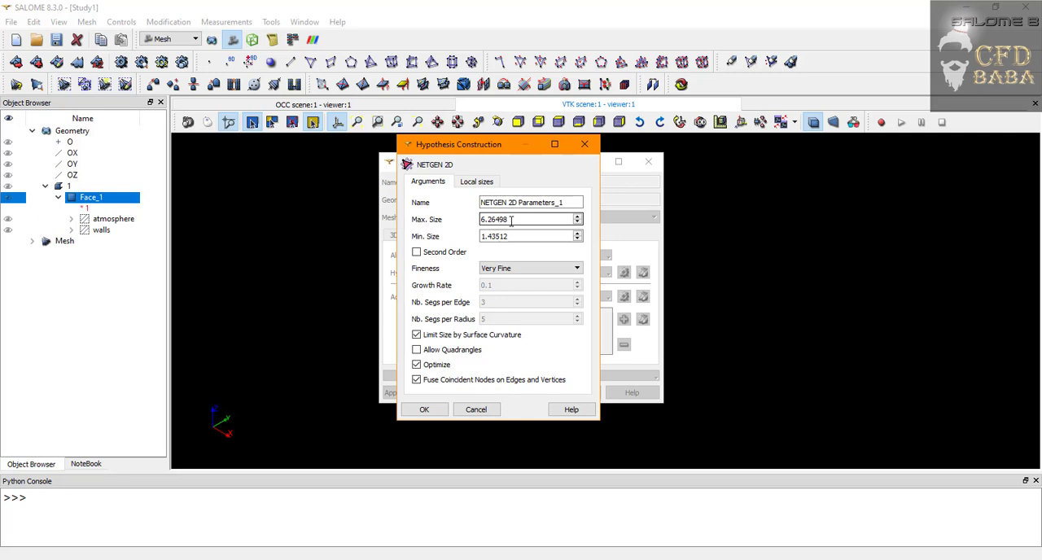
{"action": "type", "text": "0.5"}
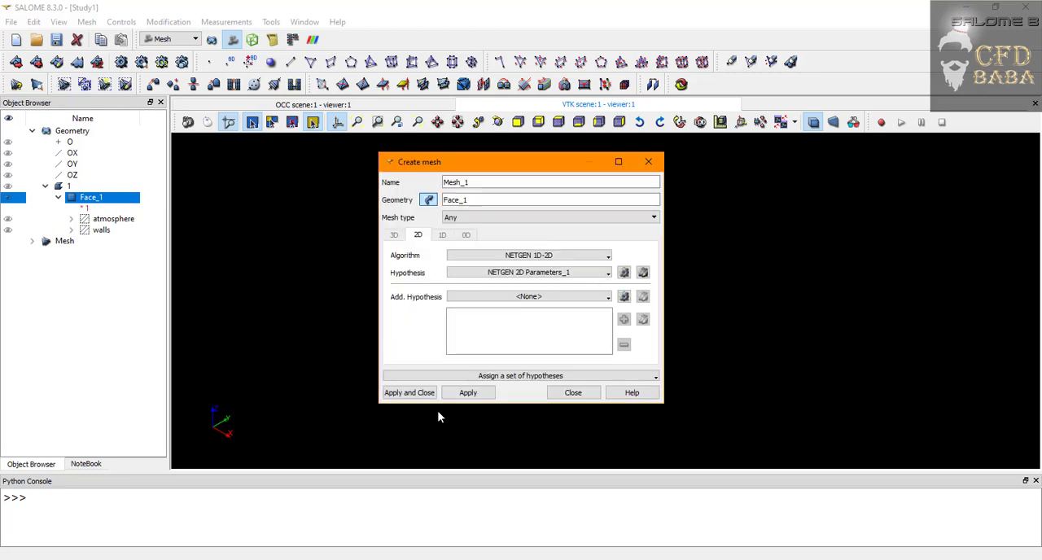
{"action": "left_click", "coordinate": [408, 393]}
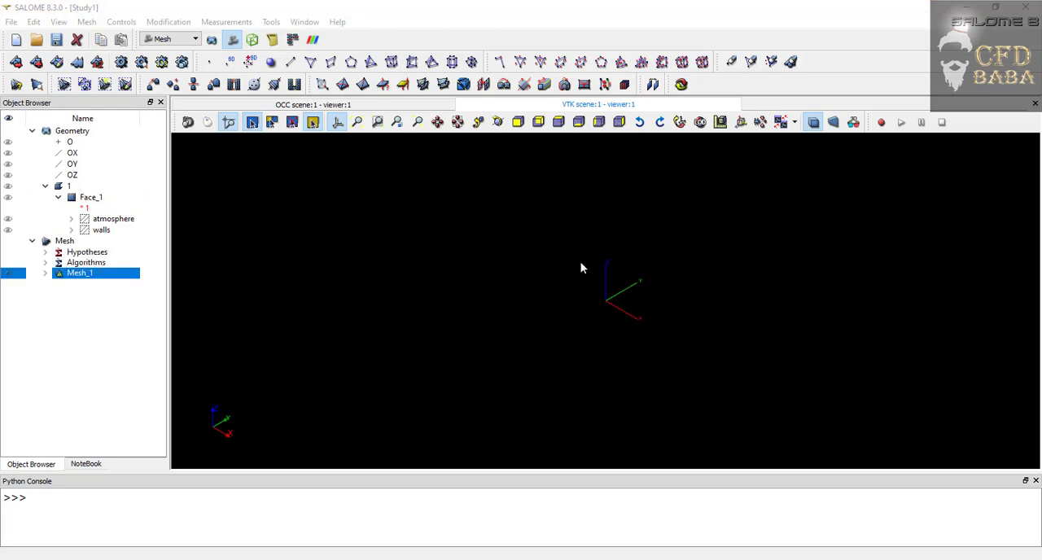
Compute Mesh_1 (7011 nodes, 13635 triangles) and fit the whole mesh in the view
{"action": "right_click", "coordinate": [80, 273]}
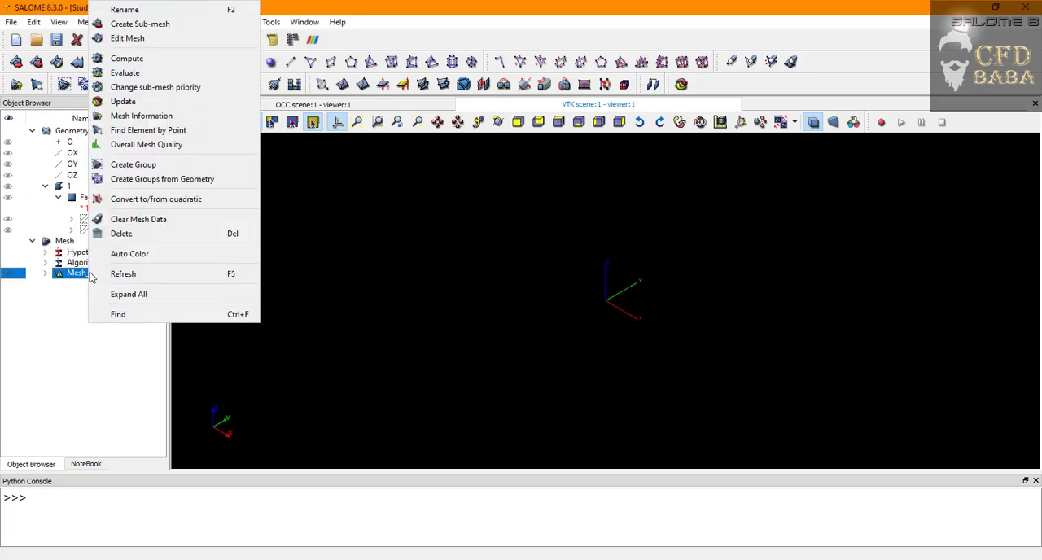
{"action": "left_click", "coordinate": [127, 59]}
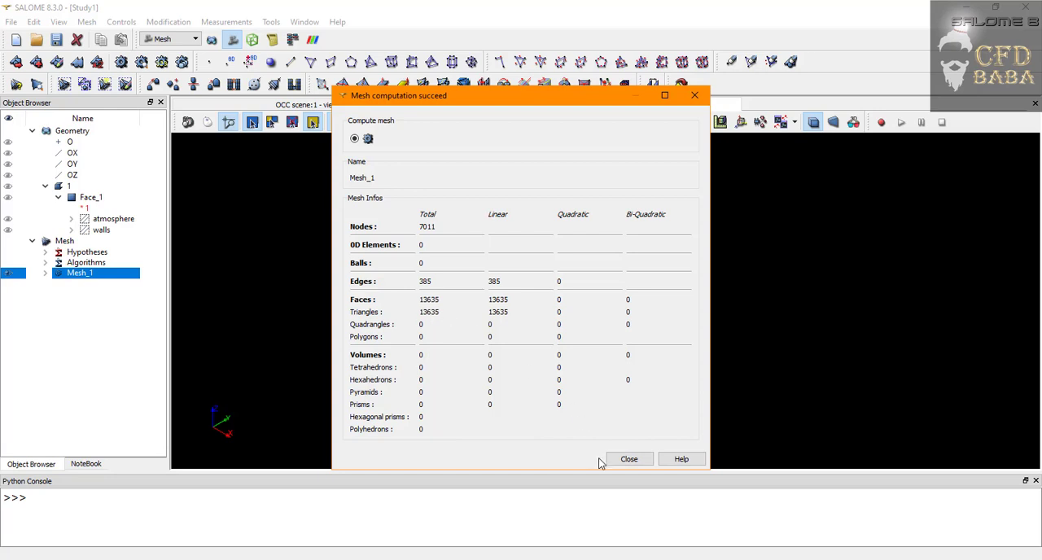
{"action": "left_click", "coordinate": [629, 459]}
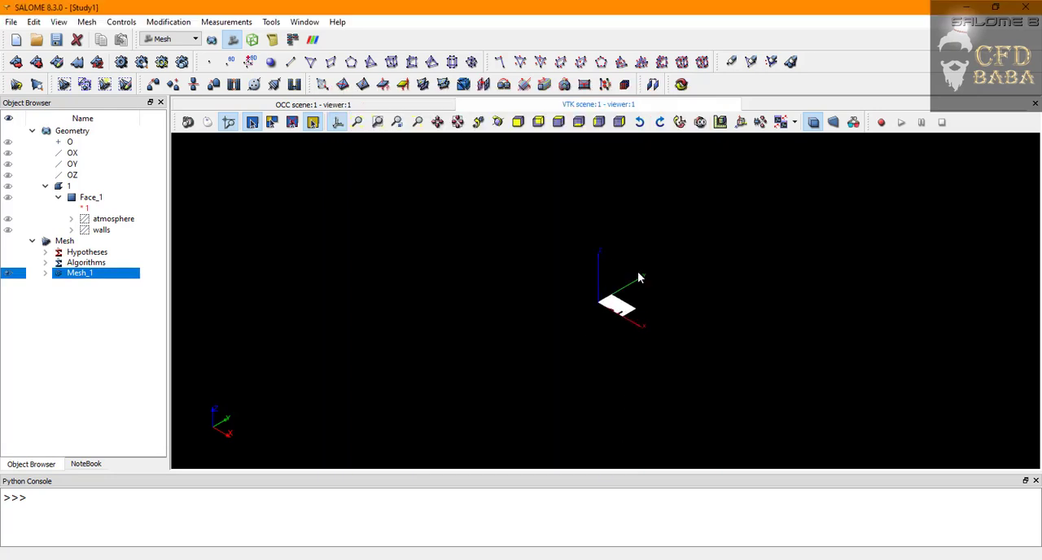
{"action": "mouse_move", "coordinate": [358, 122]}
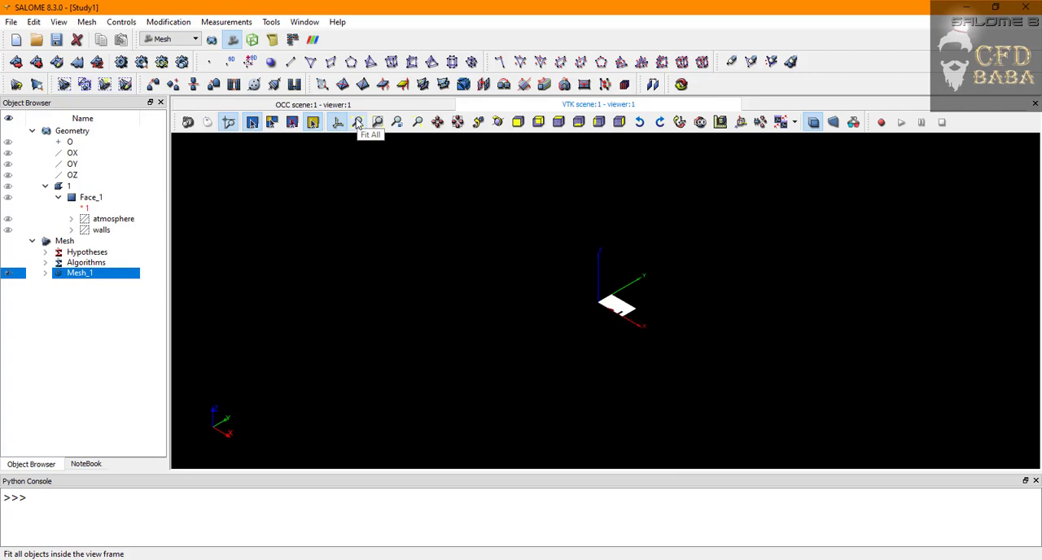
{"action": "left_click", "coordinate": [357, 122]}
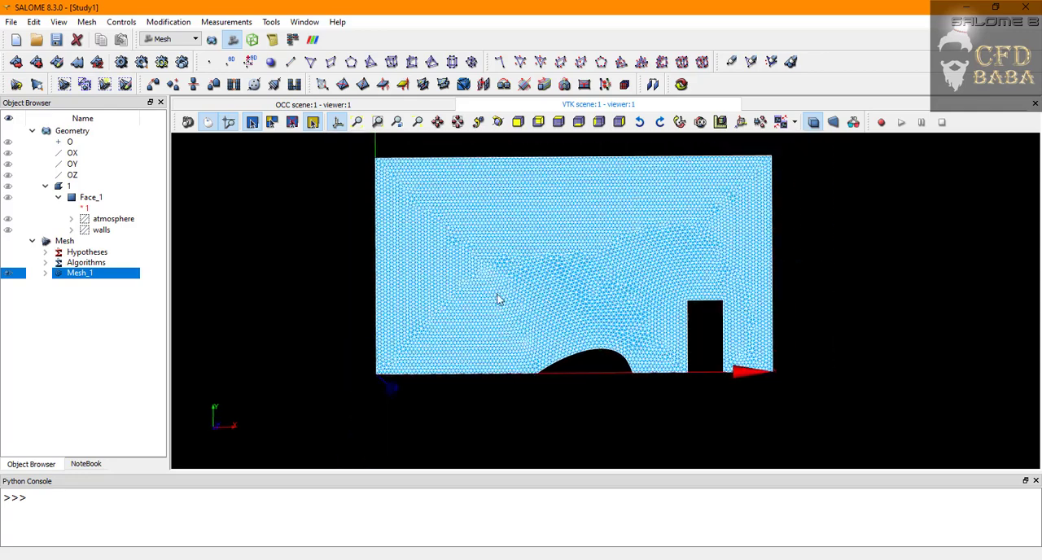
{"action": "mouse_move", "coordinate": [560, 210]}
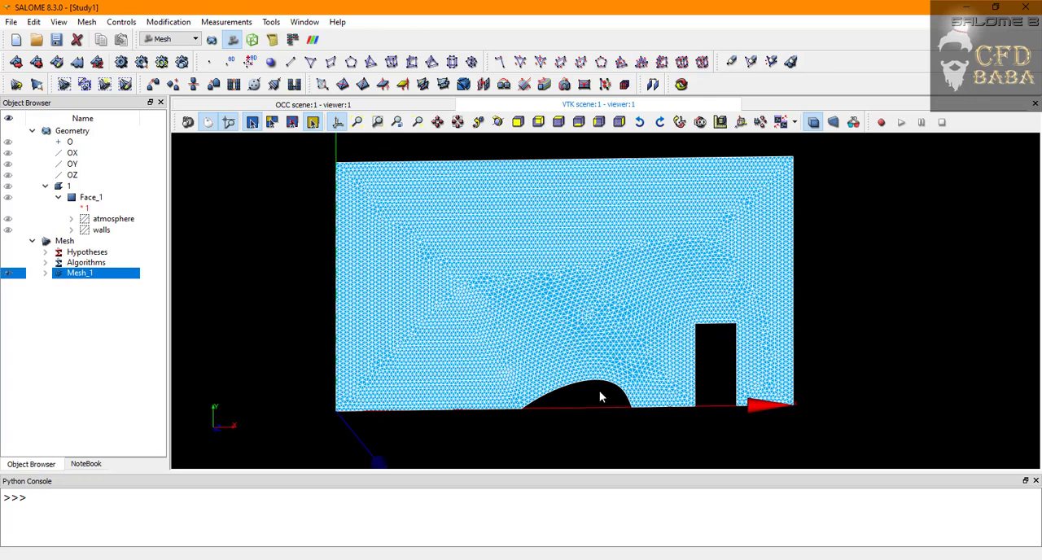
{"action": "mouse_move", "coordinate": [563, 387]}
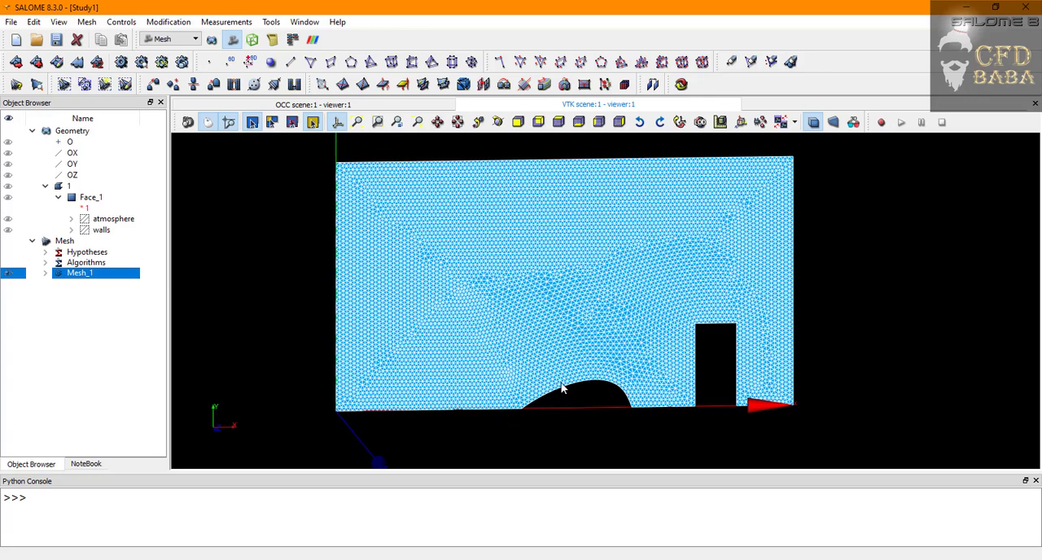
{"action": "mouse_move", "coordinate": [617, 382]}
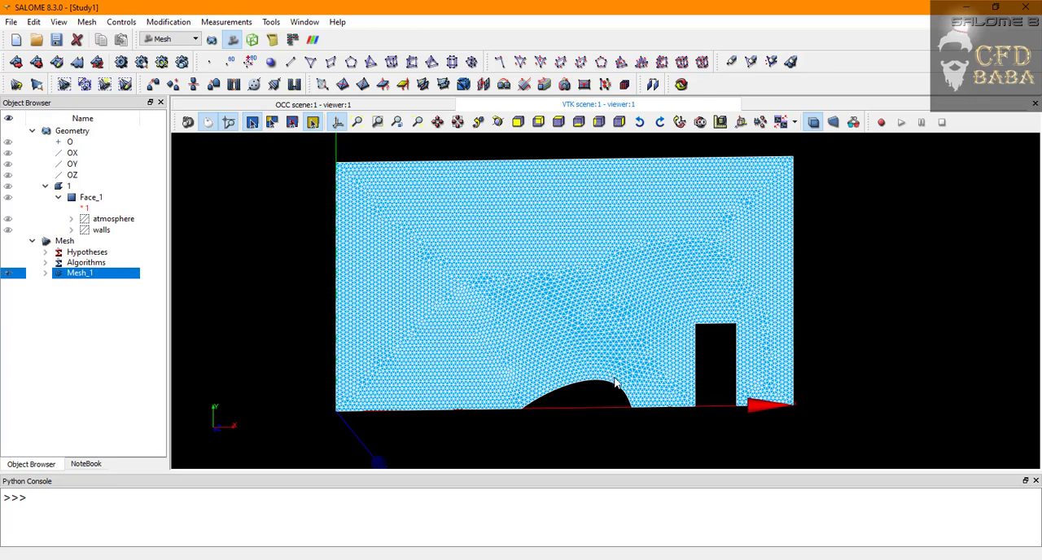
{"action": "mouse_move", "coordinate": [567, 410]}
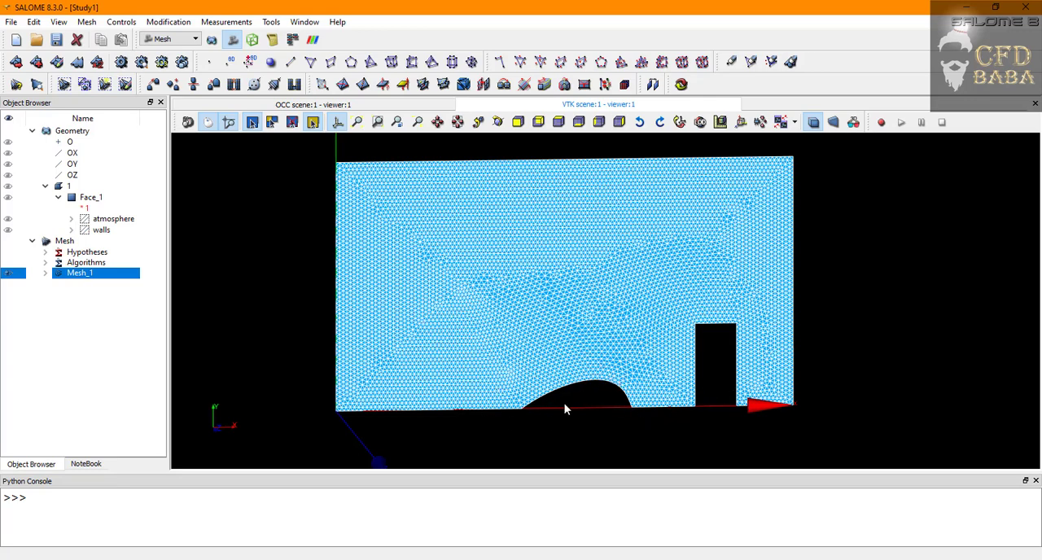
{"action": "mouse_move", "coordinate": [740, 325]}
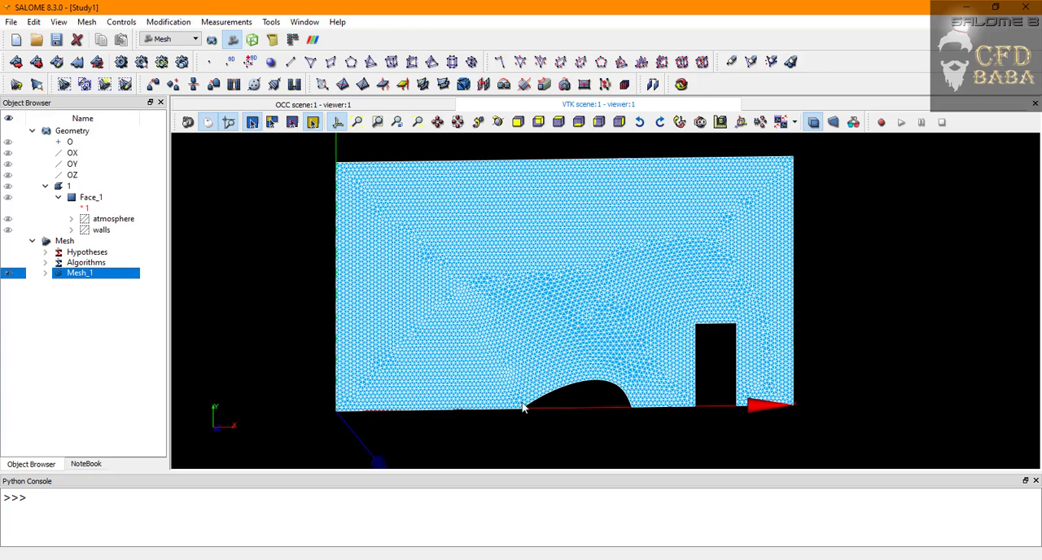
{"action": "mouse_move", "coordinate": [643, 387]}
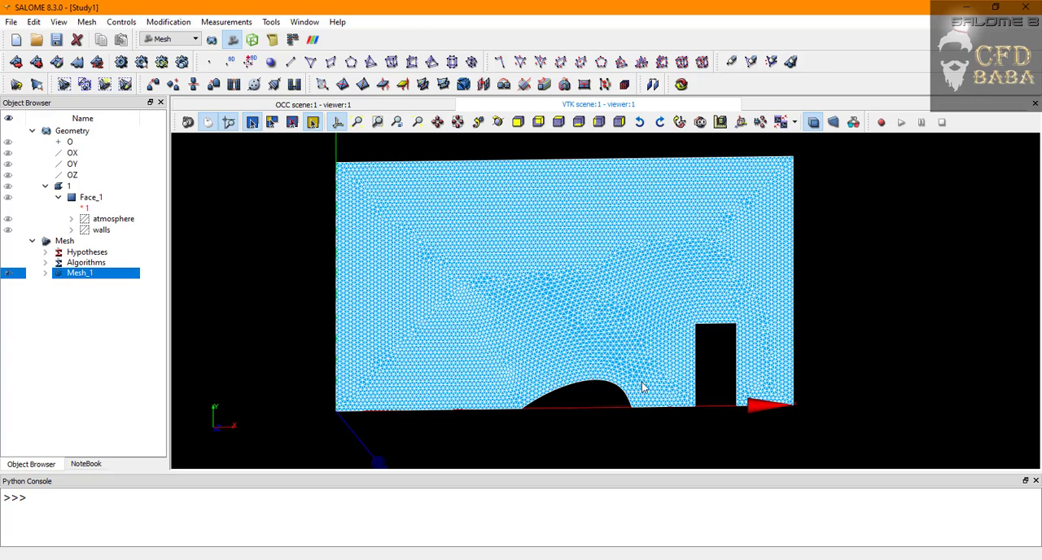
{"action": "mouse_move", "coordinate": [733, 316]}
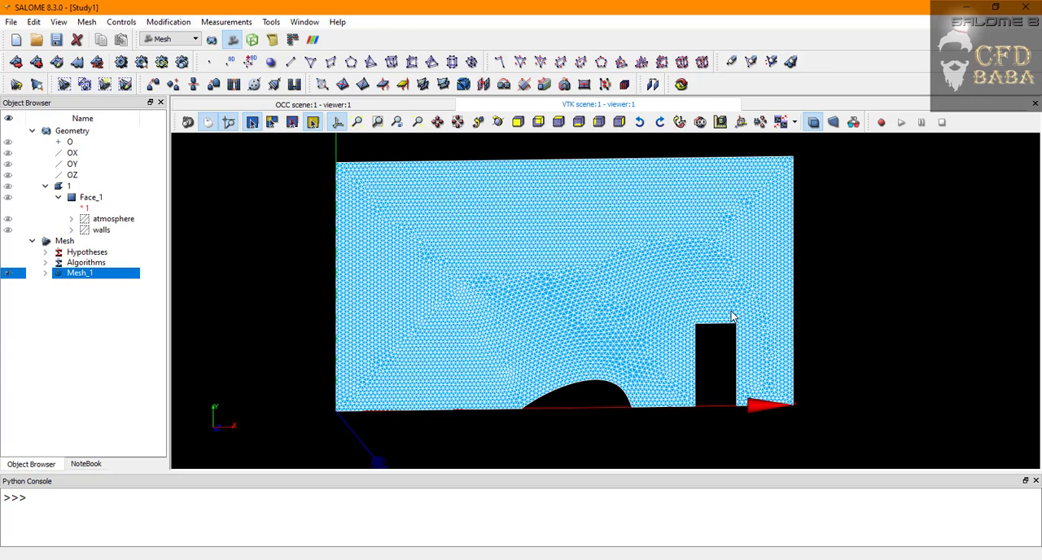
{"action": "mouse_move", "coordinate": [553, 394]}
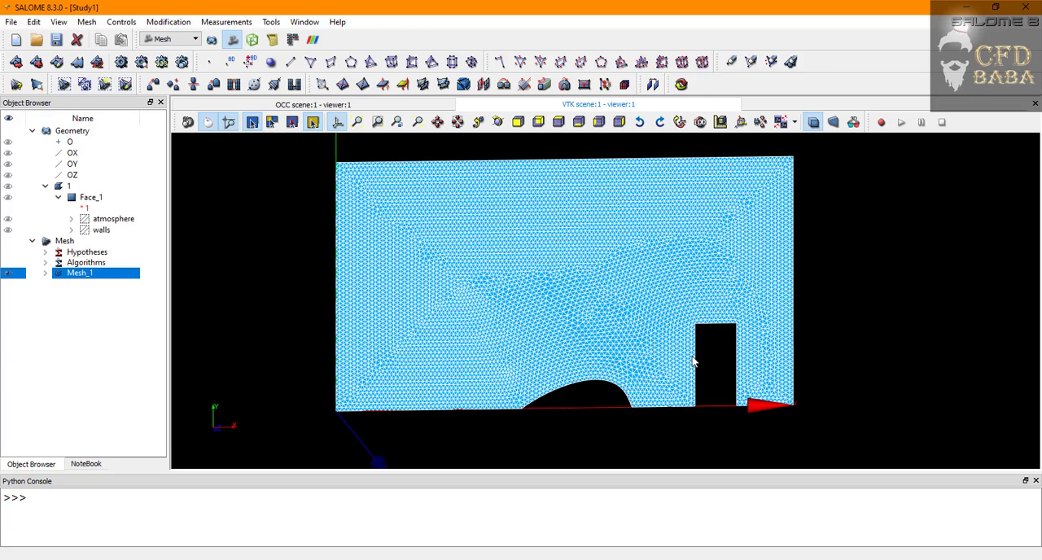
{"action": "mouse_move", "coordinate": [643, 333]}
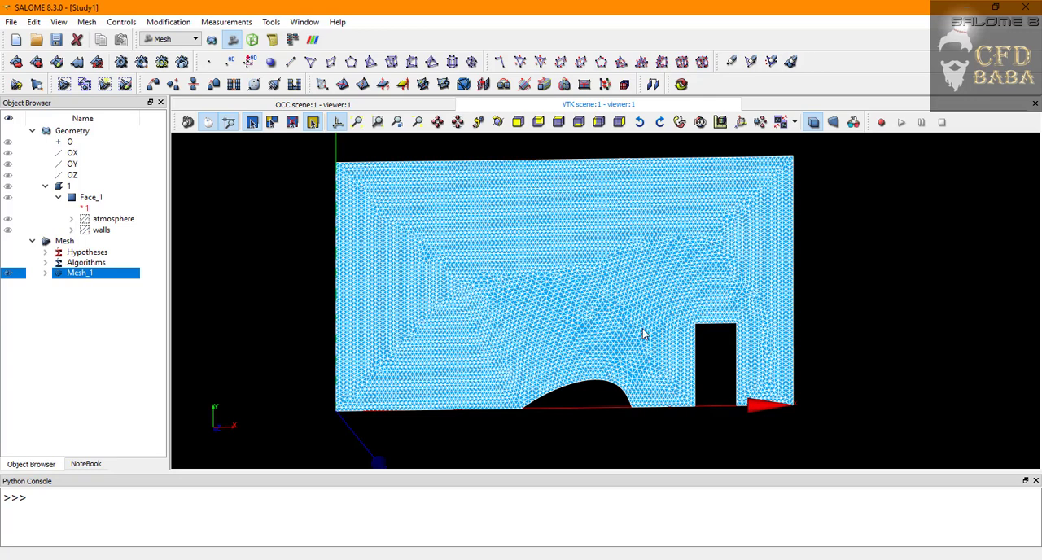
{"action": "mouse_move", "coordinate": [680, 374]}
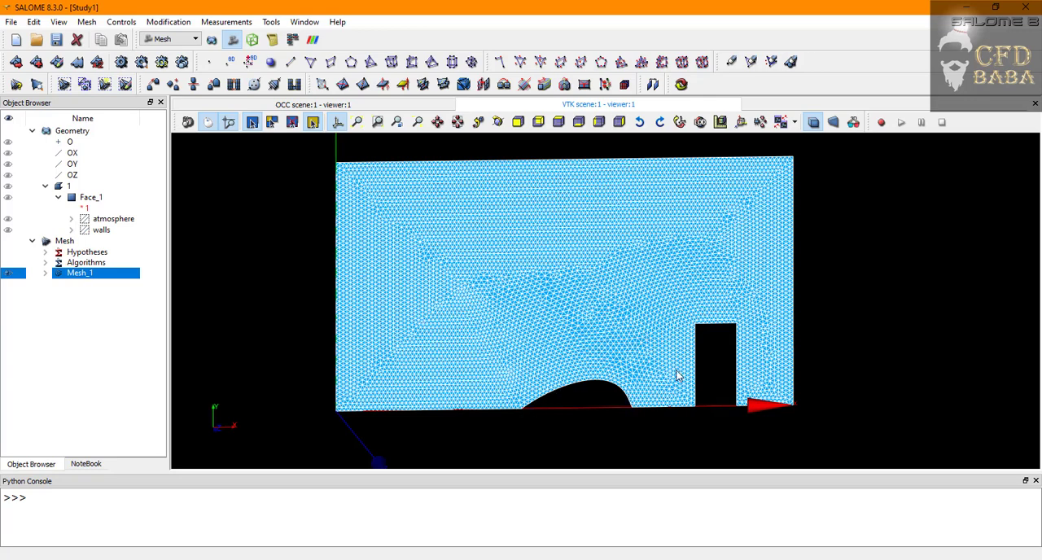
{"action": "mouse_move", "coordinate": [155, 295]}
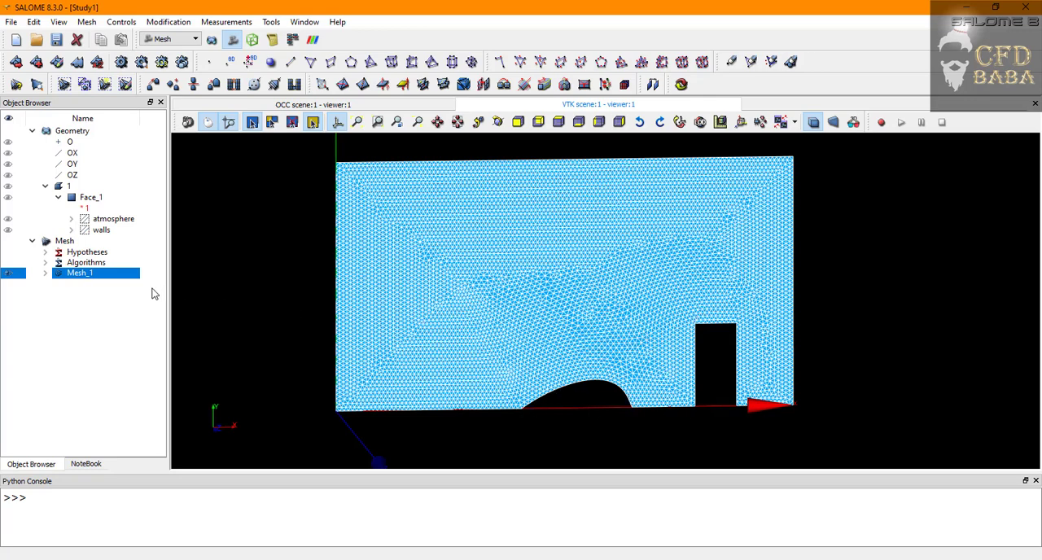
Bring up the context menu of actions for Mesh_1 in the Object Browser
{"action": "right_click", "coordinate": [78, 274]}
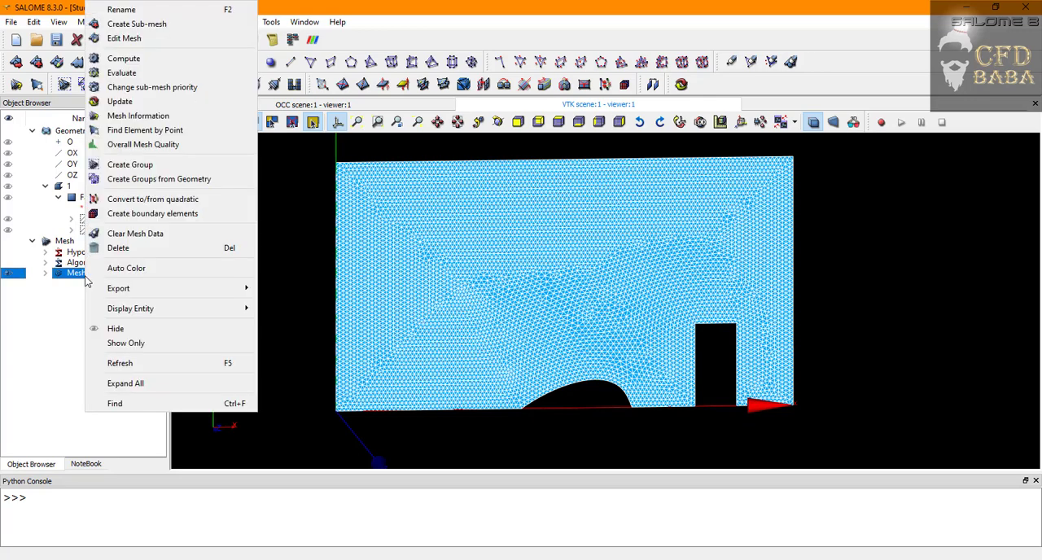
{"action": "mouse_move", "coordinate": [160, 179]}
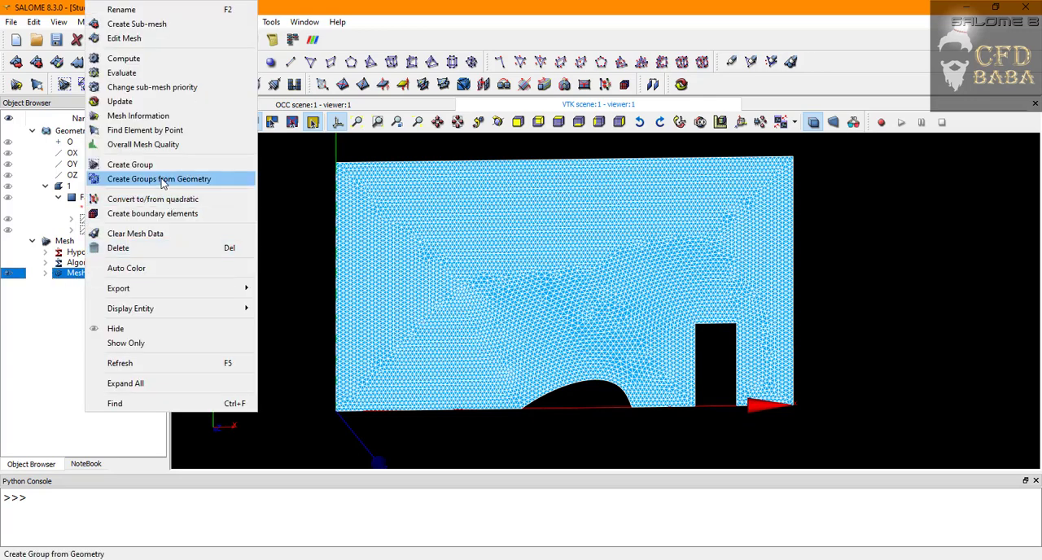
{"action": "mouse_move", "coordinate": [133, 183]}
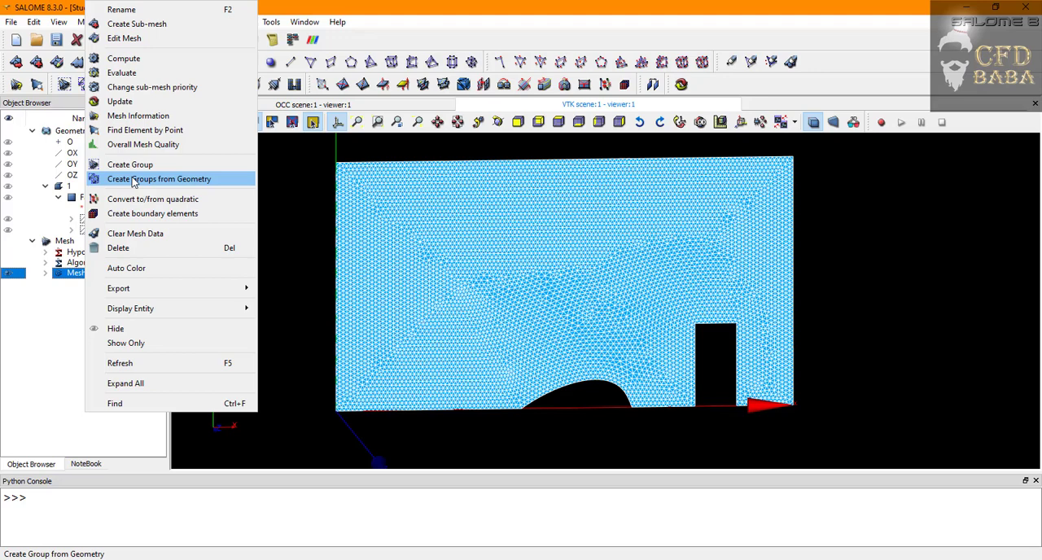
Create atmosphere and walls groups of nodes and edges on Mesh_1 from the geometry groups
{"action": "left_click", "coordinate": [159, 179]}
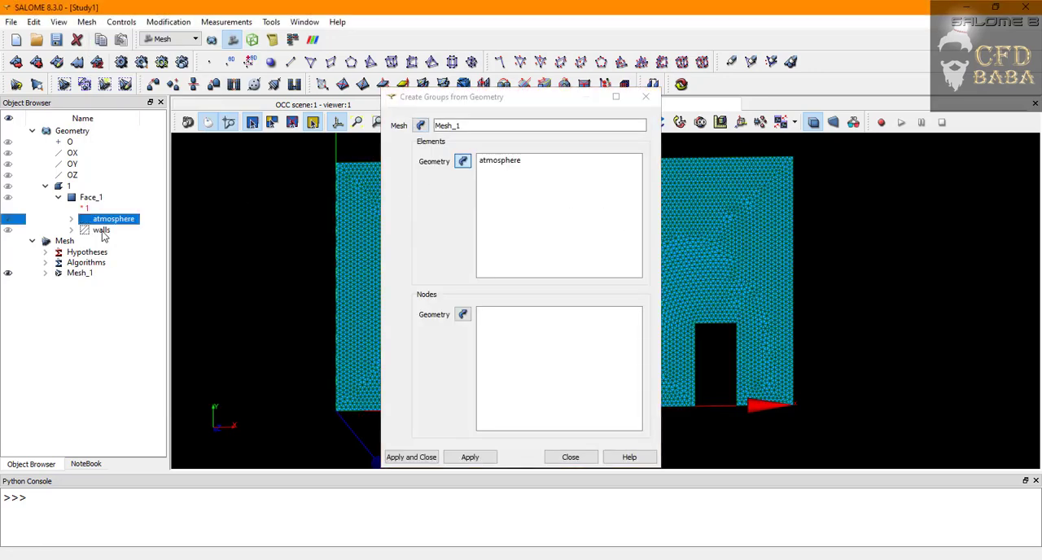
{"action": "left_click", "coordinate": [100, 230]}
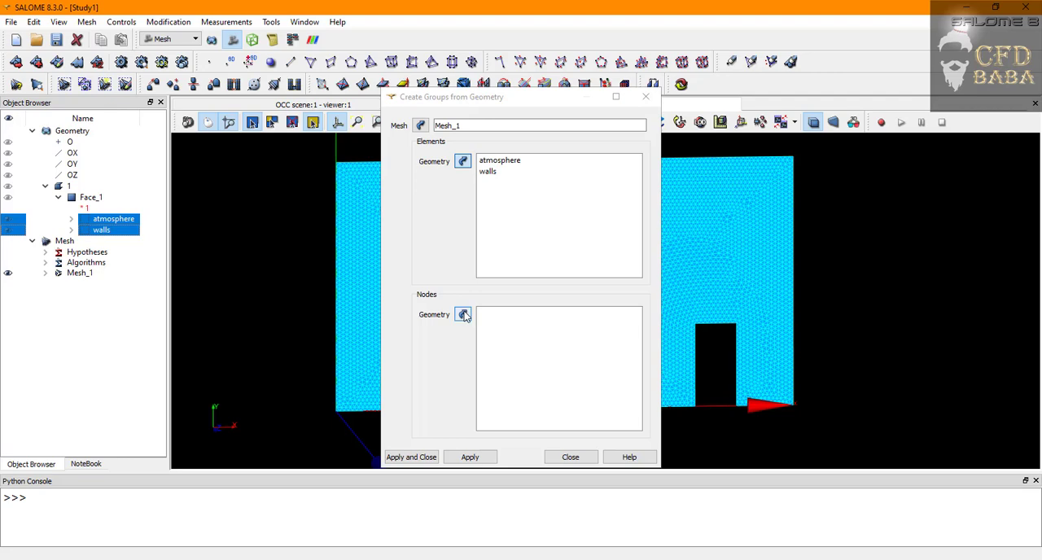
{"action": "left_click", "coordinate": [462, 314]}
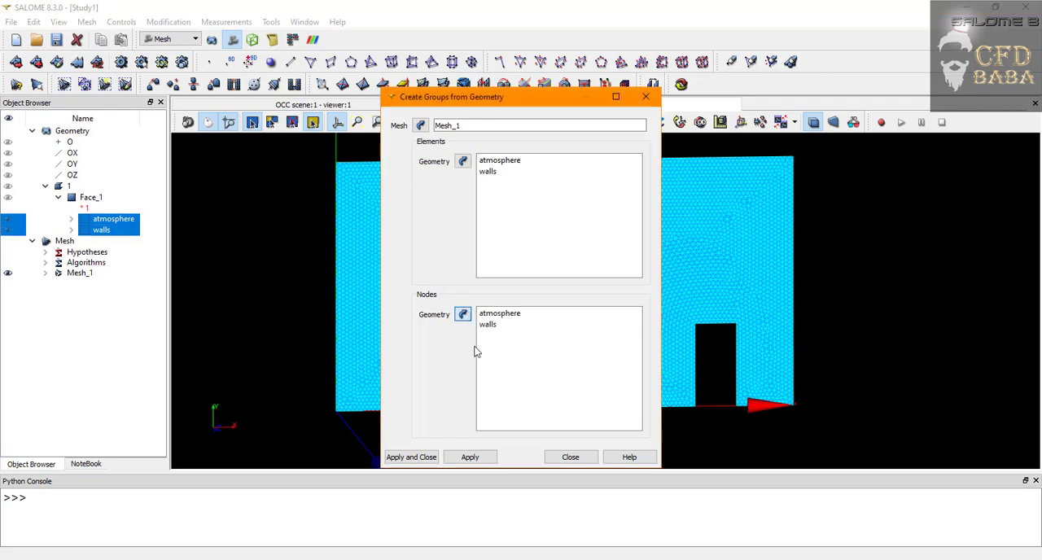
{"action": "left_click", "coordinate": [410, 456]}
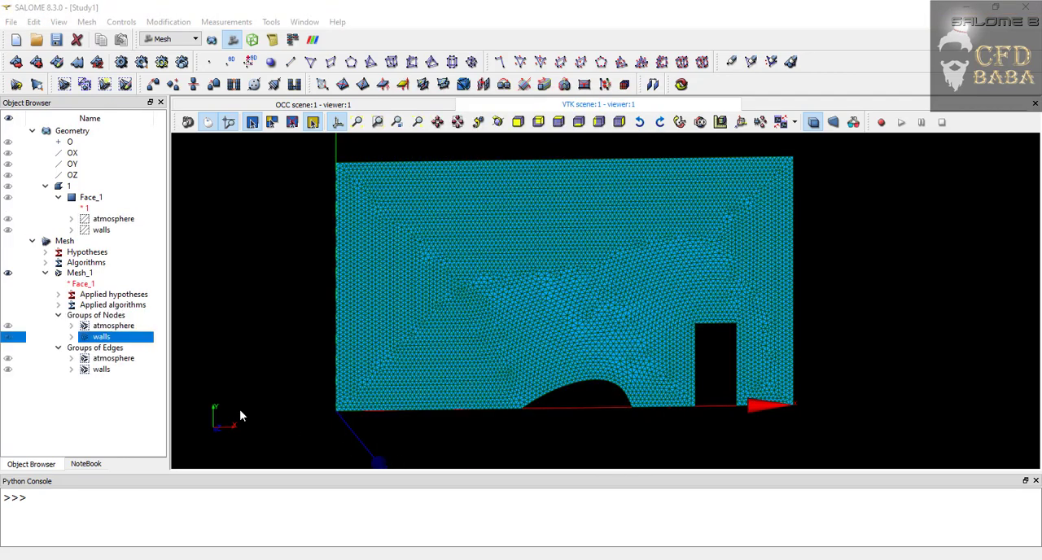
Reselect the whole Mesh_1 and orbit the view to inspect it at an angle
{"action": "left_click", "coordinate": [96, 315]}
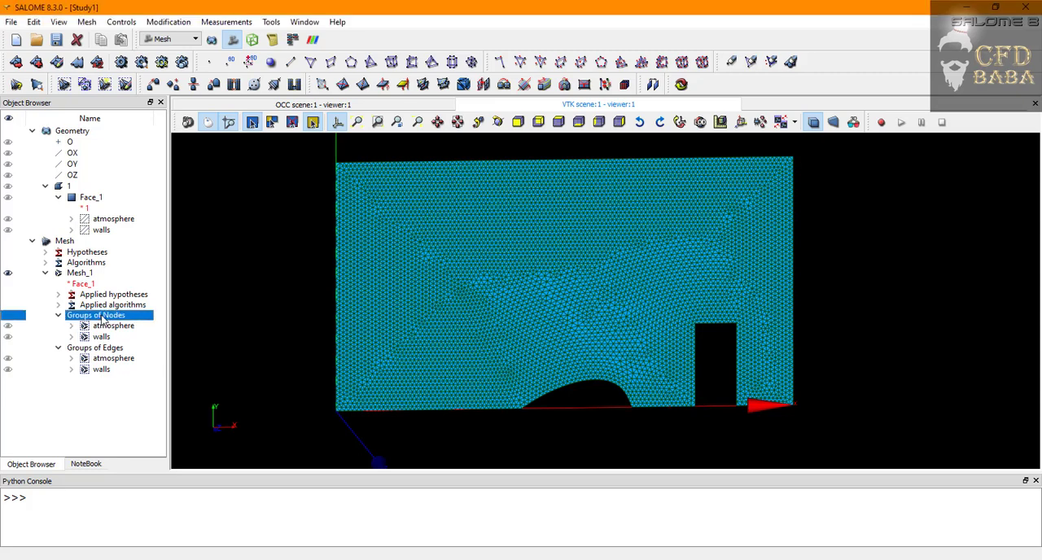
{"action": "left_click", "coordinate": [100, 229]}
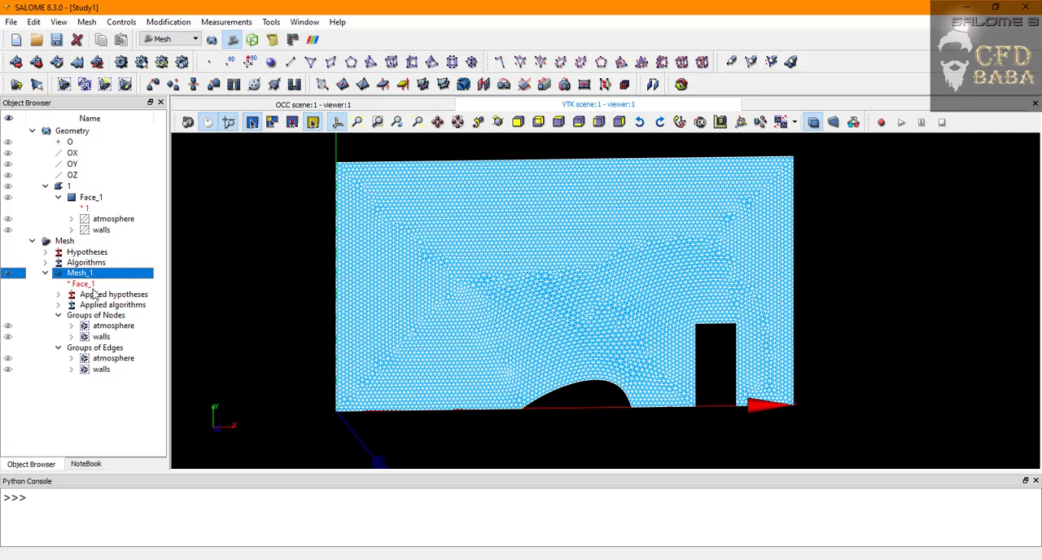
{"action": "left_click_drag", "start_coordinate": [562, 284], "coordinate": [692, 361]}
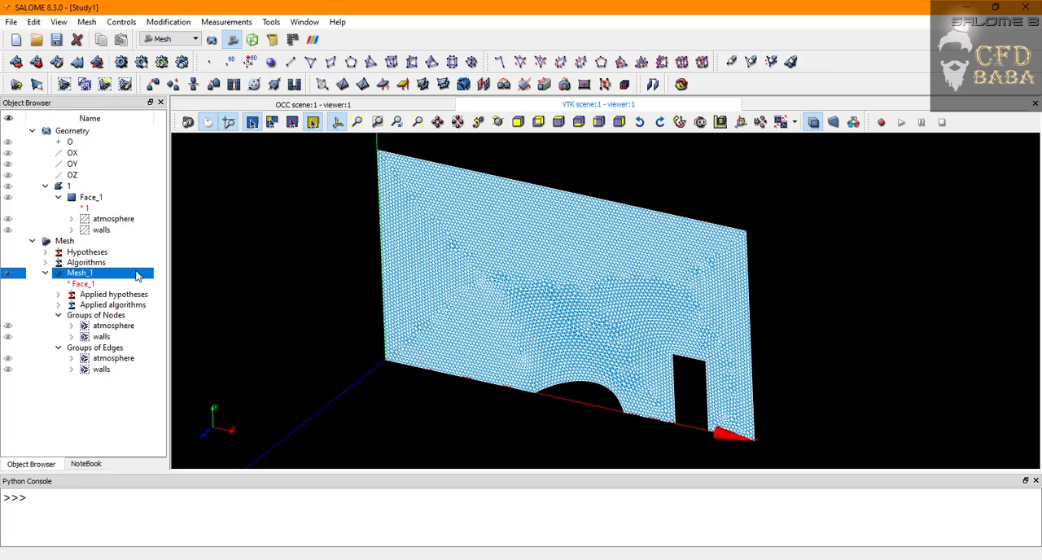
{"action": "left_click", "coordinate": [169, 22]}
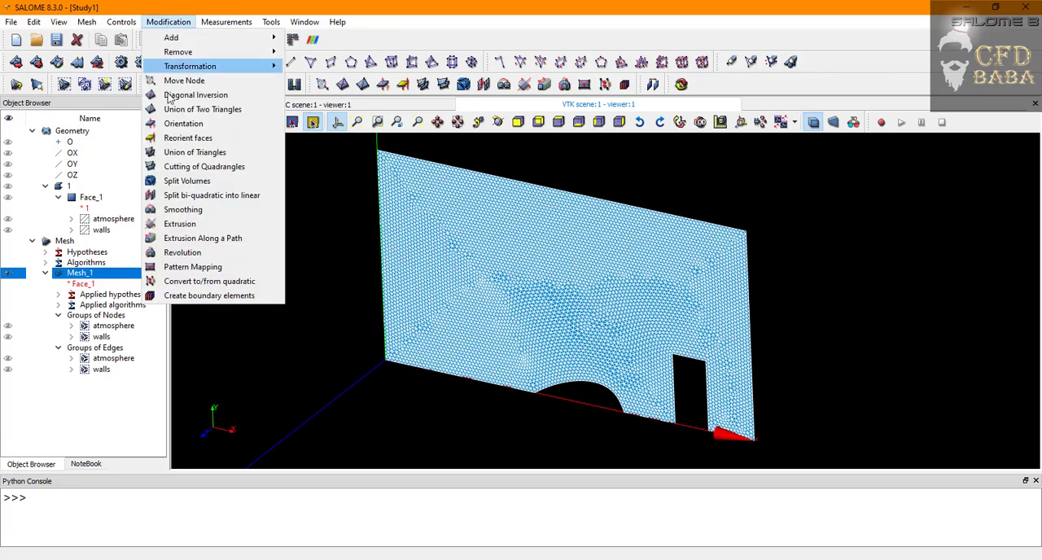
{"action": "mouse_move", "coordinate": [179, 225]}
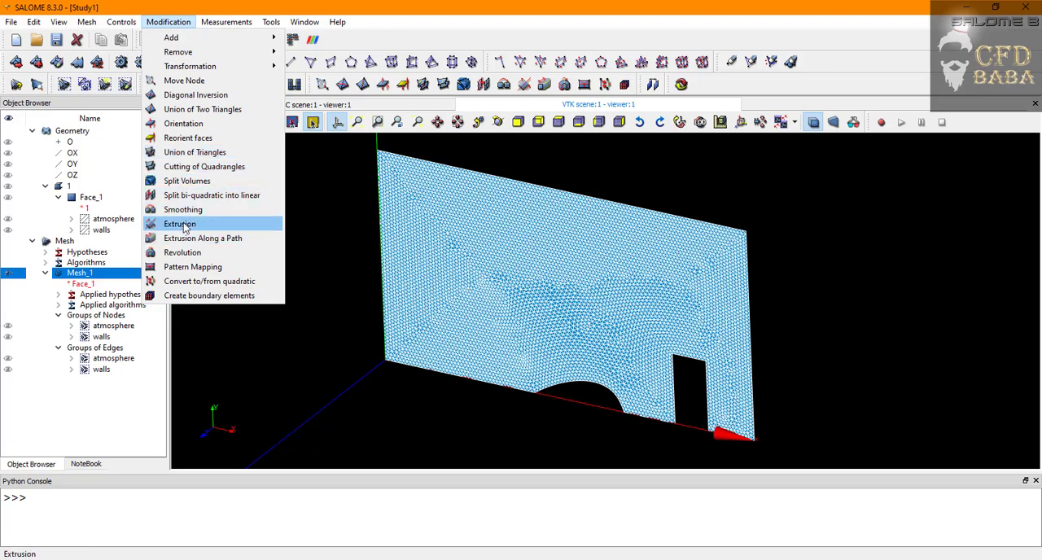
Extrude the whole Mesh_1 by 0.2 along Z in 1 step with generated groups, preview and apply
{"action": "left_click", "coordinate": [179, 223]}
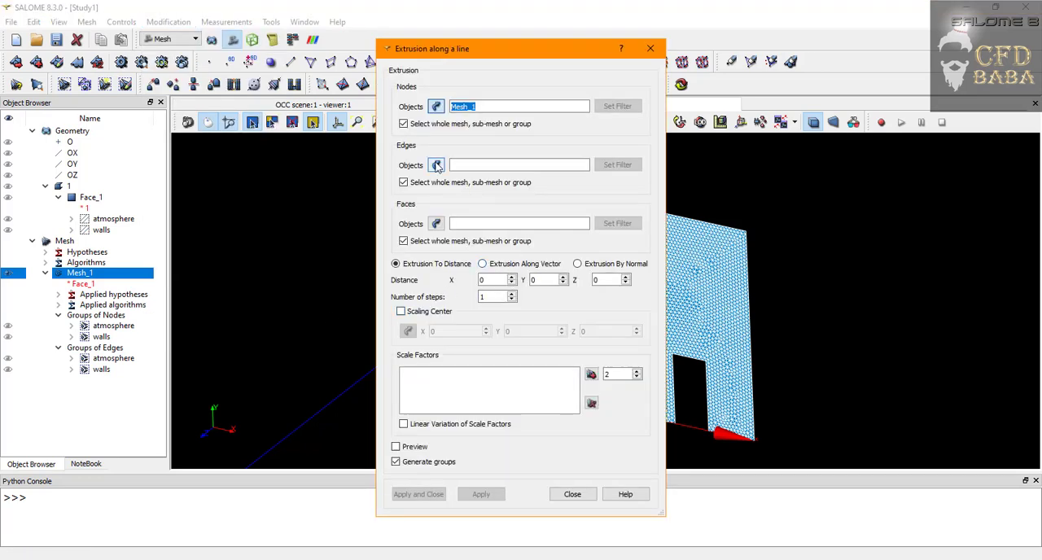
{"action": "left_click", "coordinate": [436, 164]}
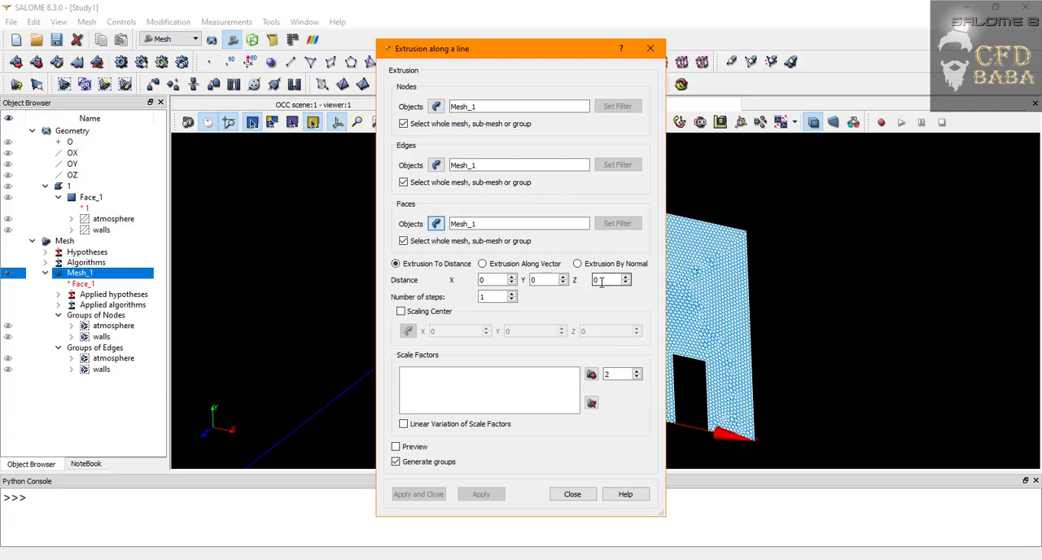
{"action": "left_click", "coordinate": [605, 280]}
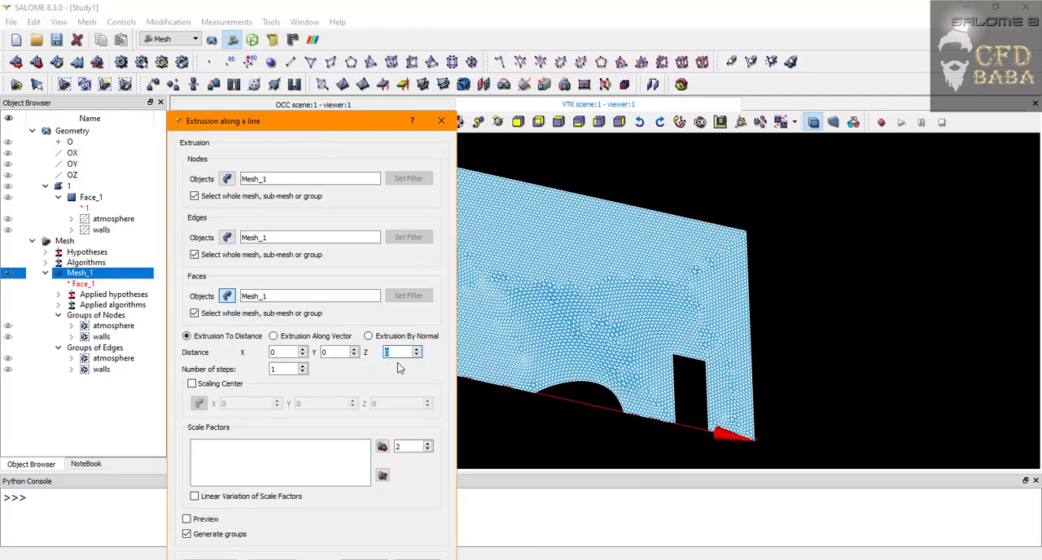
{"action": "type", "text": "0.2"}
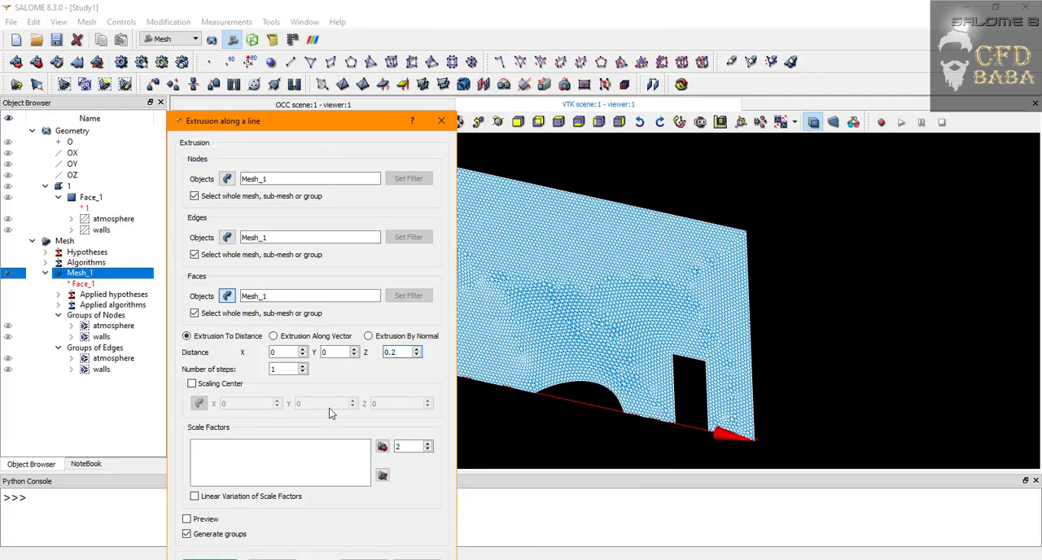
{"action": "left_click", "coordinate": [186, 518]}
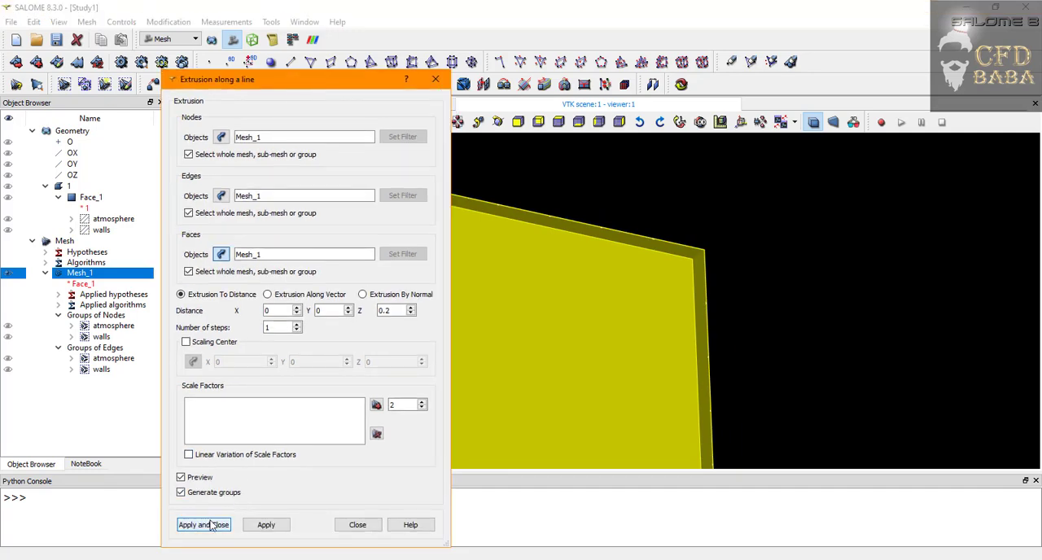
{"action": "left_click", "coordinate": [202, 524]}
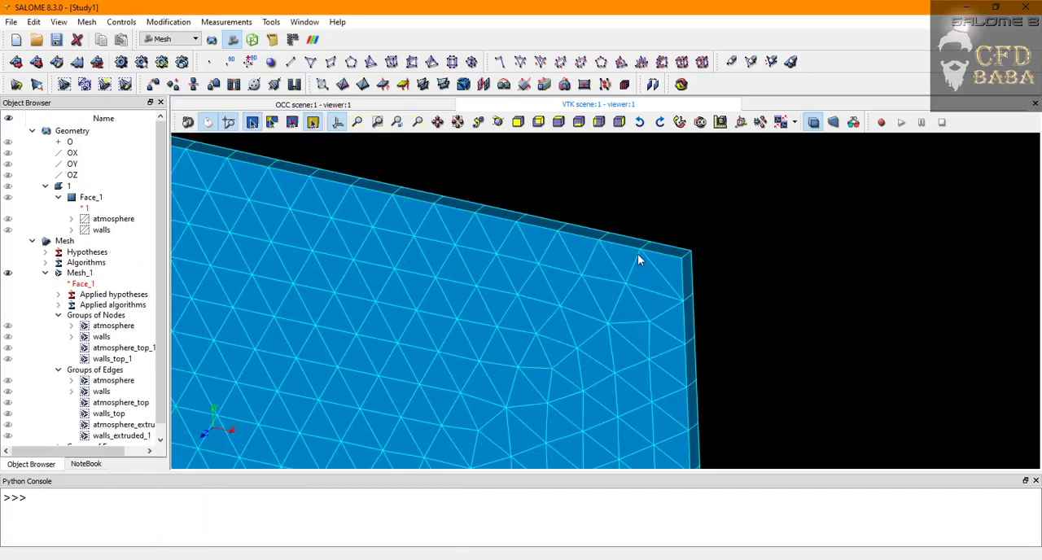
{"action": "mouse_move", "coordinate": [407, 179]}
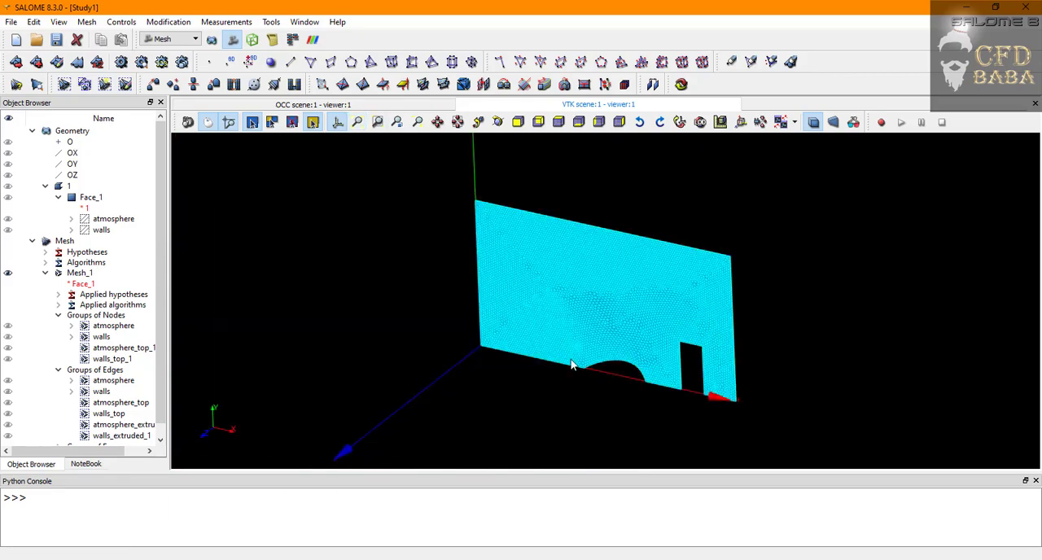
Delete the six edge groups and four node groups from Mesh_1
{"action": "left_click_drag", "start_coordinate": [569, 365], "coordinate": [488, 352]}
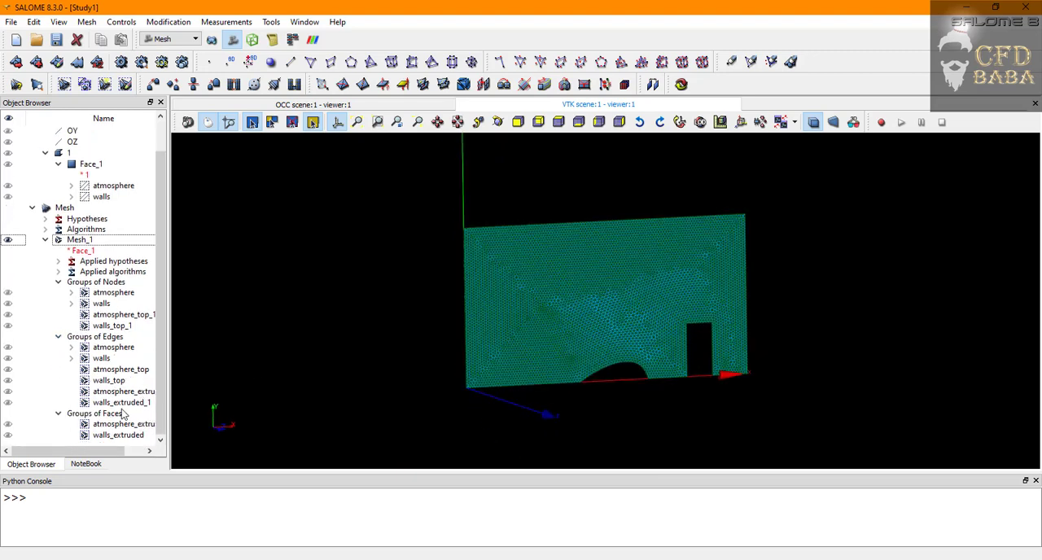
{"action": "left_click", "coordinate": [117, 434]}
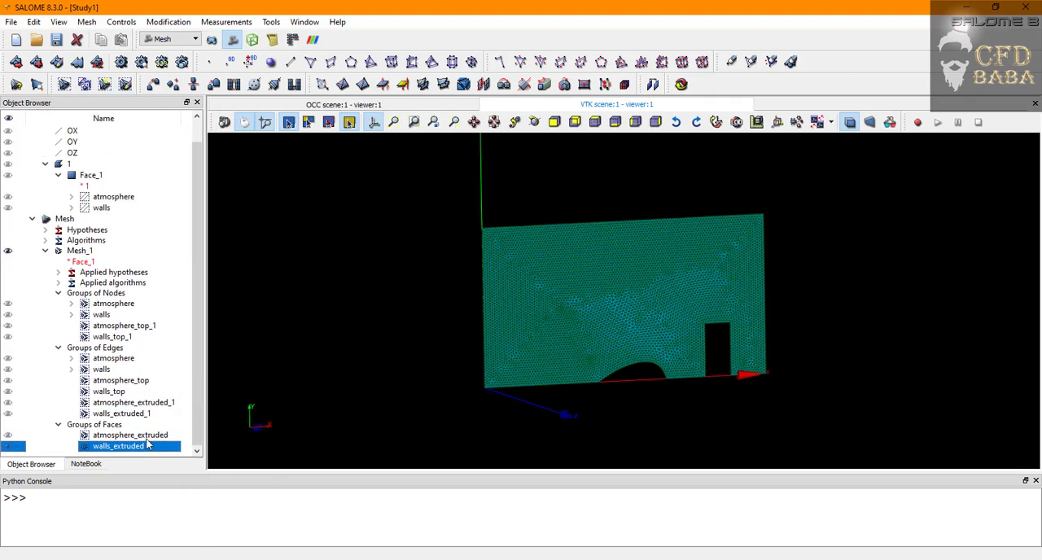
{"action": "left_click", "coordinate": [121, 413]}
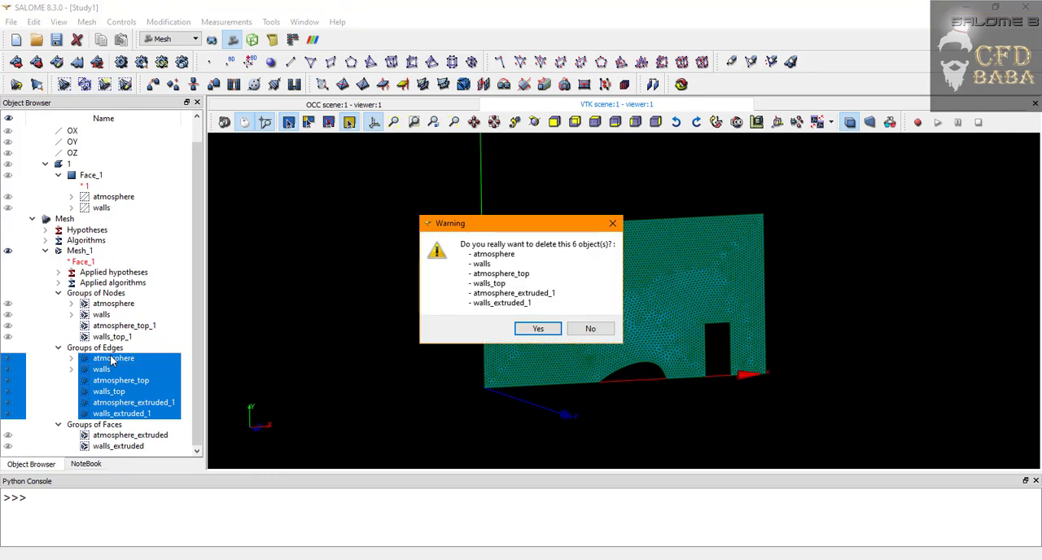
{"action": "left_click", "coordinate": [537, 329]}
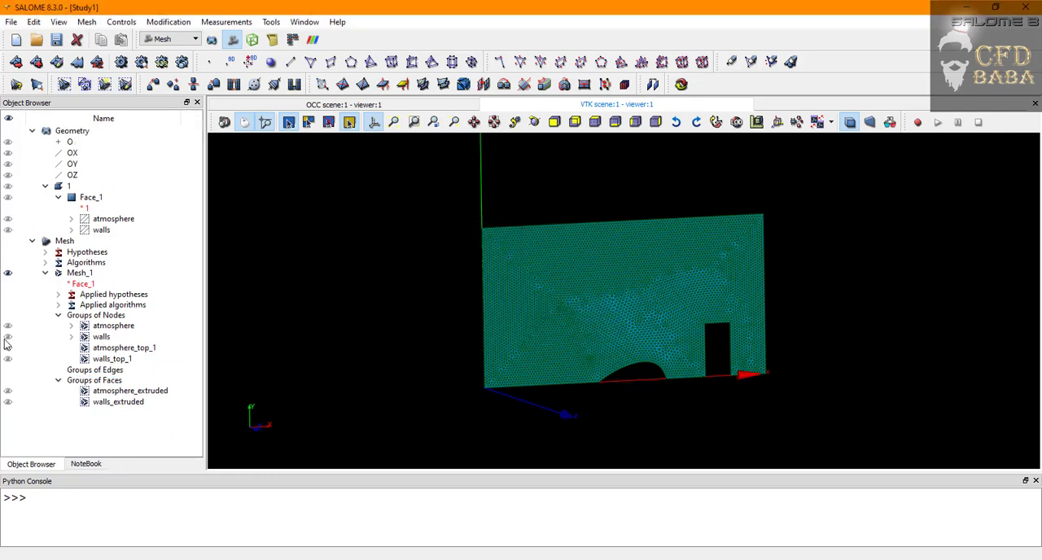
{"action": "left_click", "coordinate": [110, 358]}
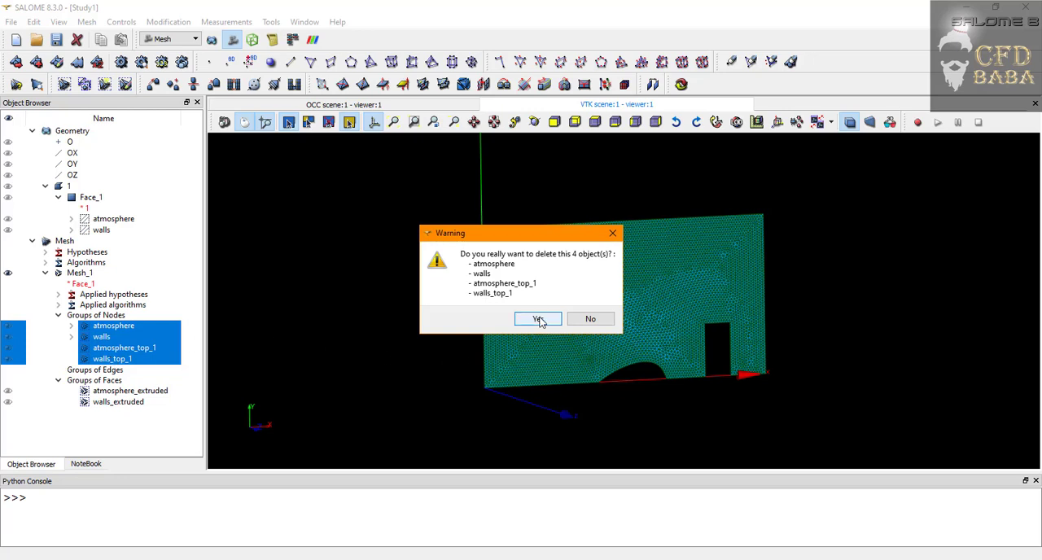
{"action": "left_click", "coordinate": [537, 319]}
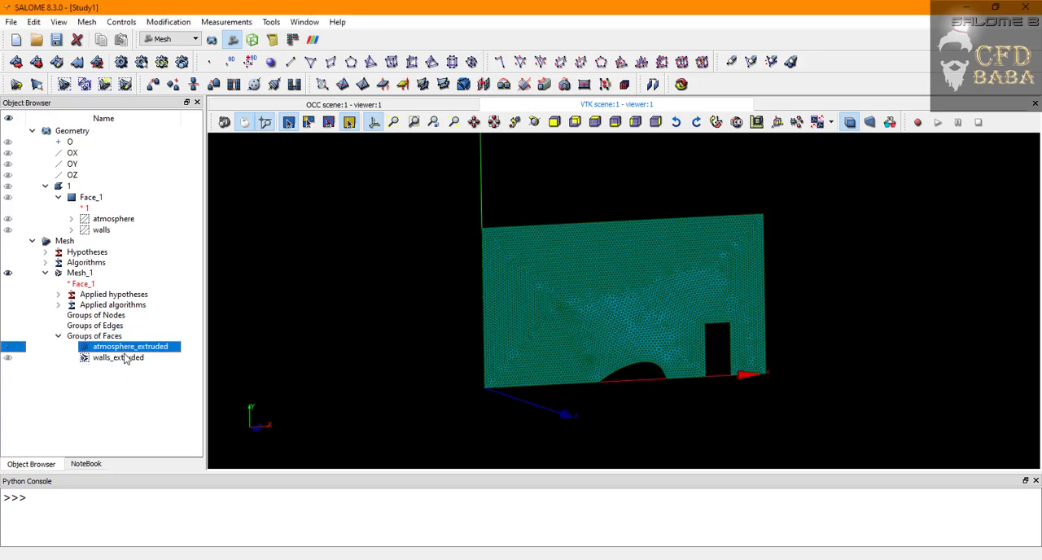
Select the remaining walls_extruded and atmosphere_extruded face groups
{"action": "left_click", "coordinate": [118, 358]}
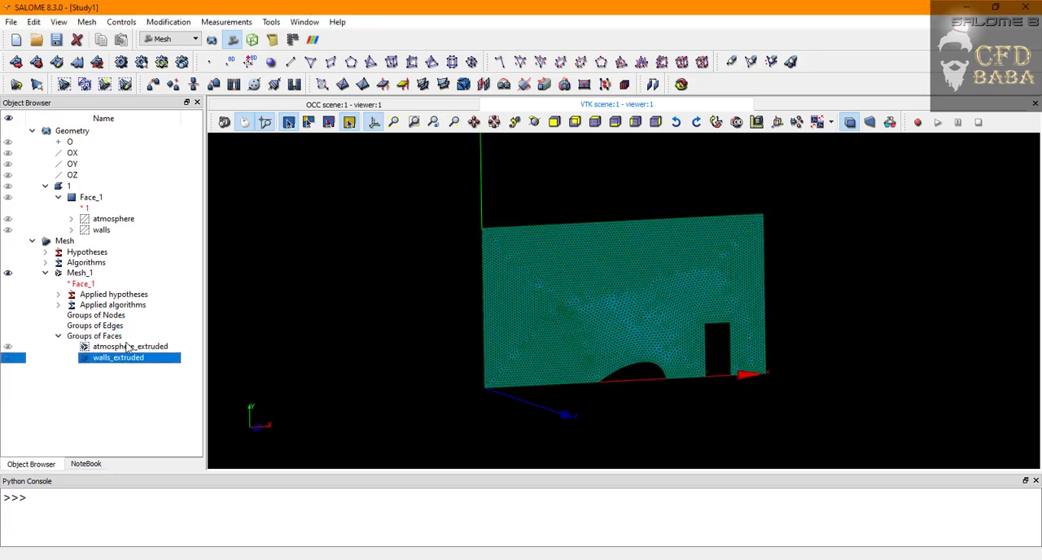
{"action": "left_click", "coordinate": [131, 346]}
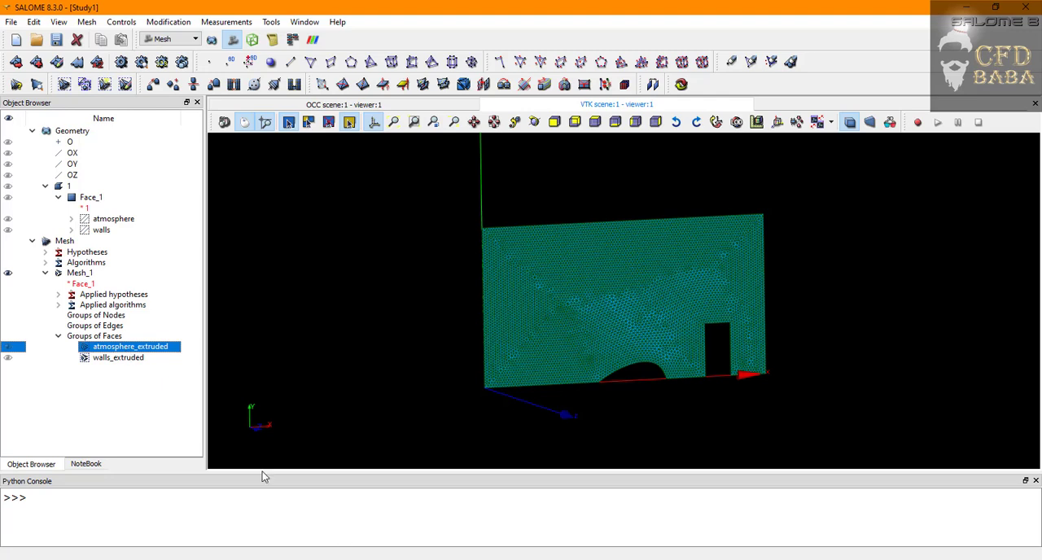
Rename atmosphere_extruded to atmosphere and walls_extruded to walls, then select Mesh_1
{"action": "right_click", "coordinate": [130, 345]}
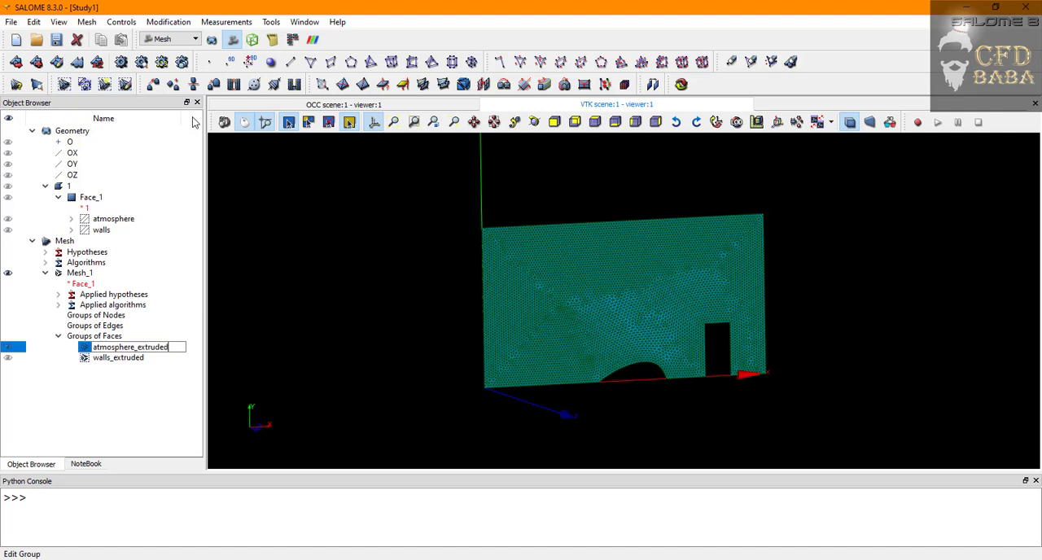
{"action": "type", "text": "atmosphere"}
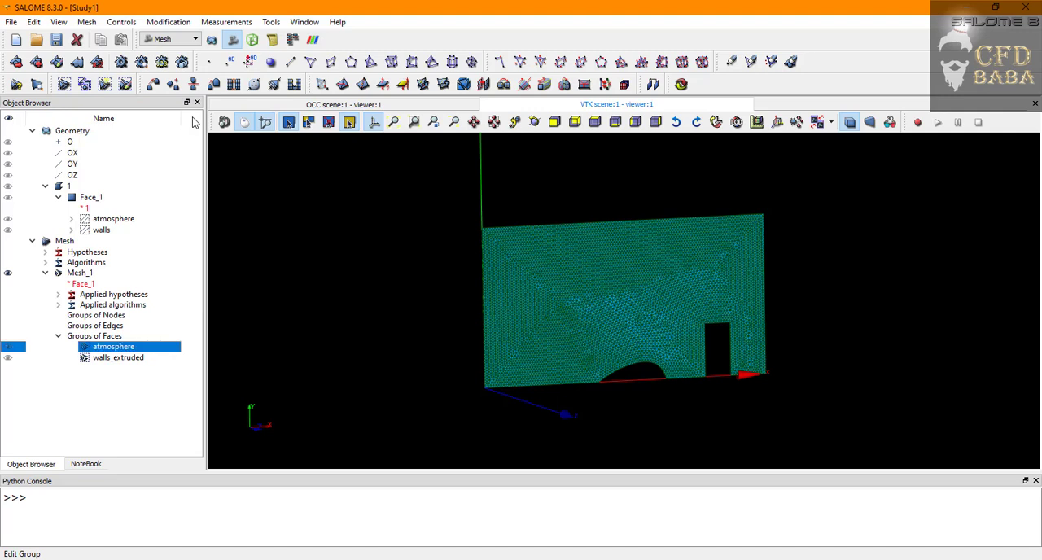
{"action": "left_click", "coordinate": [117, 359]}
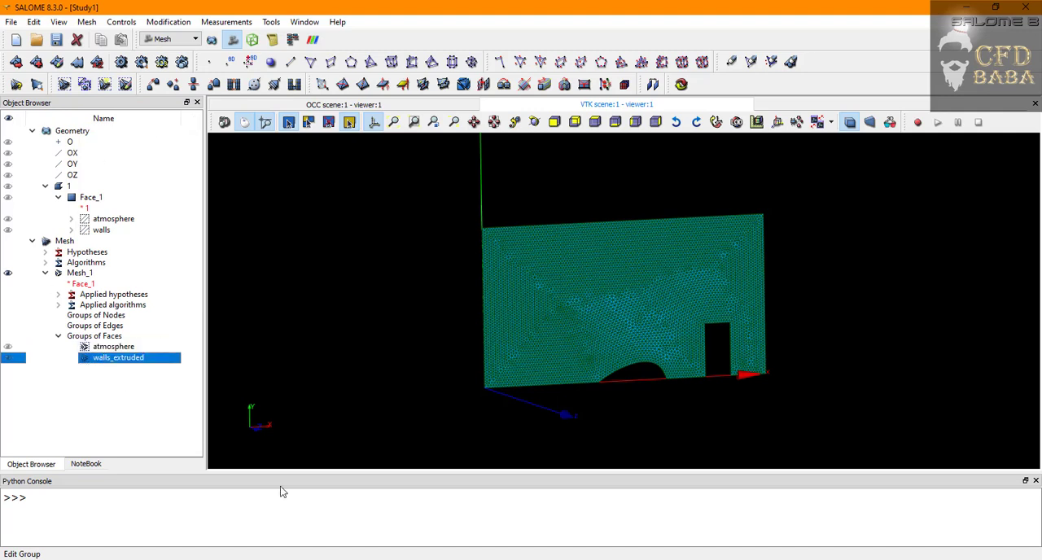
{"action": "type", "text": "walls"}
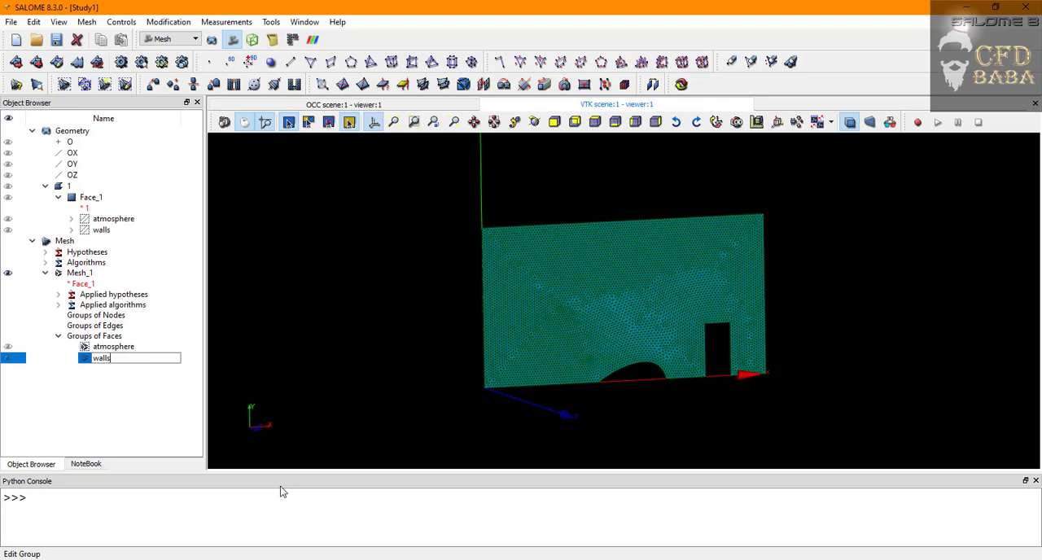
{"action": "left_click", "coordinate": [114, 345]}
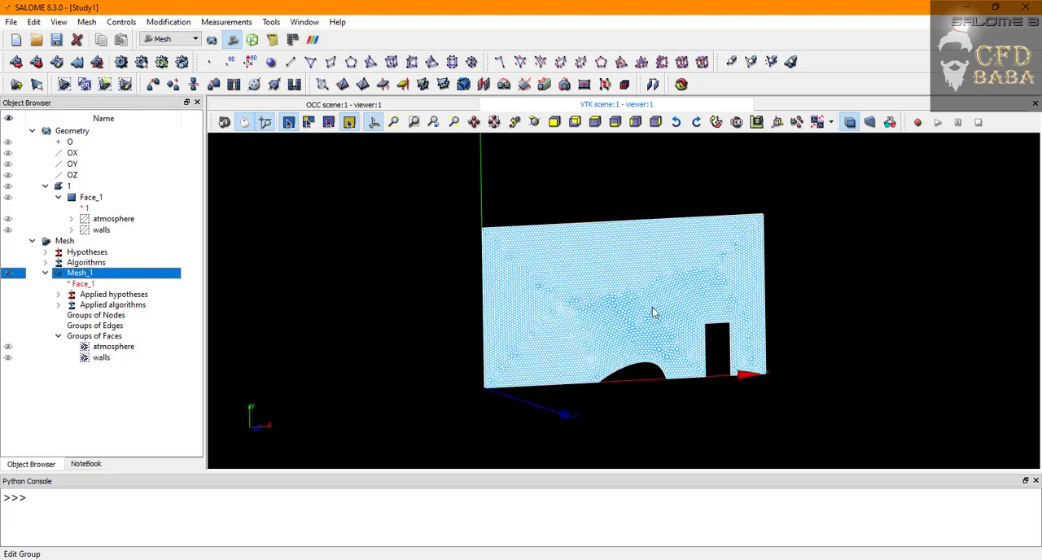
{"action": "mouse_move", "coordinate": [433, 280]}
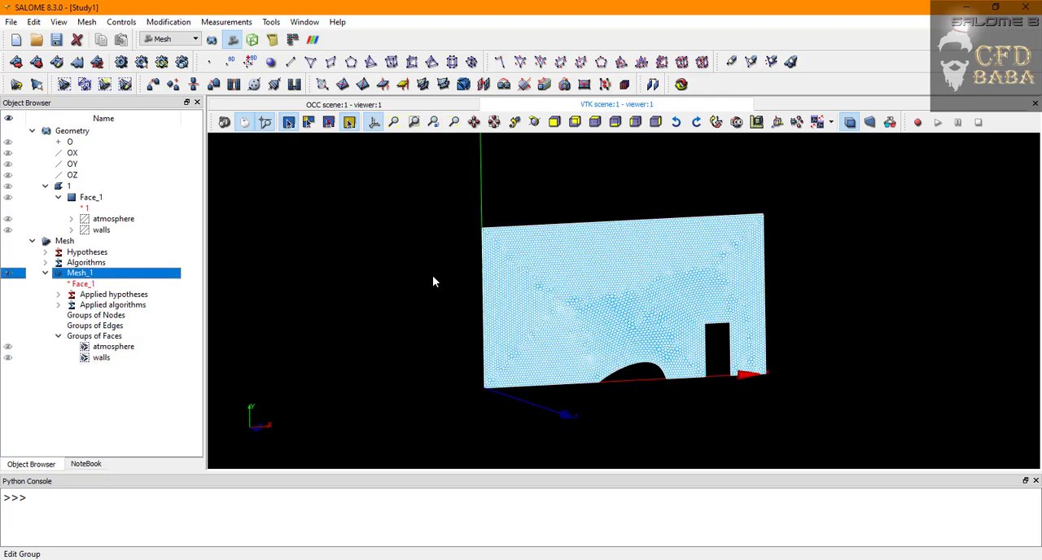
Export Mesh_1 as UNV file mesh.unv into the 5_dam_break folder
{"action": "right_click", "coordinate": [78, 273]}
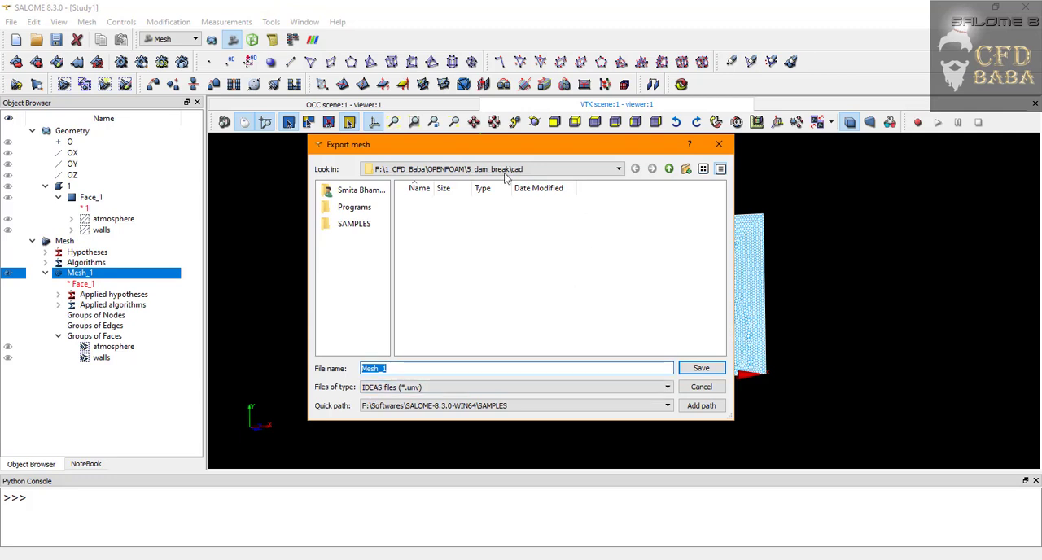
{"action": "left_click", "coordinate": [651, 169]}
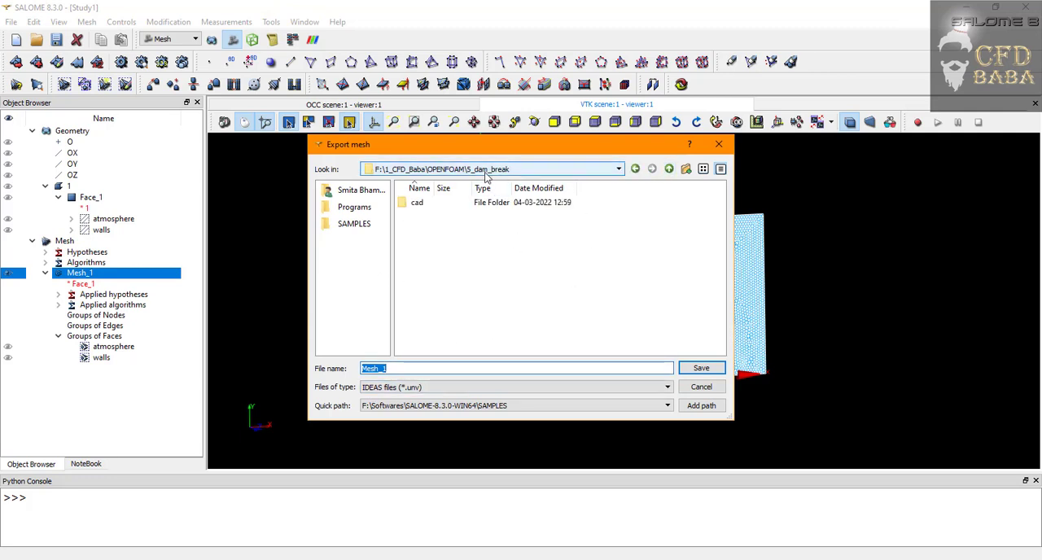
{"action": "mouse_move", "coordinate": [495, 172]}
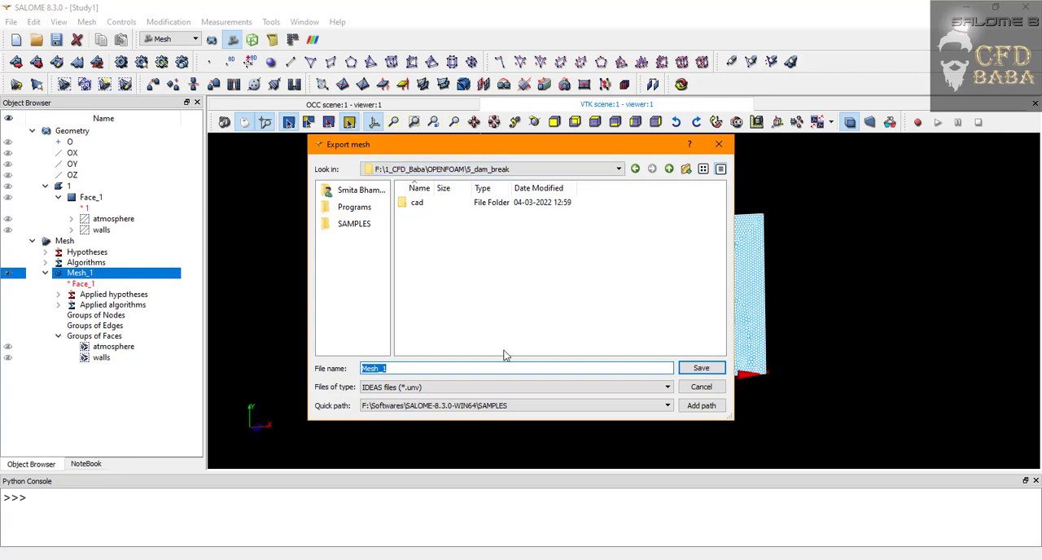
{"action": "type", "text": "mesh"}
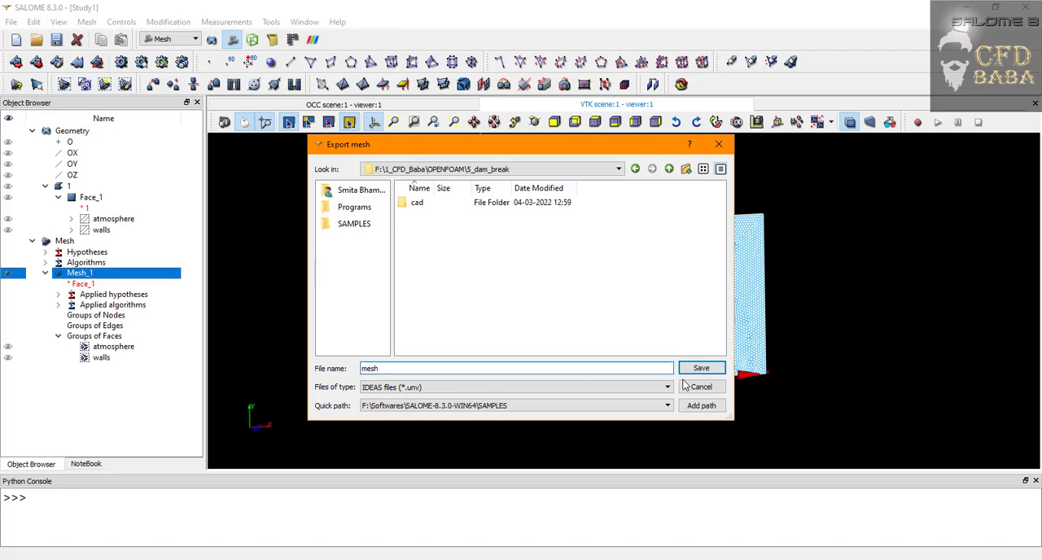
{"action": "left_click", "coordinate": [701, 368]}
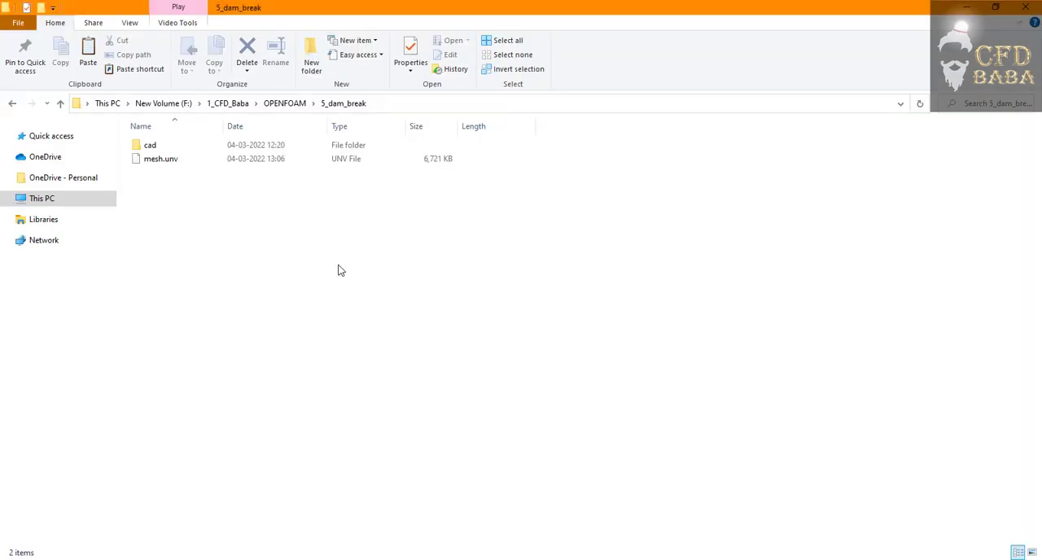
{"action": "left_click", "coordinate": [160, 158]}
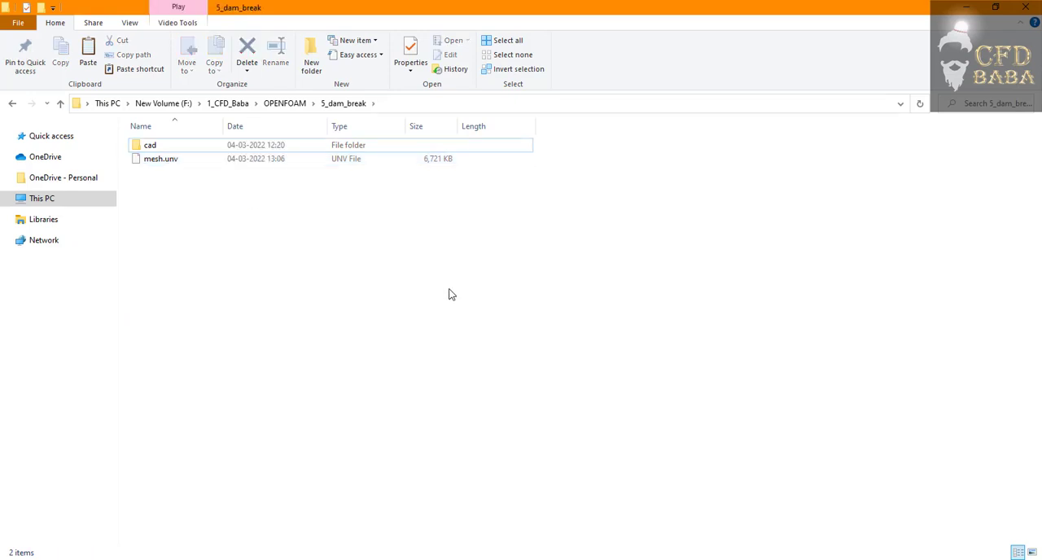
{"action": "left_click", "coordinate": [159, 160]}
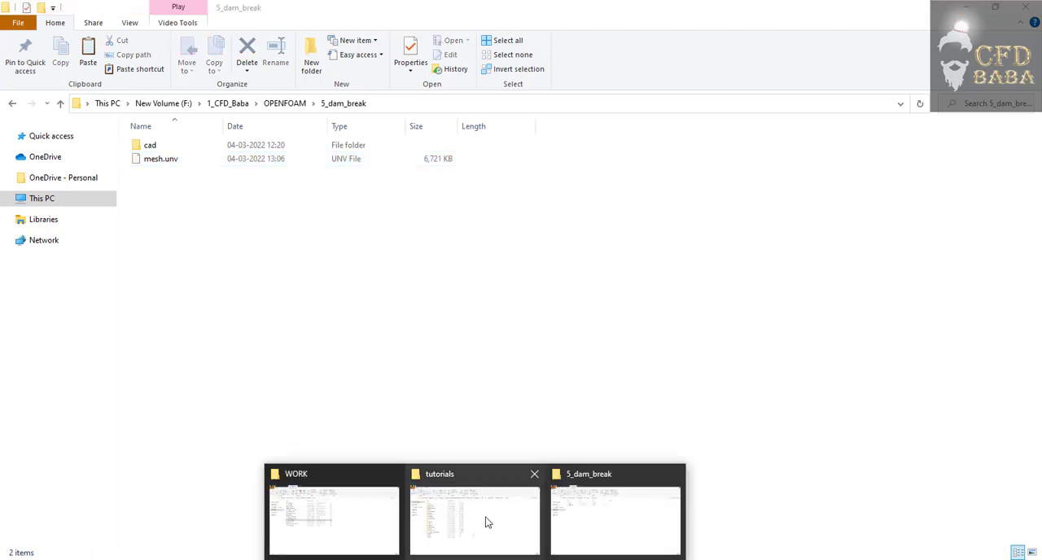
Browse the OpenFOAM tutorials into multiphase > interFoam
{"action": "left_click", "coordinate": [474, 521]}
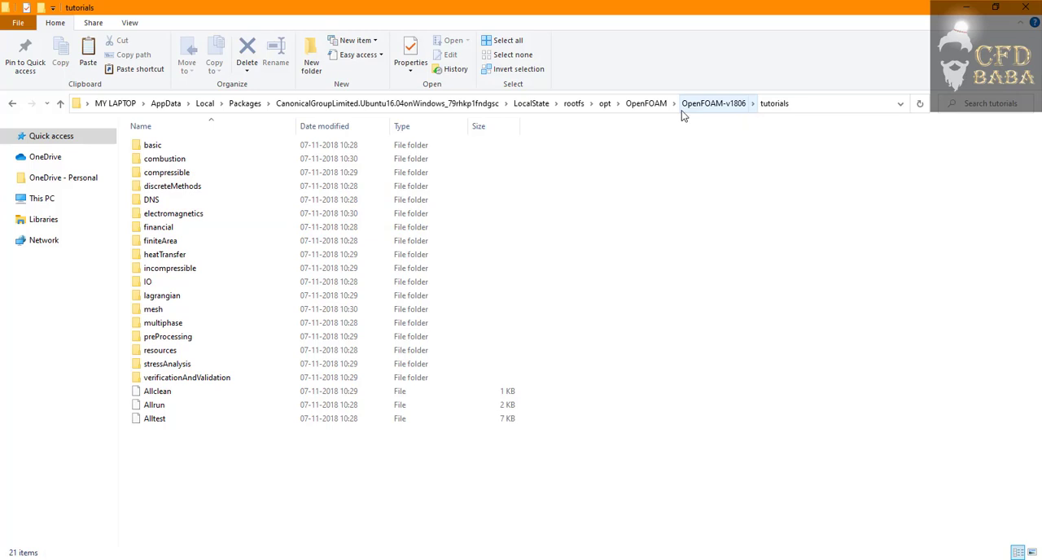
{"action": "mouse_move", "coordinate": [833, 123]}
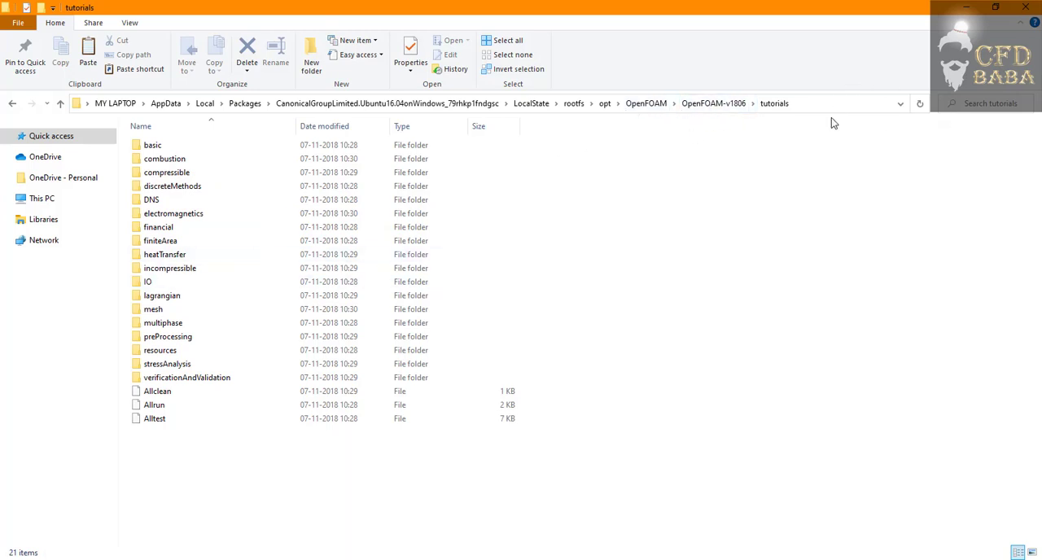
{"action": "mouse_move", "coordinate": [668, 127]}
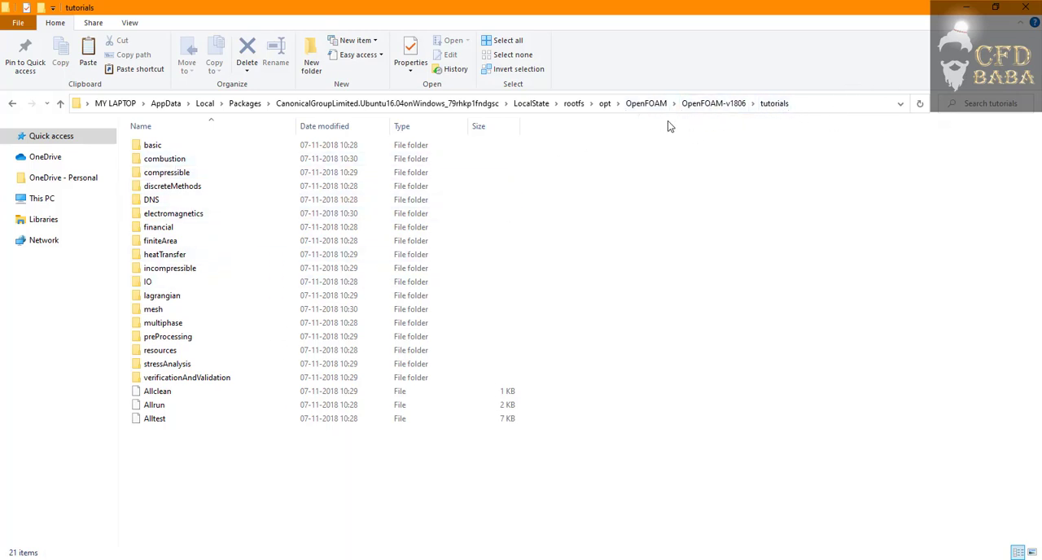
{"action": "mouse_move", "coordinate": [786, 113]}
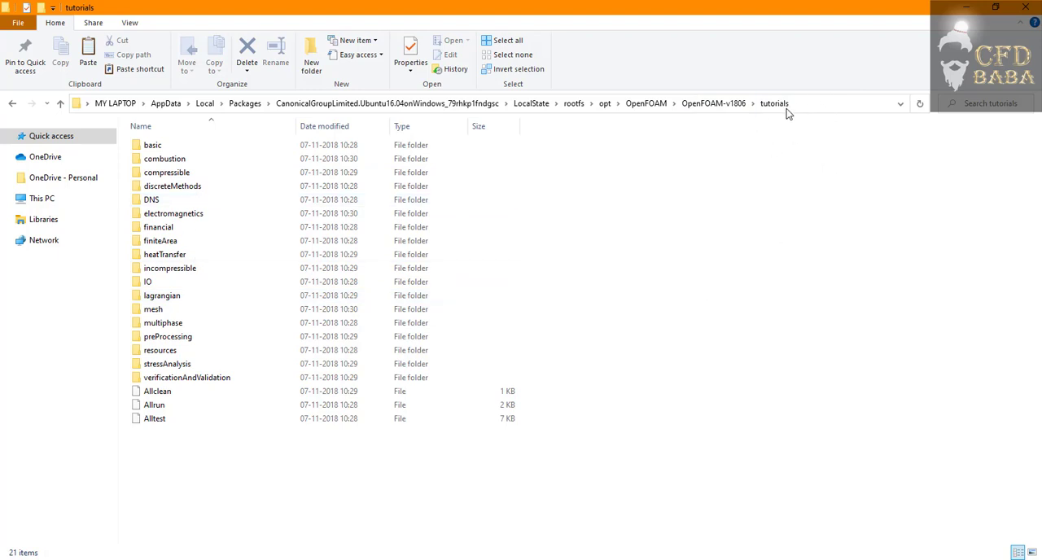
{"action": "left_click", "coordinate": [162, 322]}
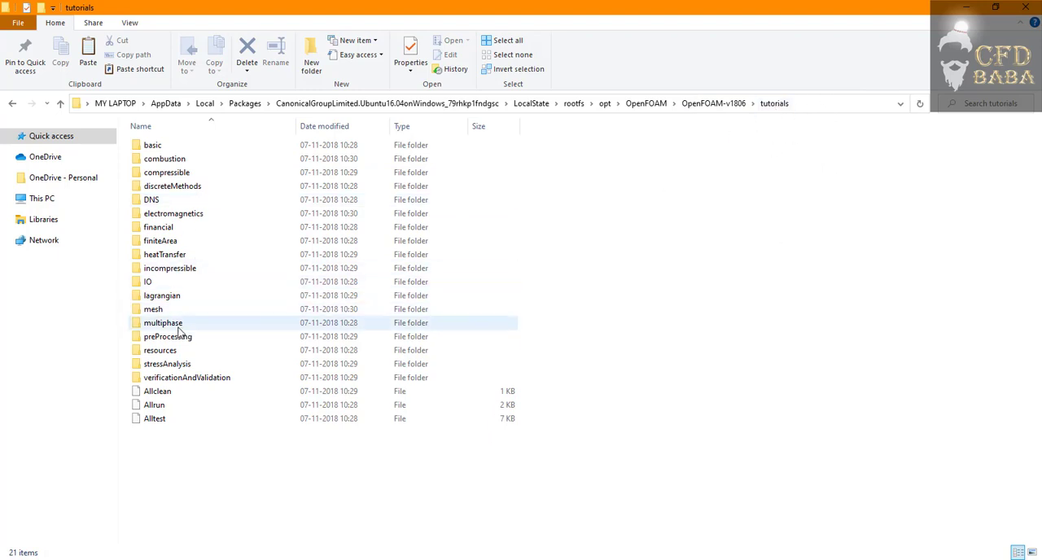
{"action": "double_click", "coordinate": [163, 322]}
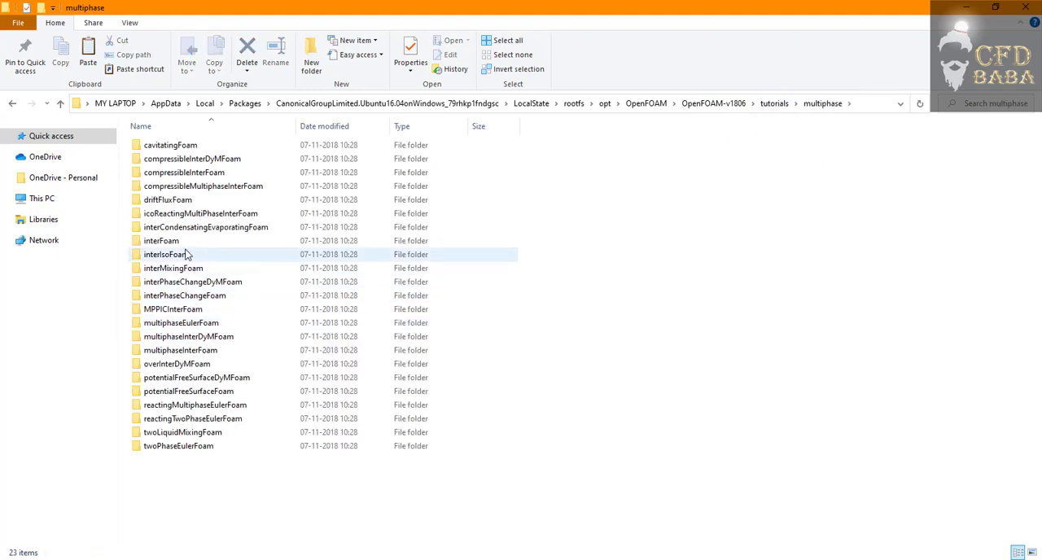
{"action": "mouse_move", "coordinate": [161, 241]}
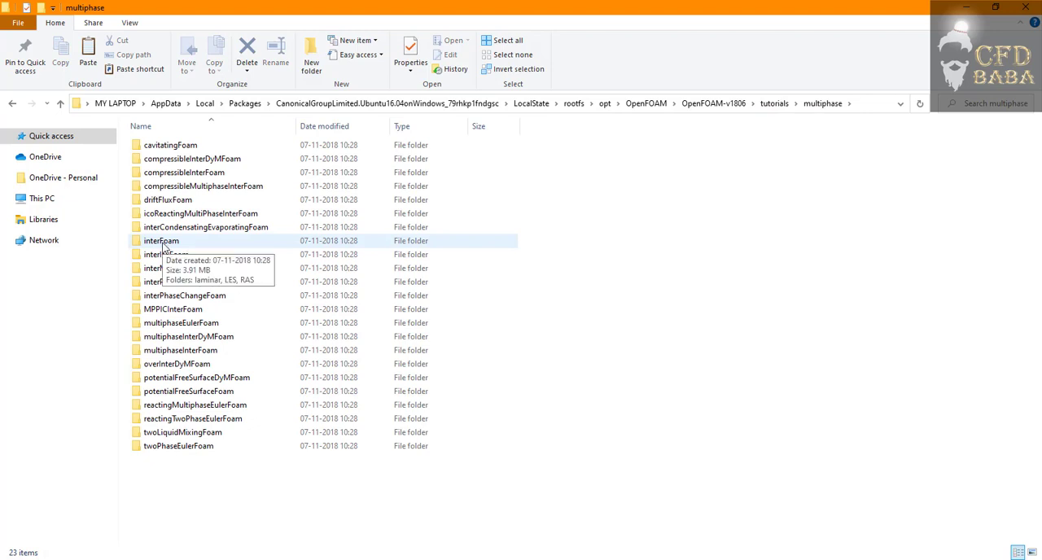
{"action": "double_click", "coordinate": [162, 241]}
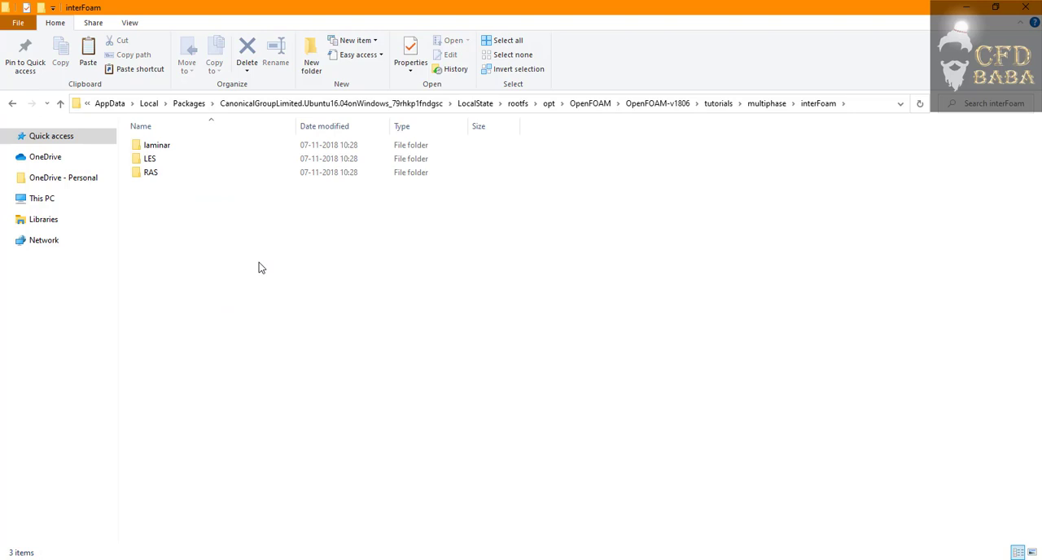
{"action": "mouse_move", "coordinate": [329, 283]}
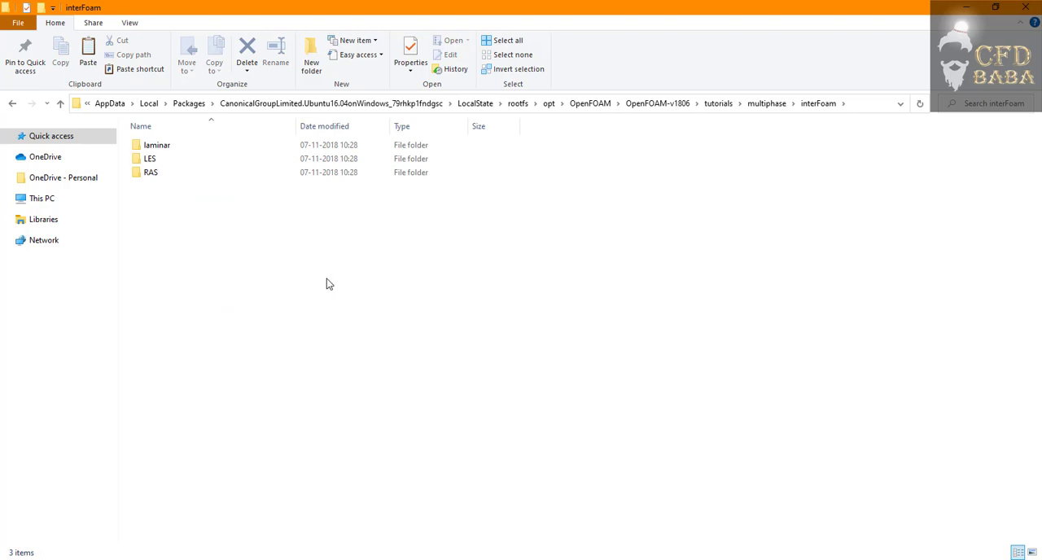
Enter the laminar folder and the damBreakWithObstacle tutorial case
{"action": "left_click", "coordinate": [157, 145]}
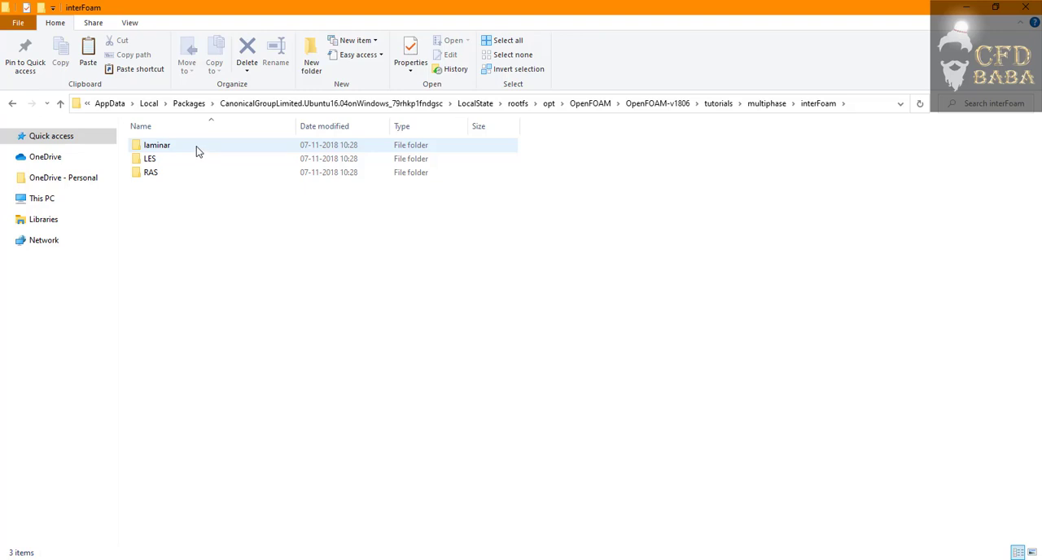
{"action": "mouse_move", "coordinate": [179, 153]}
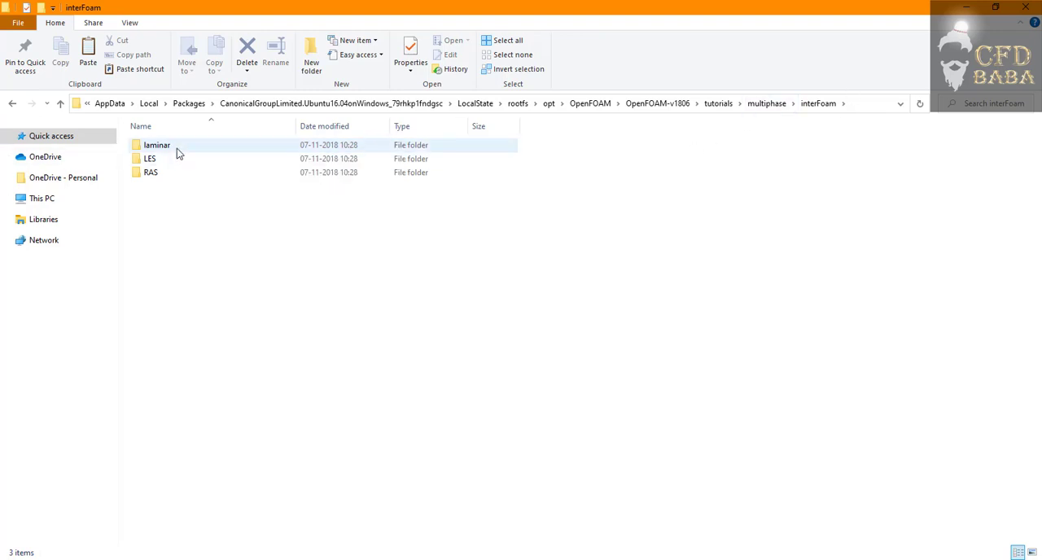
{"action": "double_click", "coordinate": [157, 144]}
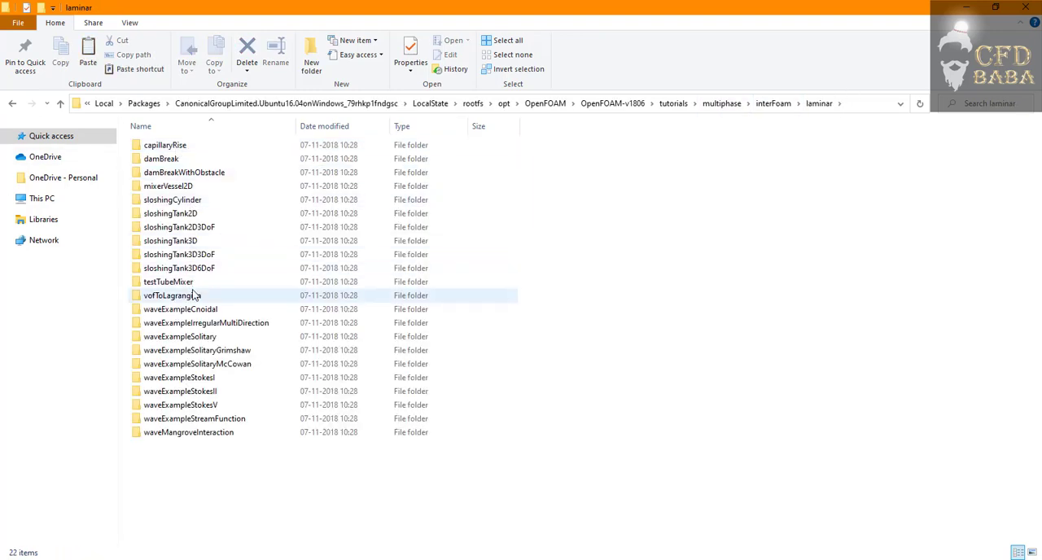
{"action": "left_click", "coordinate": [183, 173]}
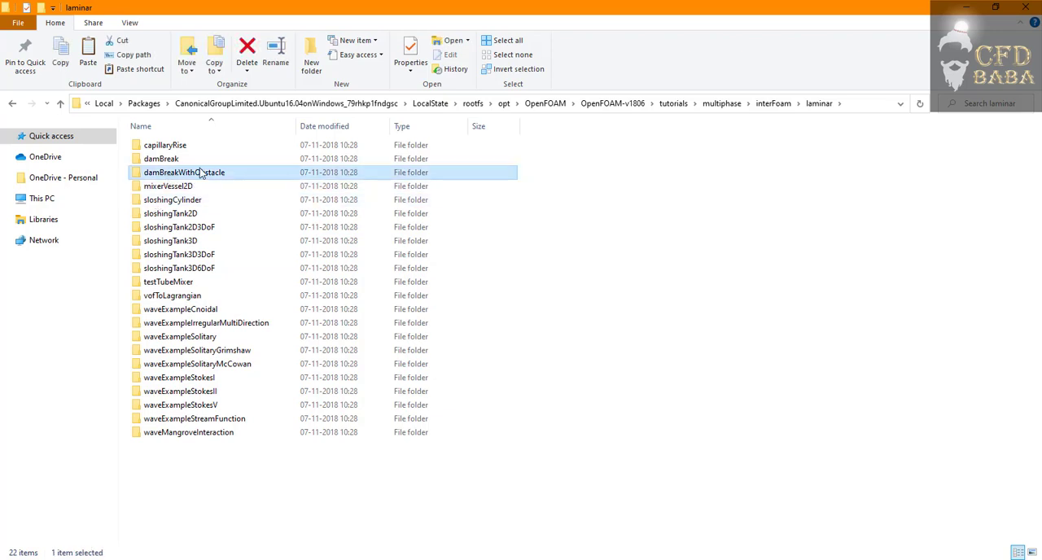
{"action": "double_click", "coordinate": [184, 173]}
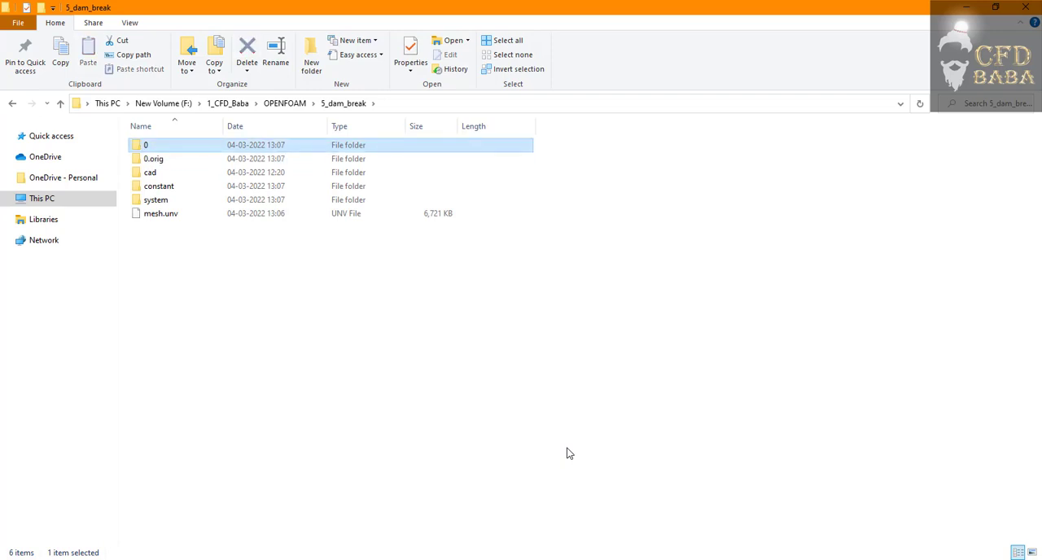
Inspect the field files inside 0.orig, then return to the 5_dam_break folder
{"action": "left_click", "coordinate": [153, 158]}
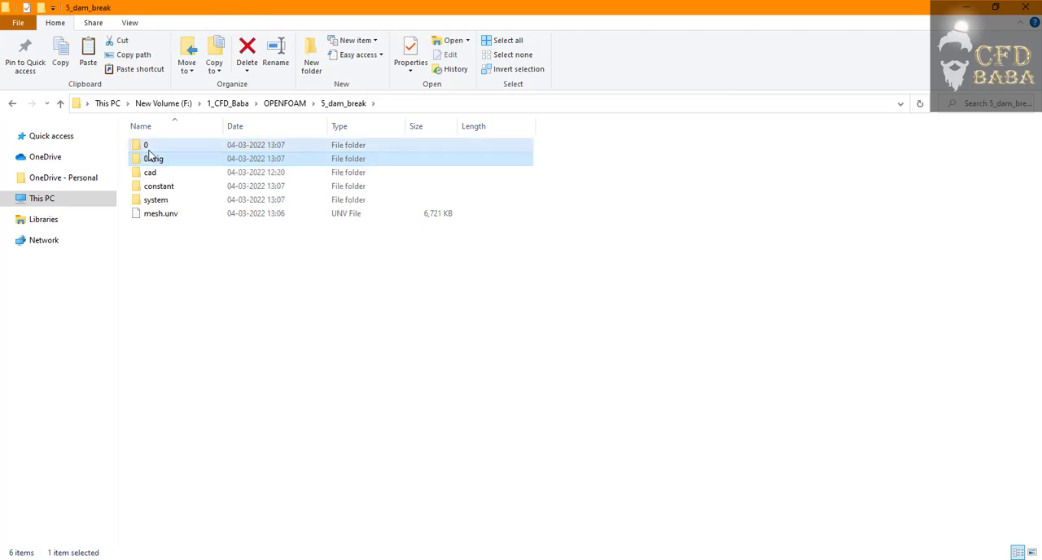
{"action": "double_click", "coordinate": [145, 145]}
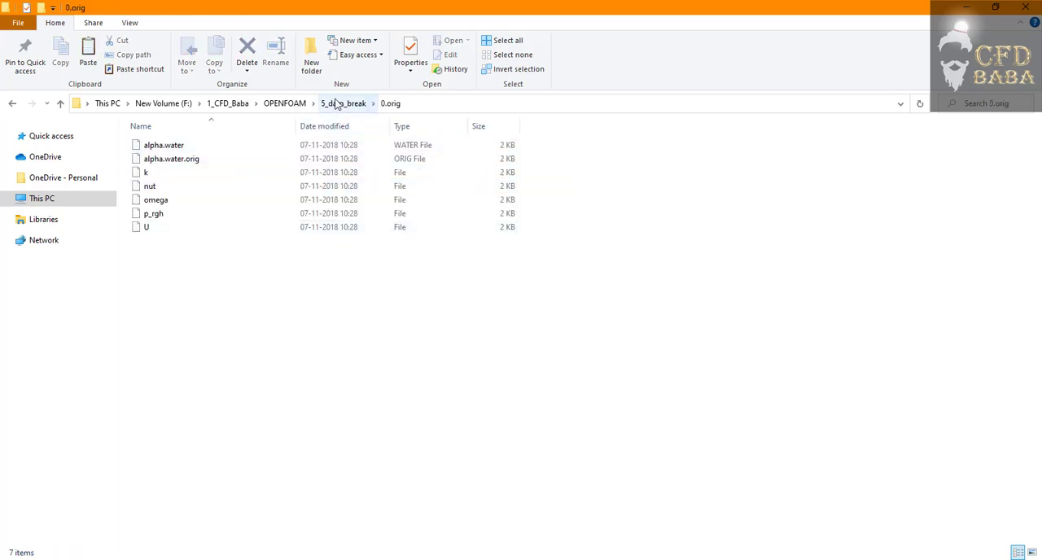
{"action": "left_click", "coordinate": [342, 105]}
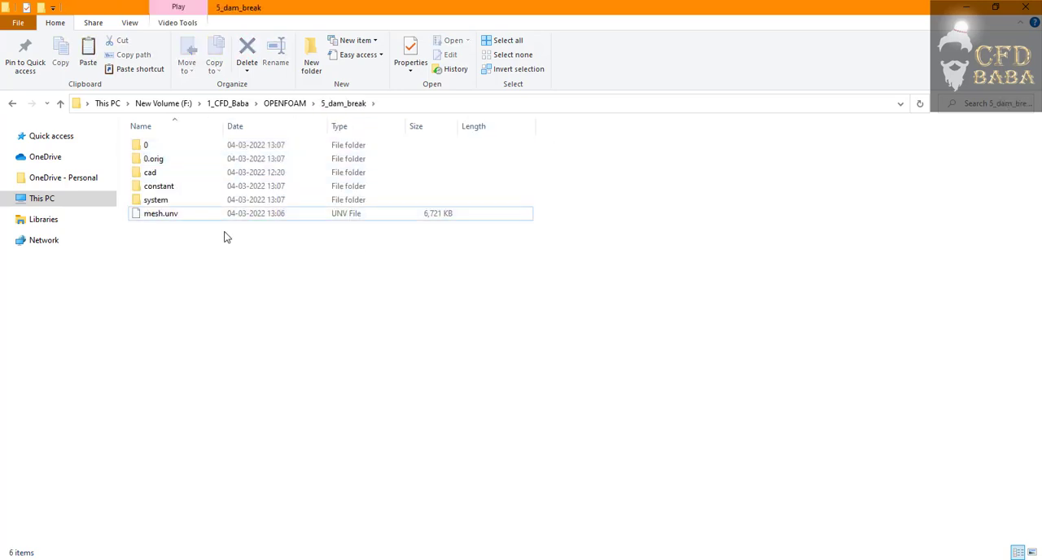
{"action": "mouse_move", "coordinate": [399, 302]}
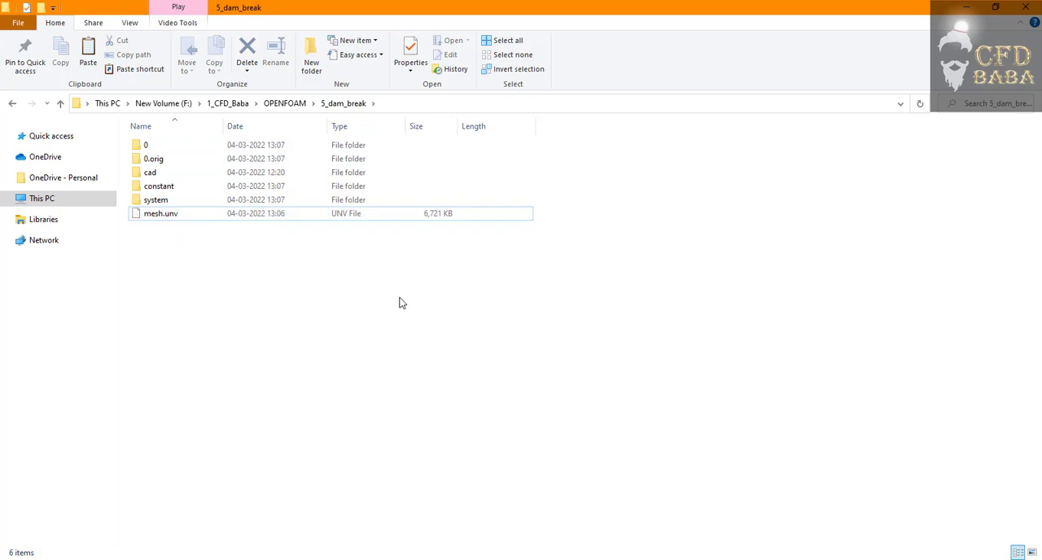
{"action": "left_click", "coordinate": [146, 145]}
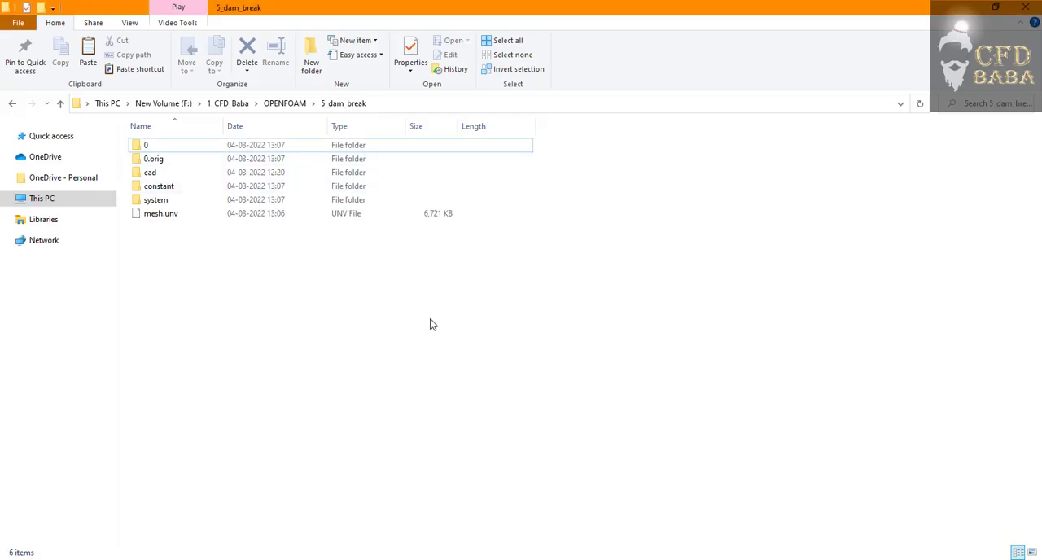
{"action": "mouse_move", "coordinate": [297, 232]}
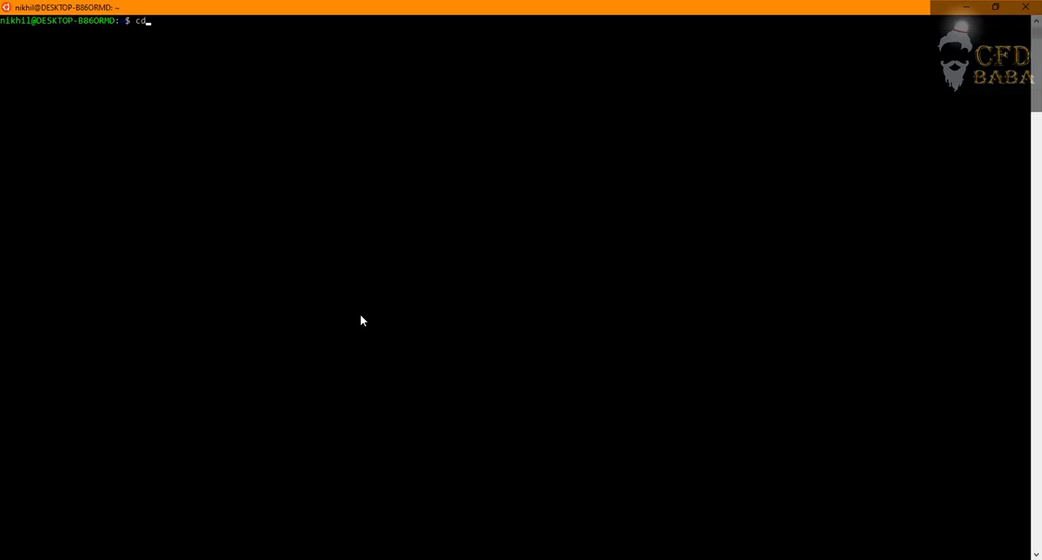
Change directory to /mnt/f/1_CFD_Baba/OPENFOAM/5_dam_break/ in the WSL terminal
{"action": "type", "text": "/"}
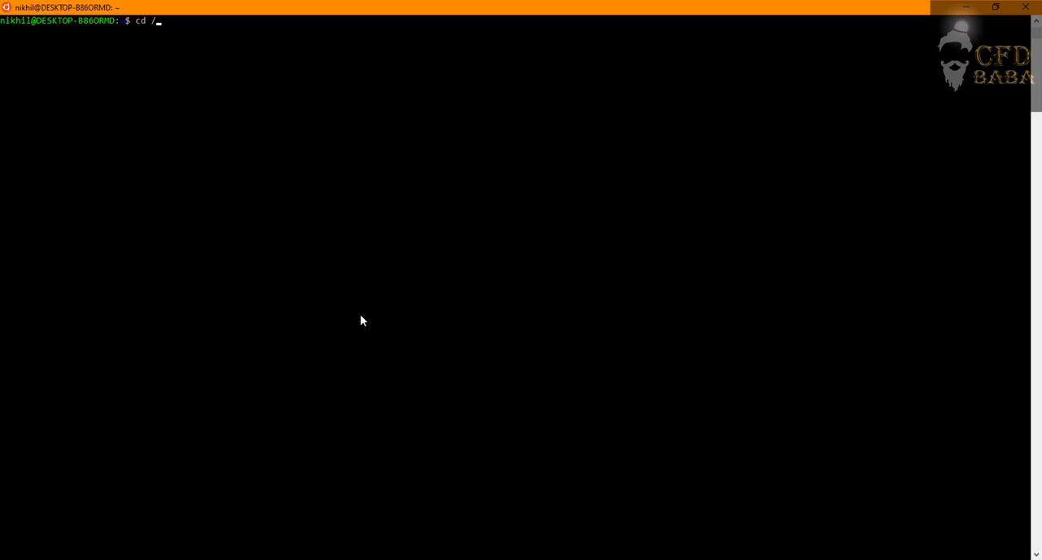
{"action": "type", "text": "mnt"}
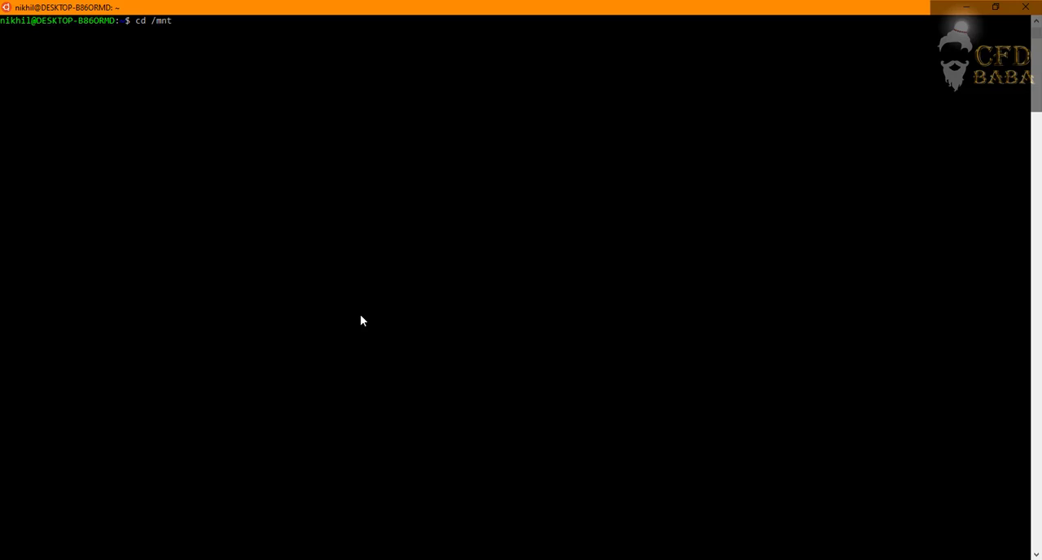
{"action": "type", "text": "/f"}
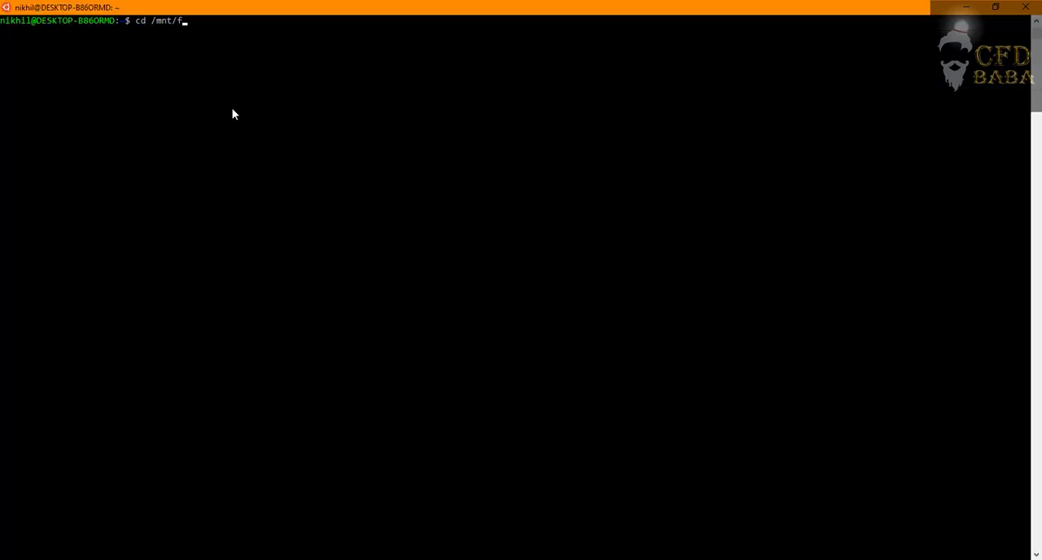
{"action": "type", "text": "/"}
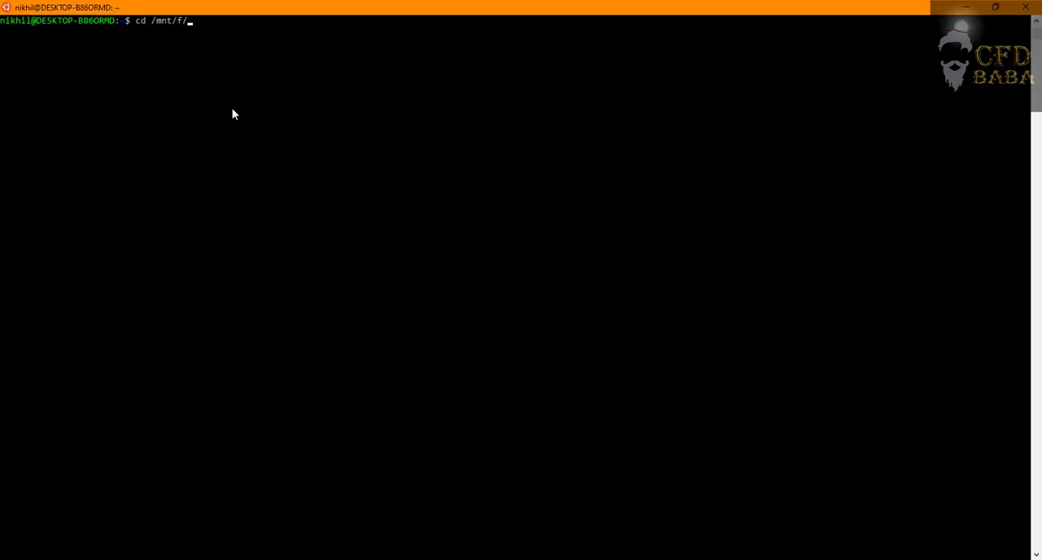
{"action": "type", "text": "1_CFD_Baba/"}
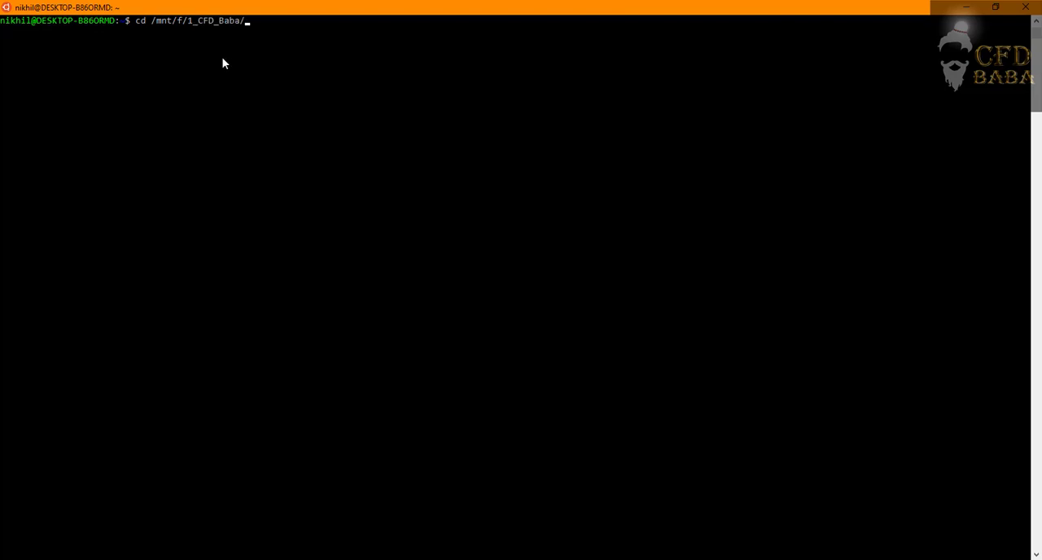
{"action": "mouse_move", "coordinate": [229, 33]}
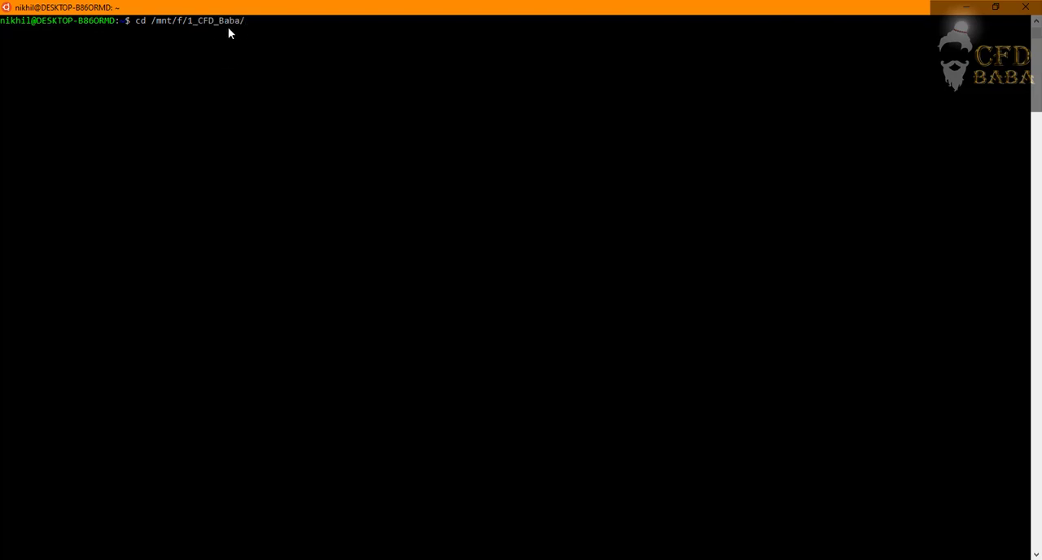
{"action": "mouse_move", "coordinate": [215, 36]}
{"action": "type", "text": "OPENFOAM/"}
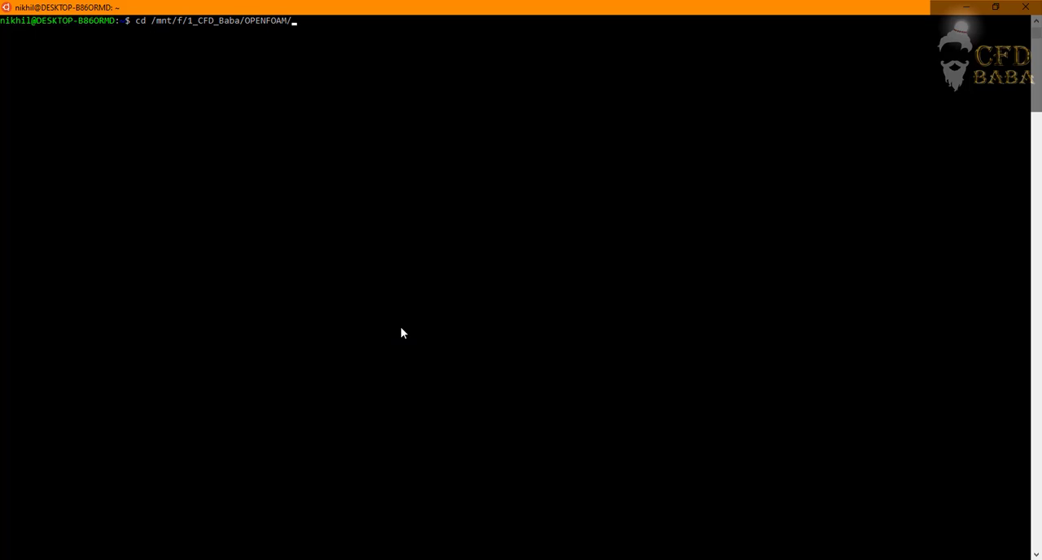
{"action": "type", "text": "5_dam_break/"}
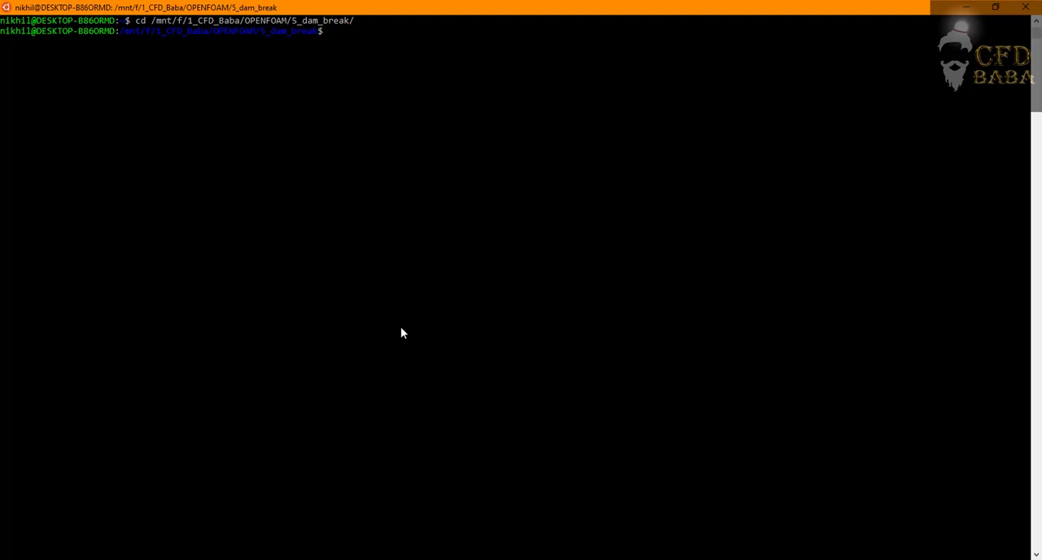
{"action": "mouse_move", "coordinate": [297, 61]}
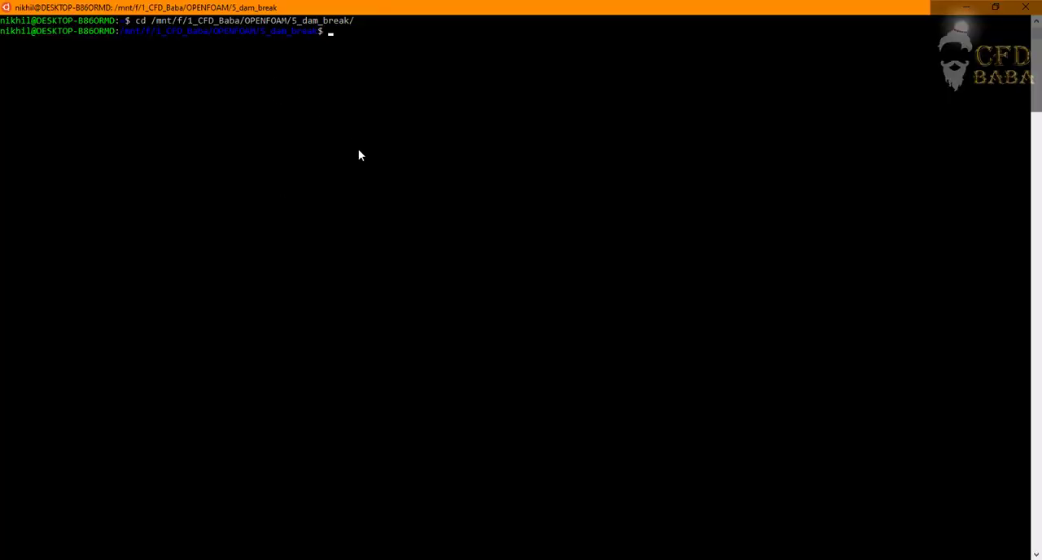
{"action": "mouse_move", "coordinate": [382, 155]}
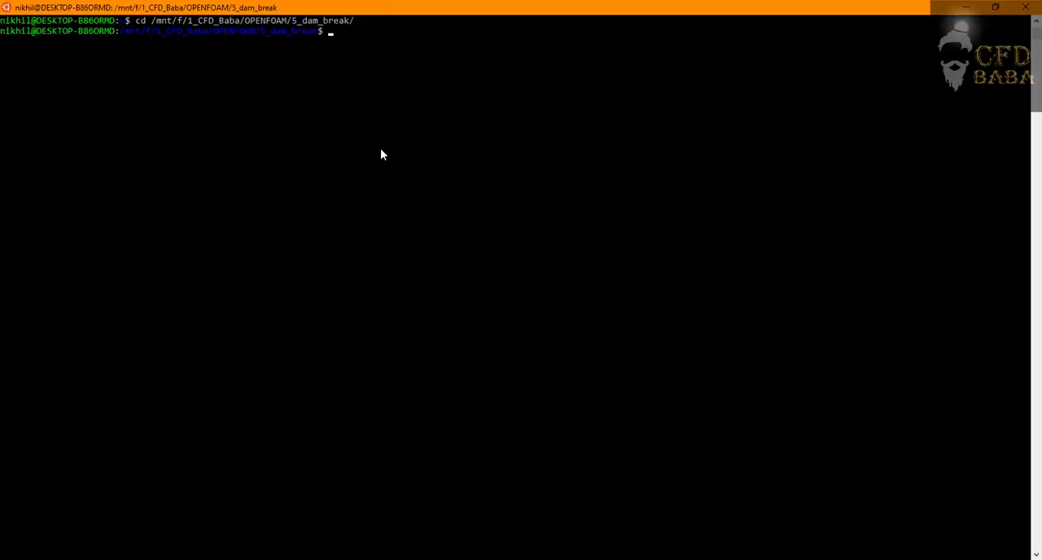
{"action": "mouse_move", "coordinate": [498, 95]}
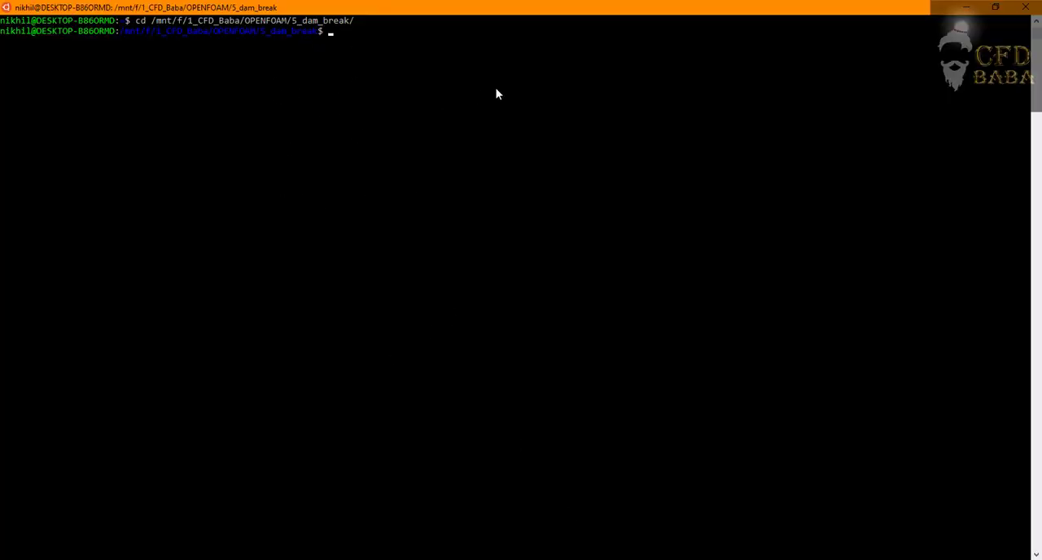
List the case folder and run ideasUnvToFoam mesh.unv to convert the mesh
{"action": "type", "text": "ls"}
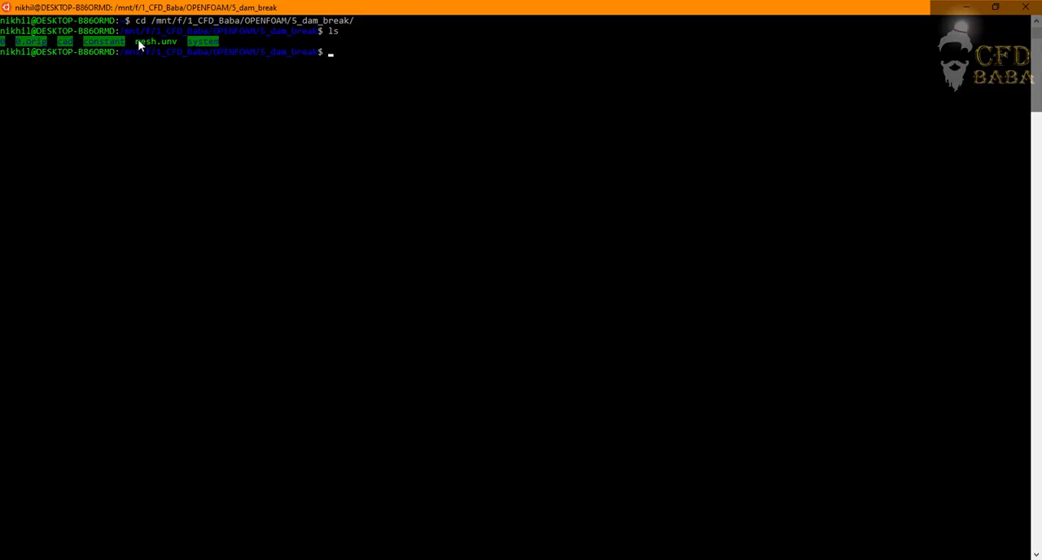
{"action": "mouse_move", "coordinate": [504, 287]}
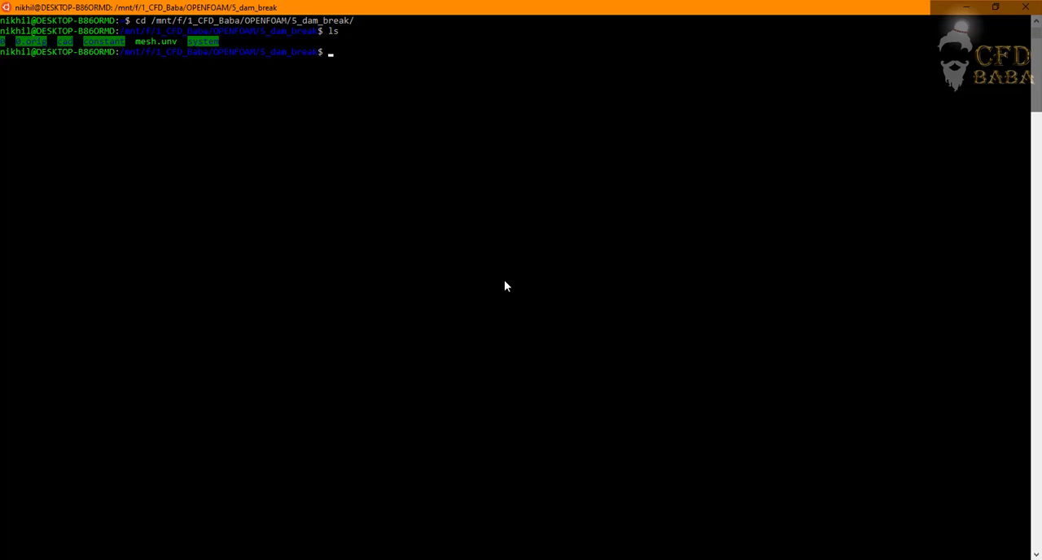
{"action": "type", "text": "ideasUnvT"}
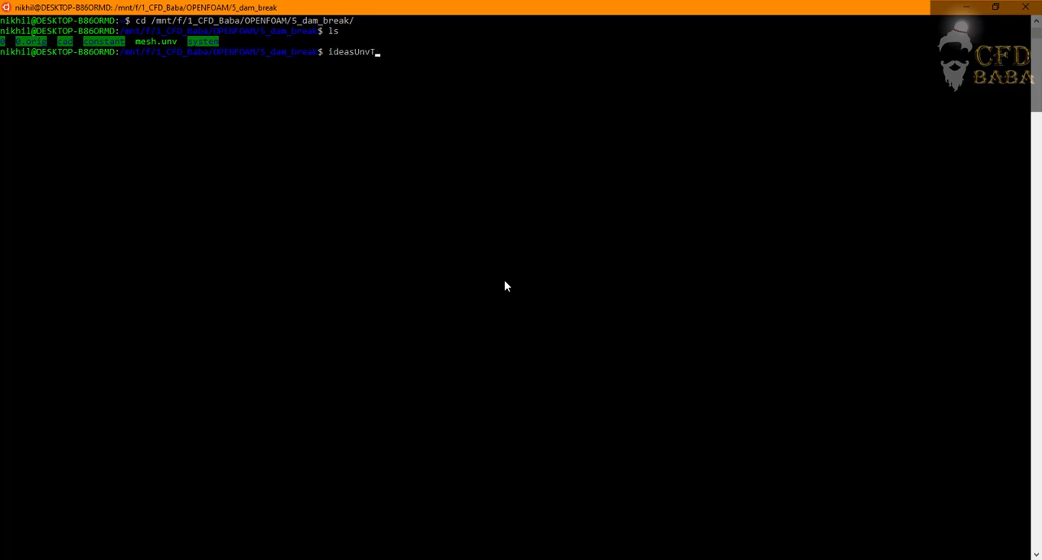
{"action": "type", "text": "oFoam"}
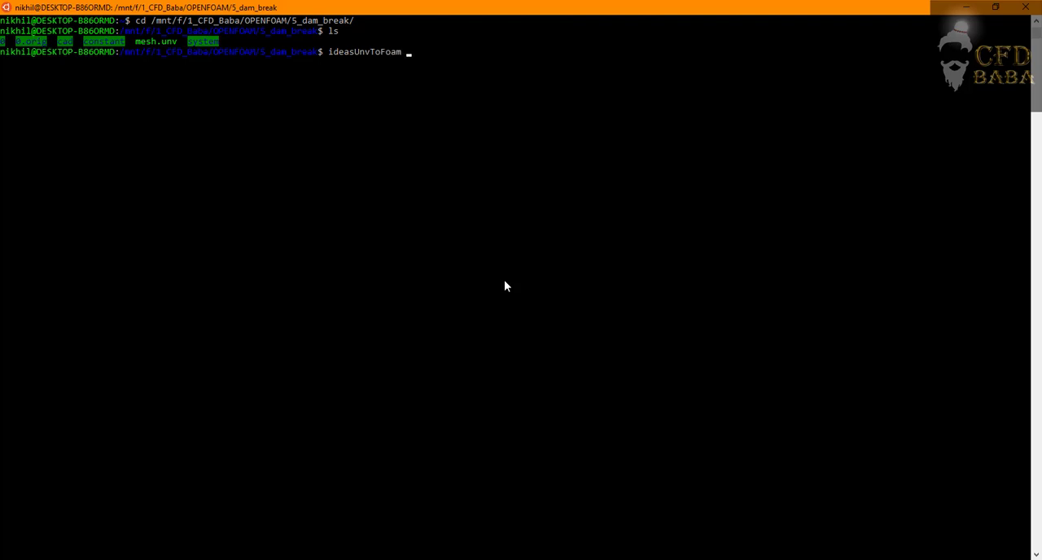
{"action": "type", "text": "mesh.unv"}
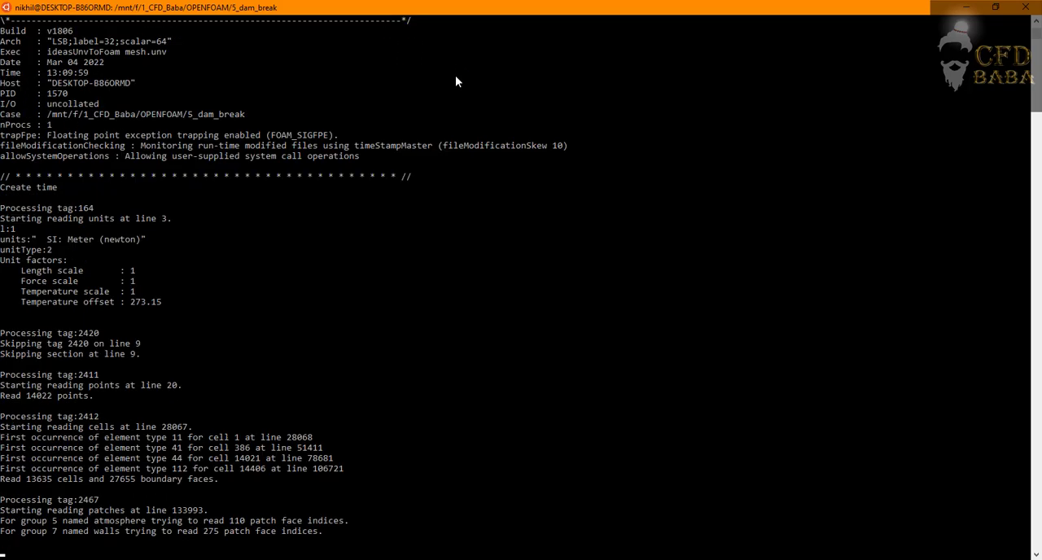
{"action": "scroll", "scroll_direction": "down", "scroll_amount": 3}
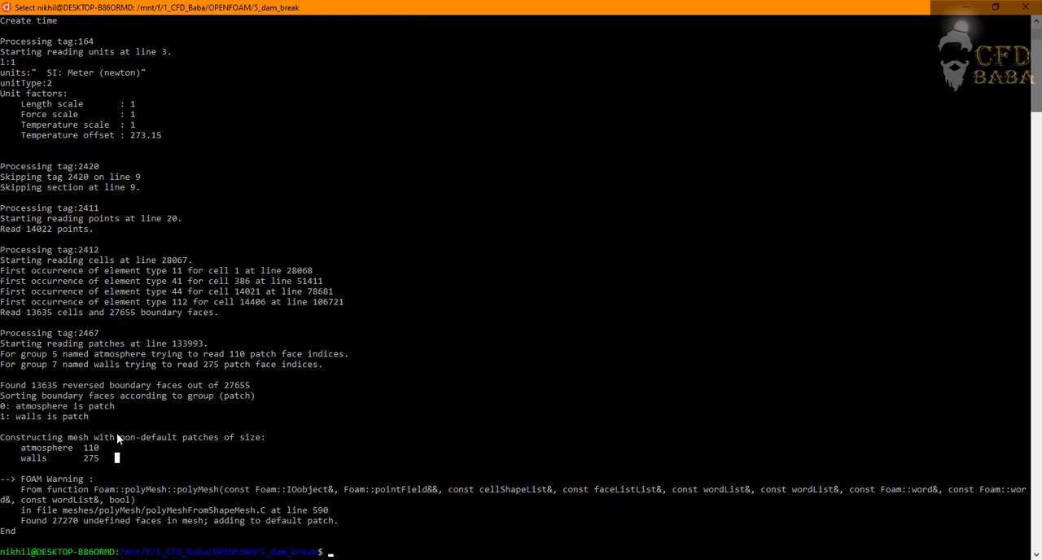
{"action": "mouse_move", "coordinate": [210, 524]}
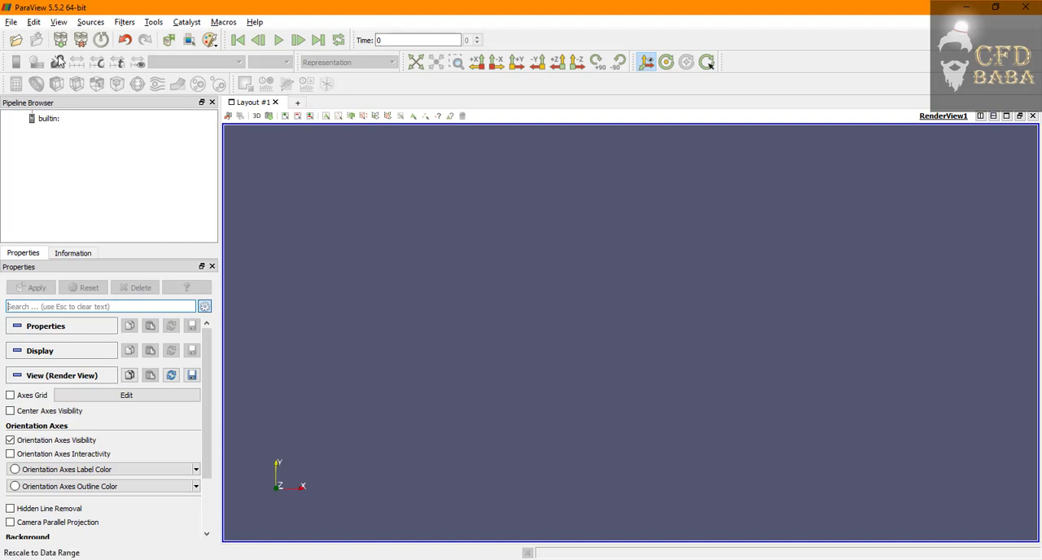
Use File > Open in ParaView and browse into the 5_dam_break case folder
{"action": "left_click", "coordinate": [12, 22]}
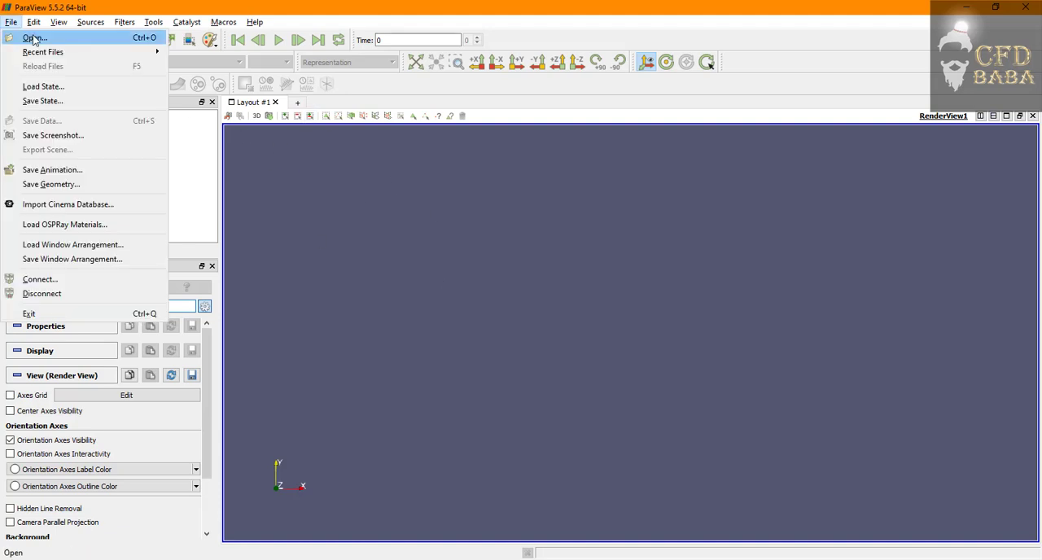
{"action": "left_click", "coordinate": [36, 36]}
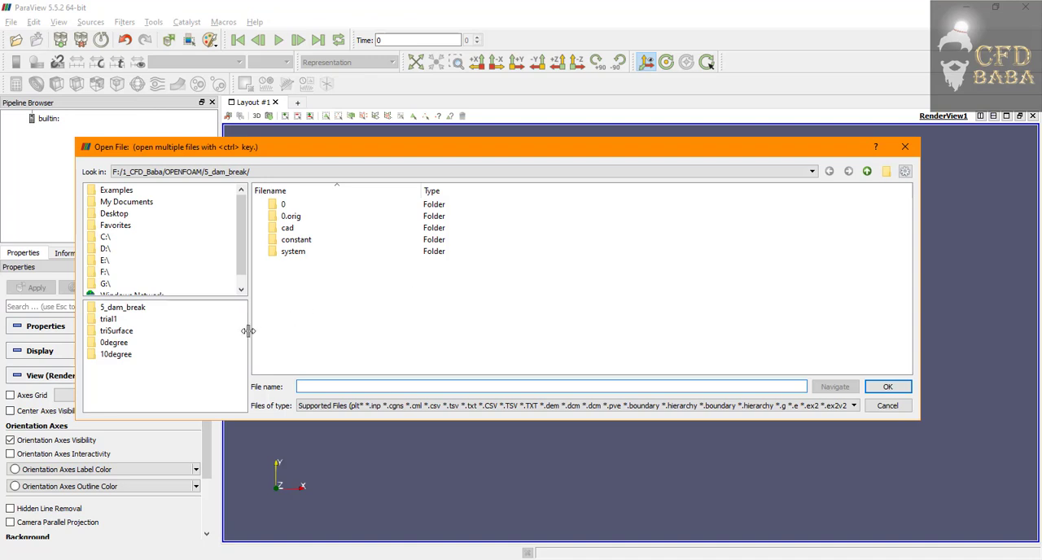
{"action": "left_click", "coordinate": [284, 203]}
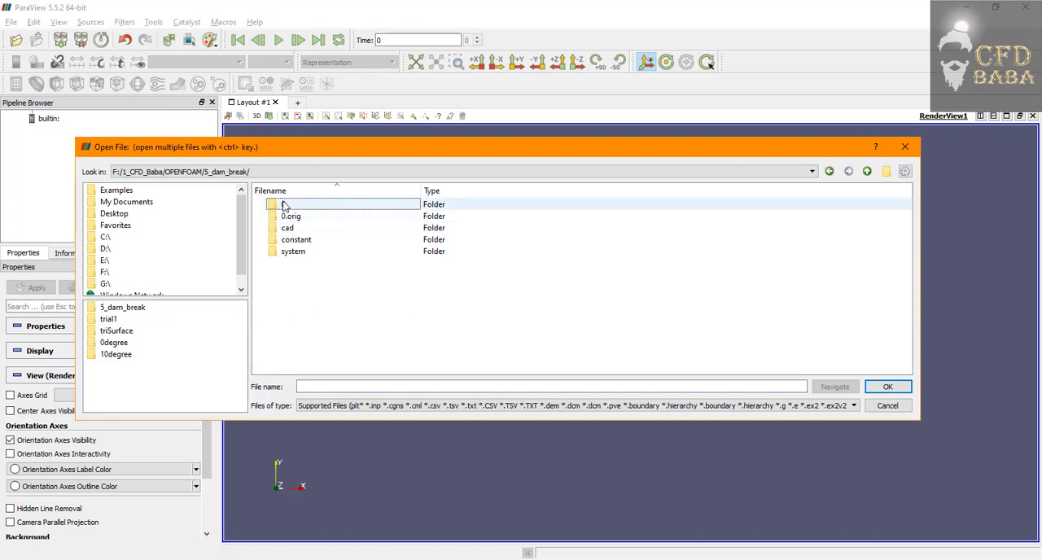
{"action": "left_click", "coordinate": [283, 203]}
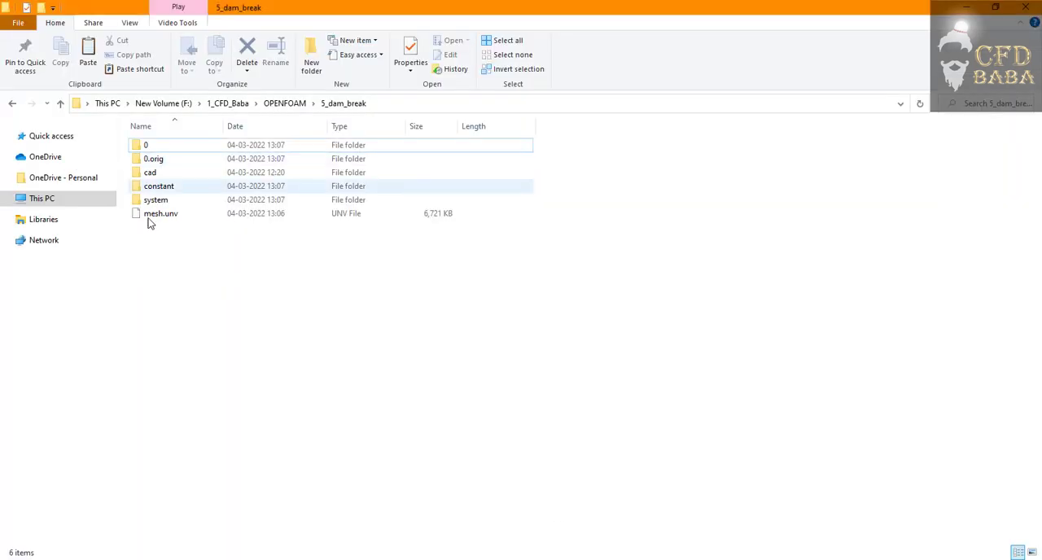
Place case.foam beside mesh.unv in the 5_dam_break folder and return to ParaView's browser
{"action": "double_click", "coordinate": [146, 145]}
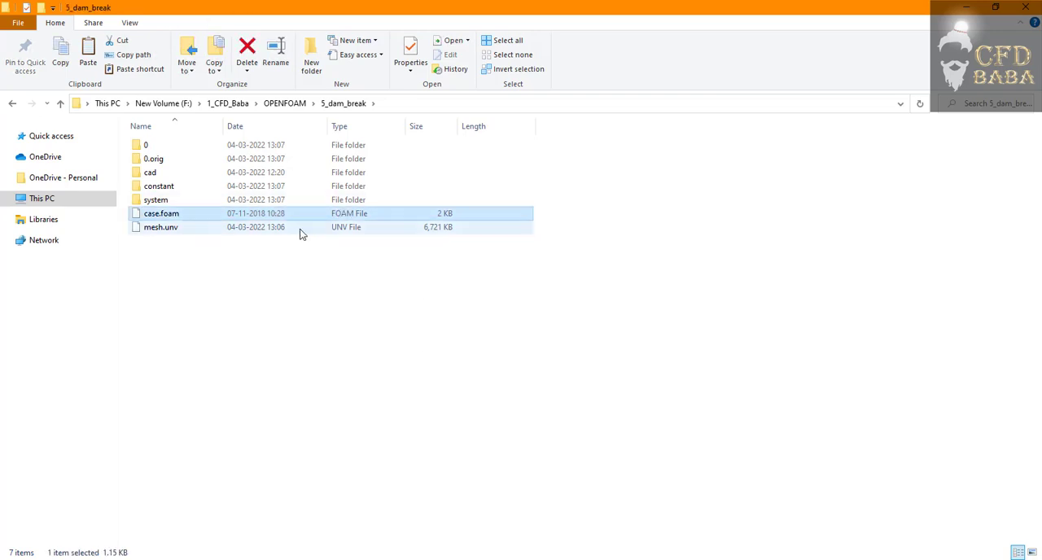
{"action": "left_click", "coordinate": [161, 214]}
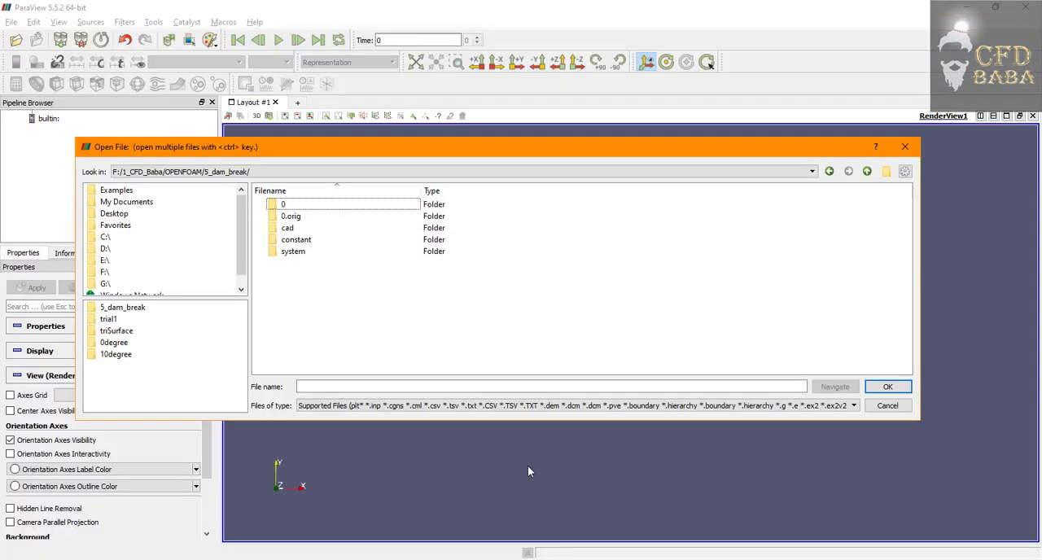
Load case.foam through File > Open and apply it, viewing the slab at an angle
{"action": "left_click", "coordinate": [886, 406]}
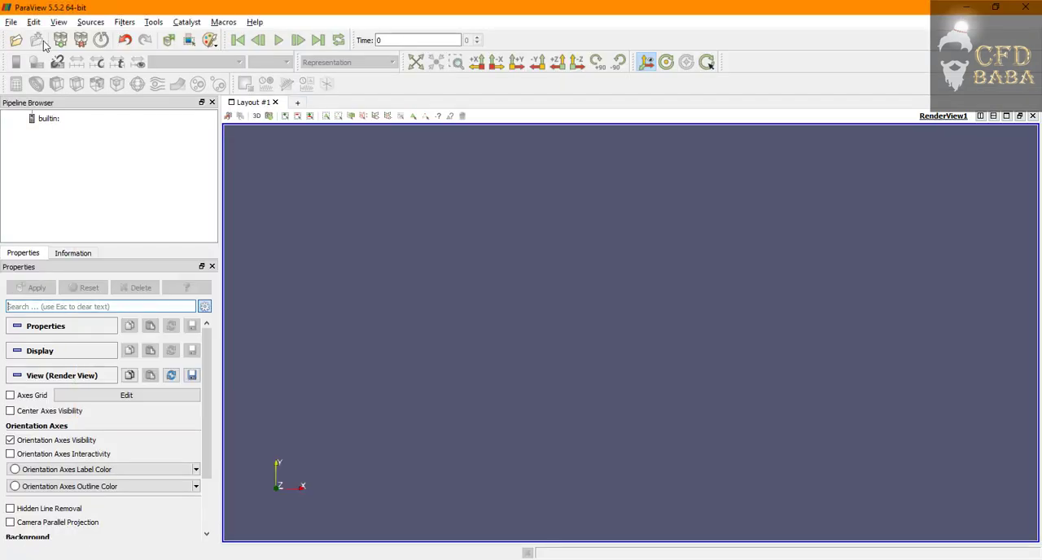
{"action": "left_click", "coordinate": [35, 39]}
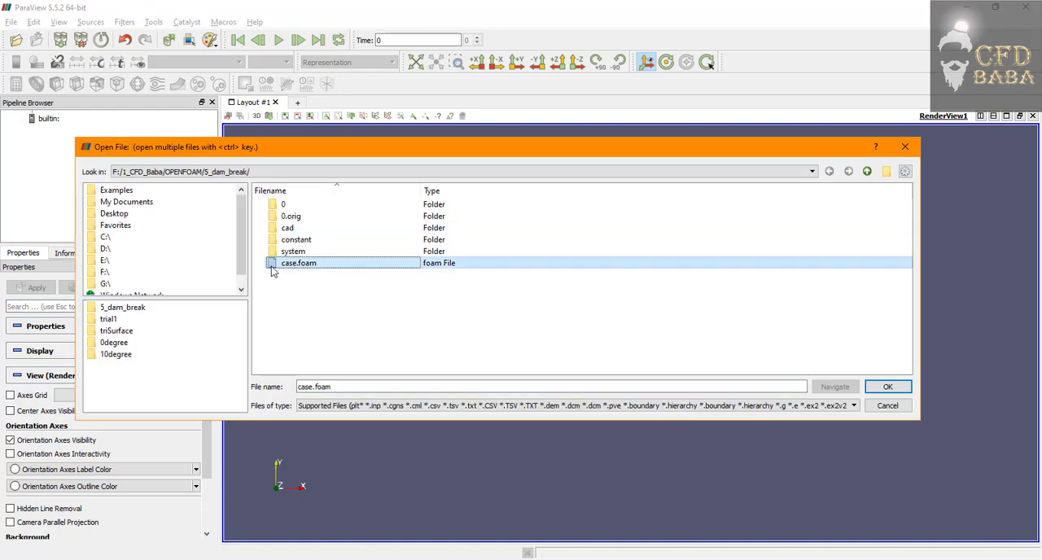
{"action": "left_click", "coordinate": [888, 386]}
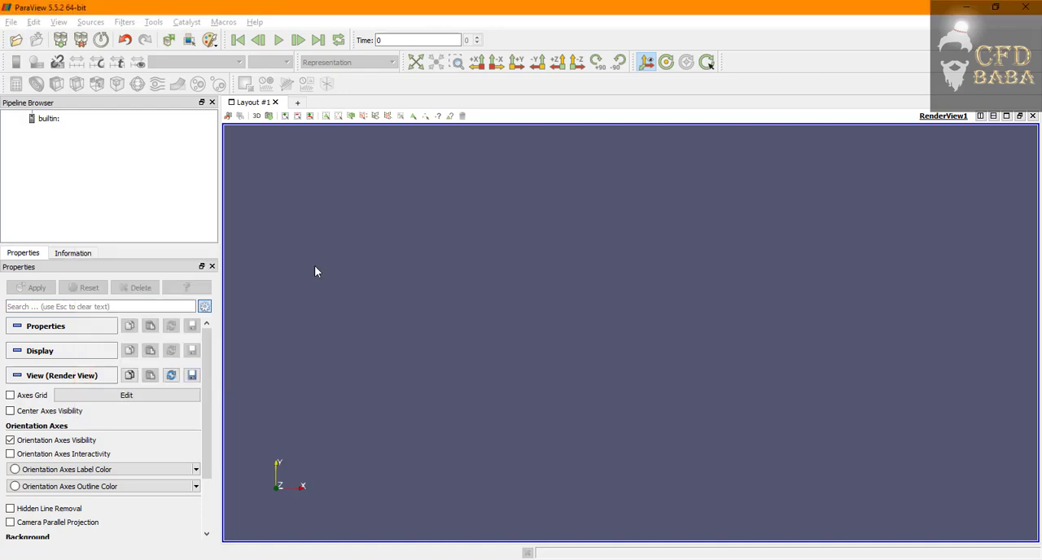
{"action": "left_click", "coordinate": [36, 286]}
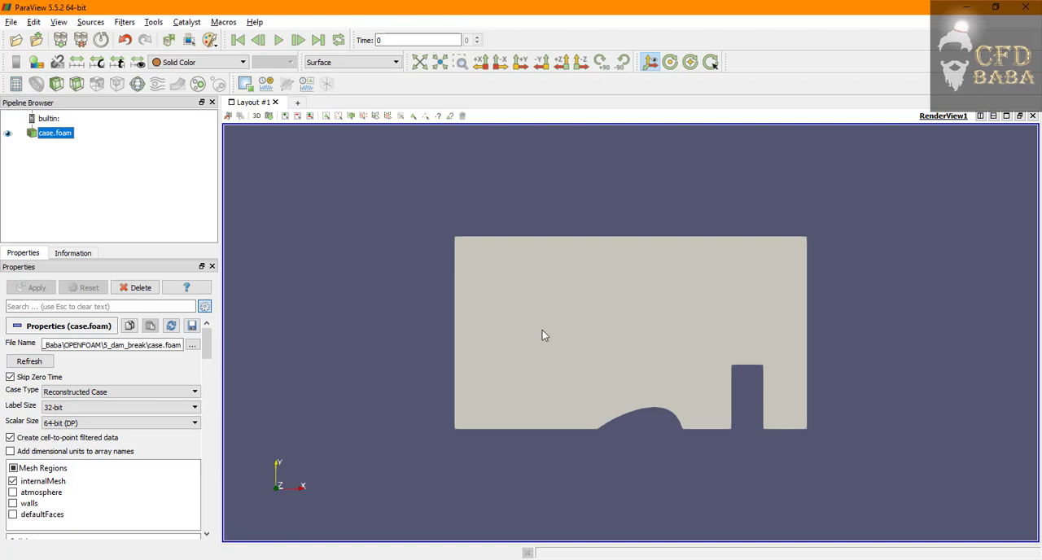
{"action": "left_click_drag", "start_coordinate": [544, 334], "coordinate": [599, 371]}
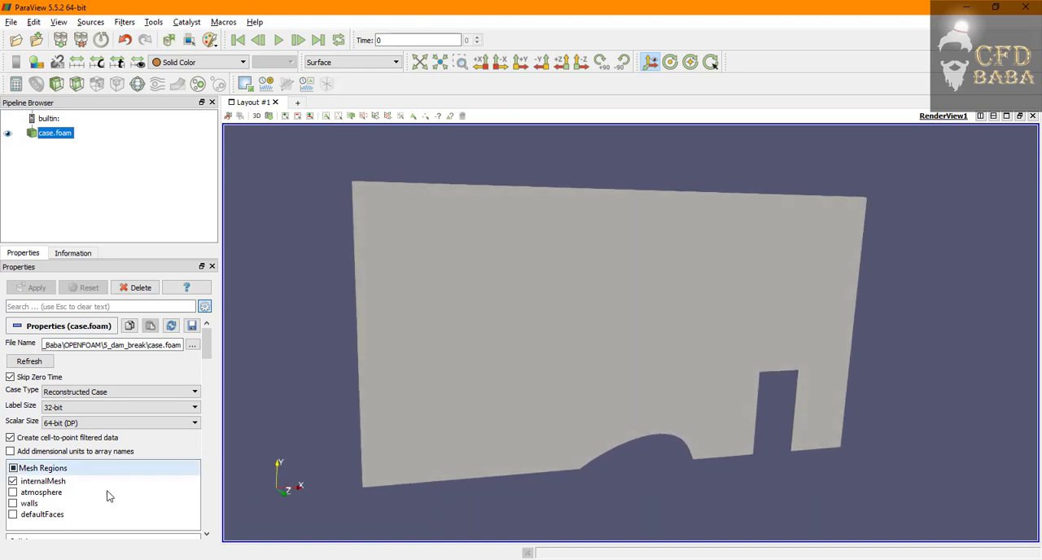
{"action": "scroll", "scroll_direction": "down", "scroll_amount": 3}
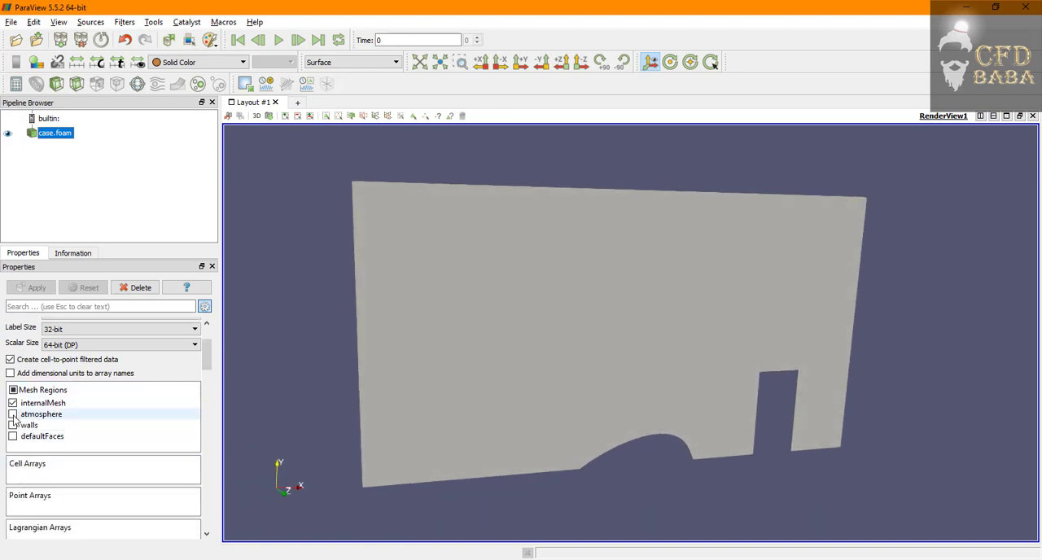
Hide internalMesh and show the atmosphere, walls and defaultFaces regions of the domain
{"action": "left_click", "coordinate": [13, 413]}
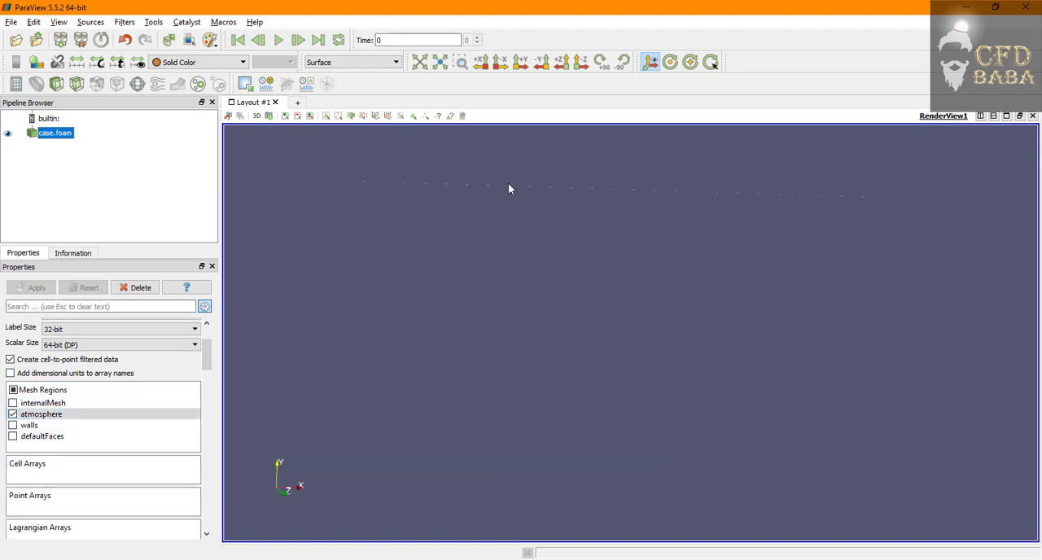
{"action": "left_click", "coordinate": [13, 425]}
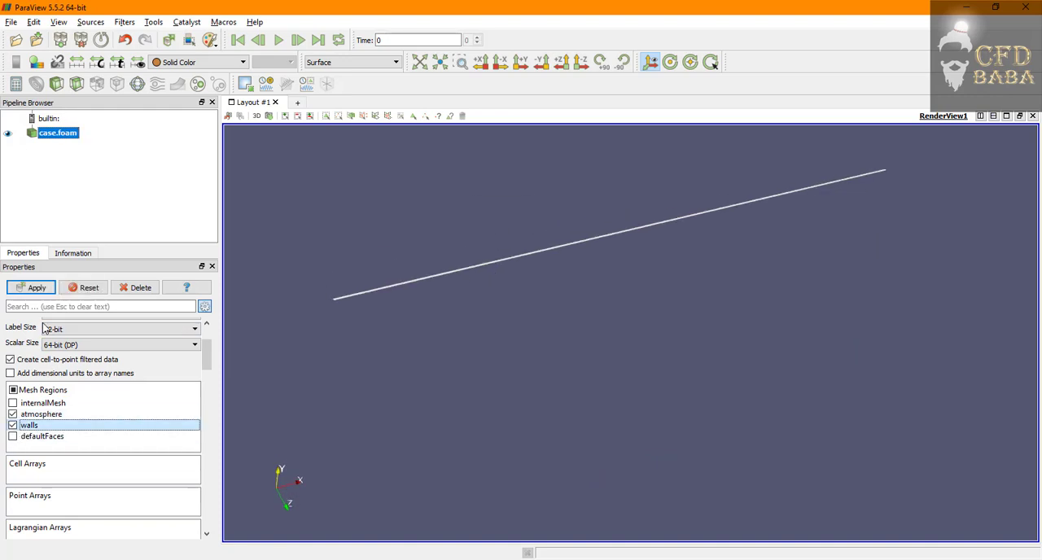
{"action": "left_click", "coordinate": [31, 287]}
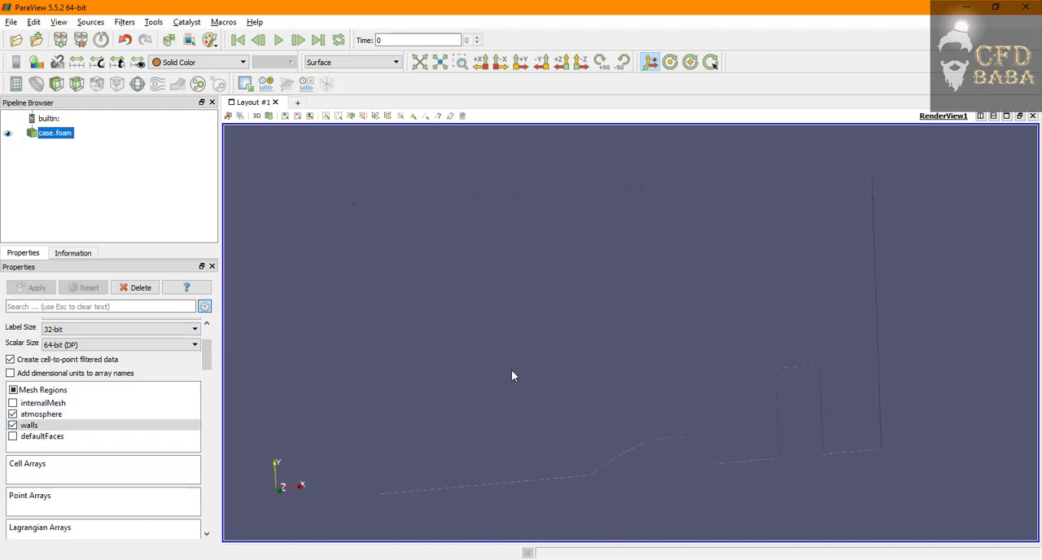
{"action": "left_click_drag", "start_coordinate": [513, 374], "coordinate": [625, 395]}
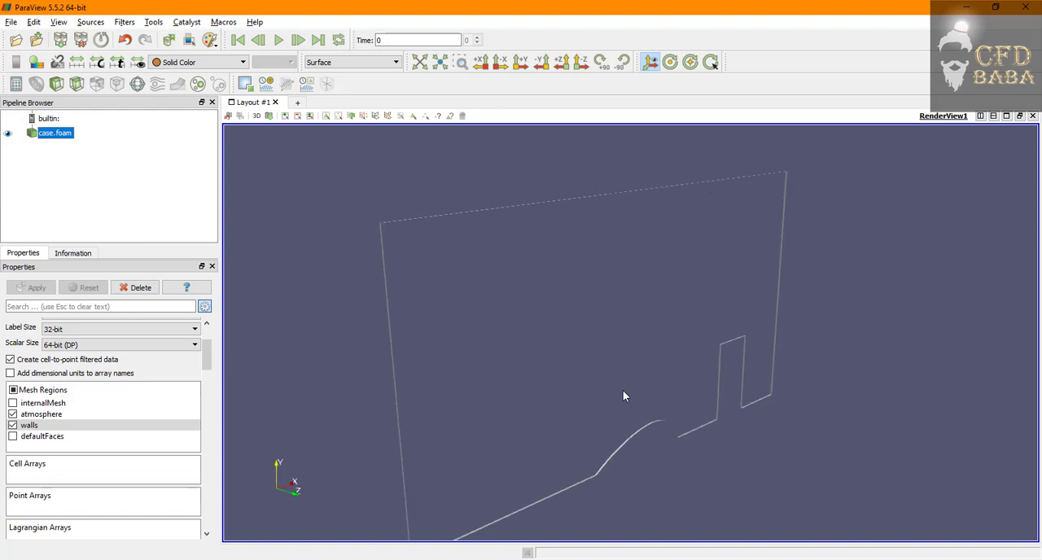
{"action": "left_click", "coordinate": [13, 436]}
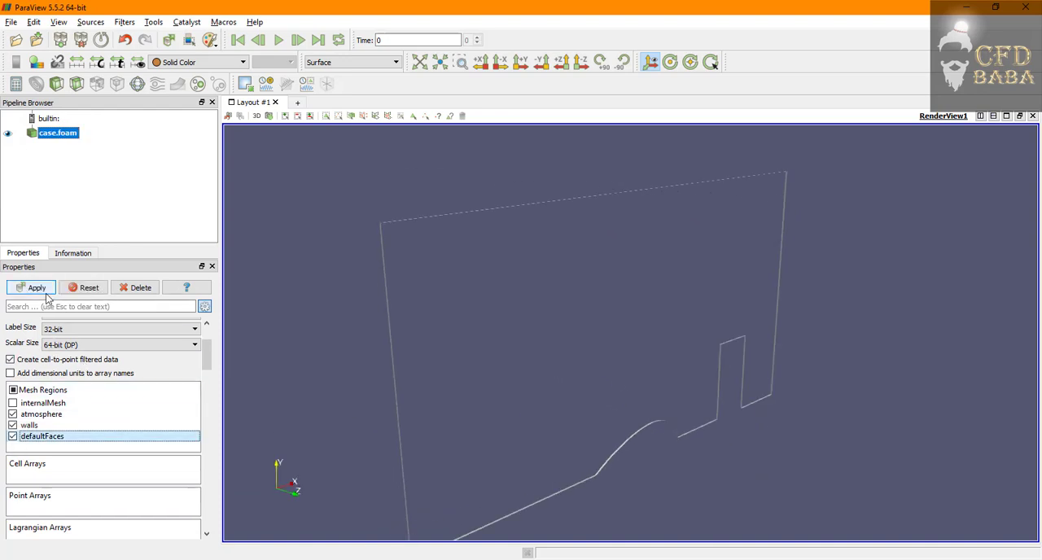
{"action": "left_click", "coordinate": [36, 287]}
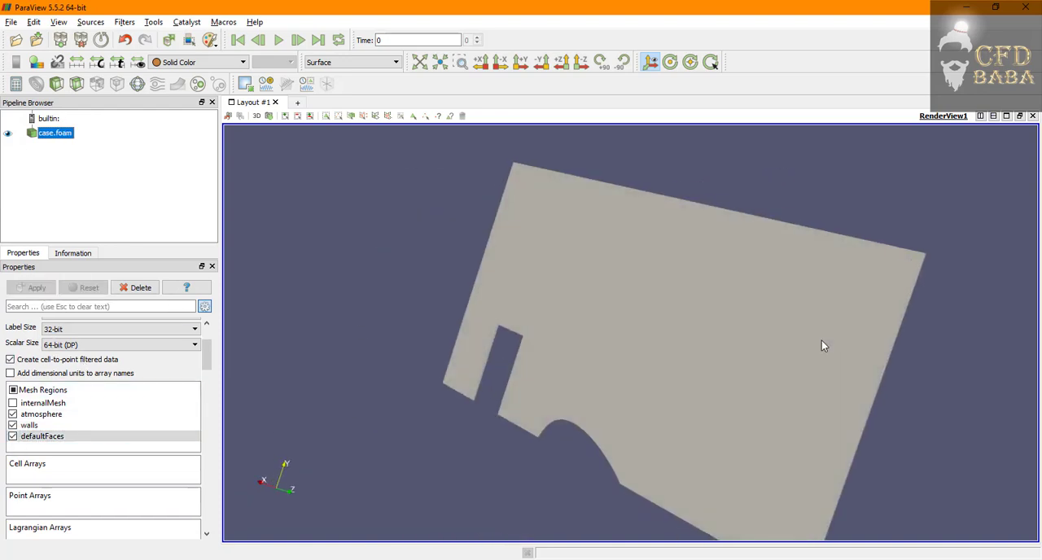
{"action": "left_click_drag", "start_coordinate": [824, 346], "coordinate": [570, 322]}
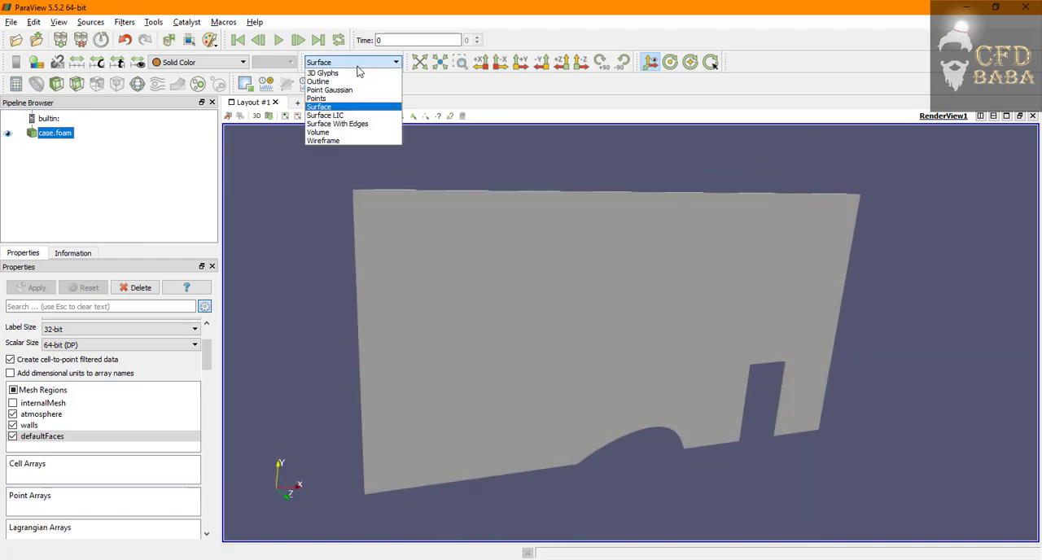
Render as Surface With Edges and read 27,655 cells and 14,796 points in Information
{"action": "left_click", "coordinate": [337, 124]}
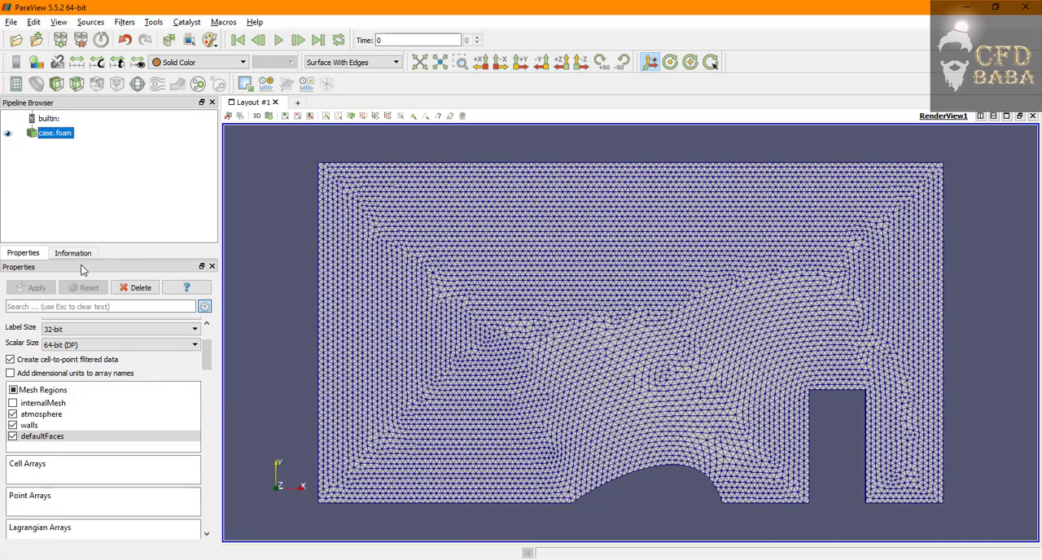
{"action": "left_click", "coordinate": [71, 252]}
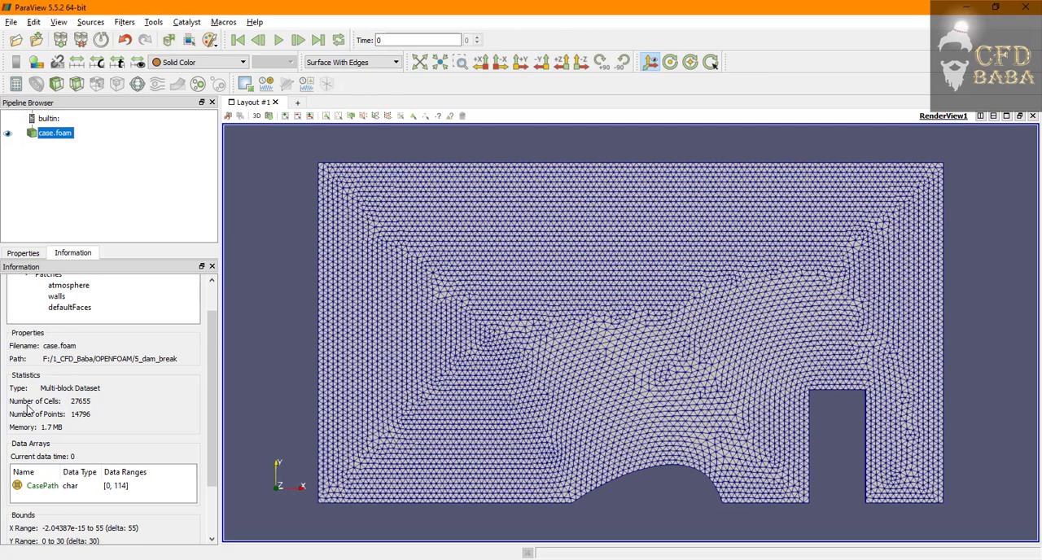
{"action": "double_click", "coordinate": [80, 401]}
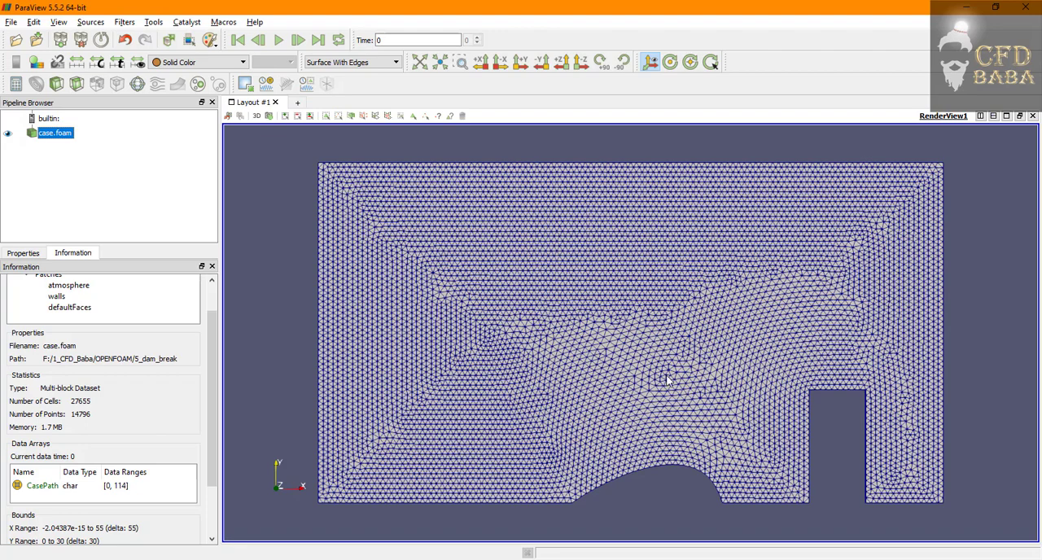
{"action": "mouse_move", "coordinate": [570, 394]}
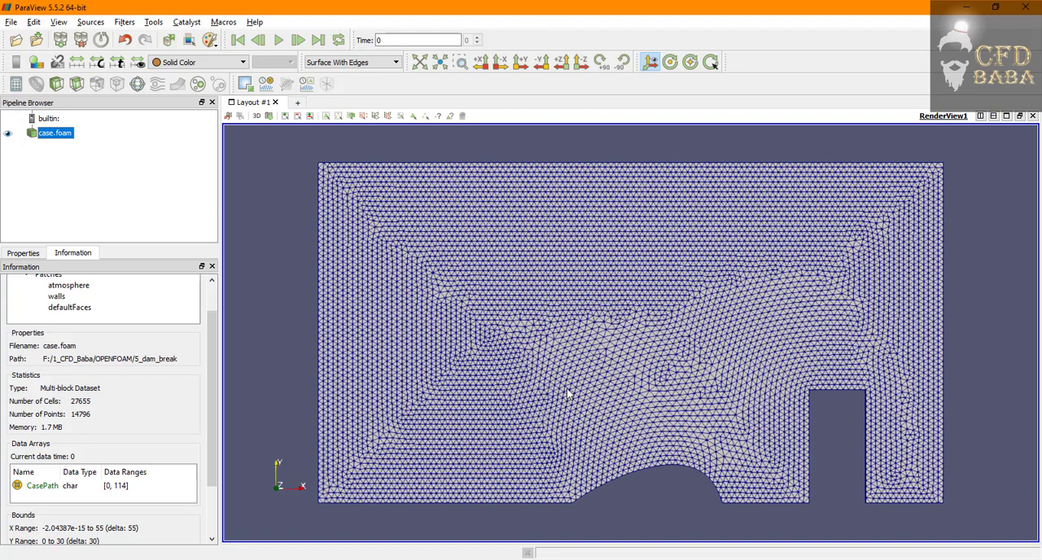
{"action": "mouse_move", "coordinate": [446, 320]}
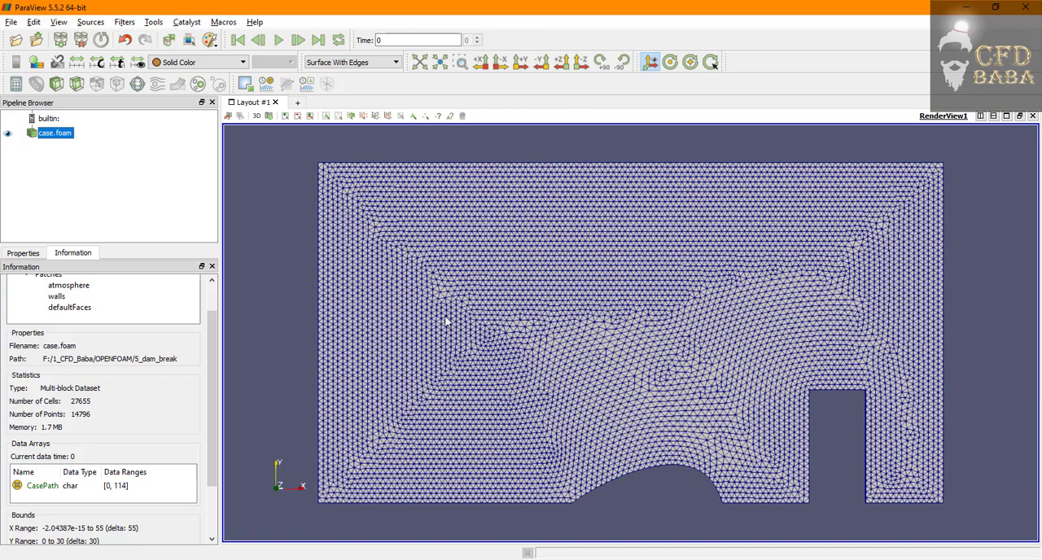
{"action": "mouse_move", "coordinate": [491, 459]}
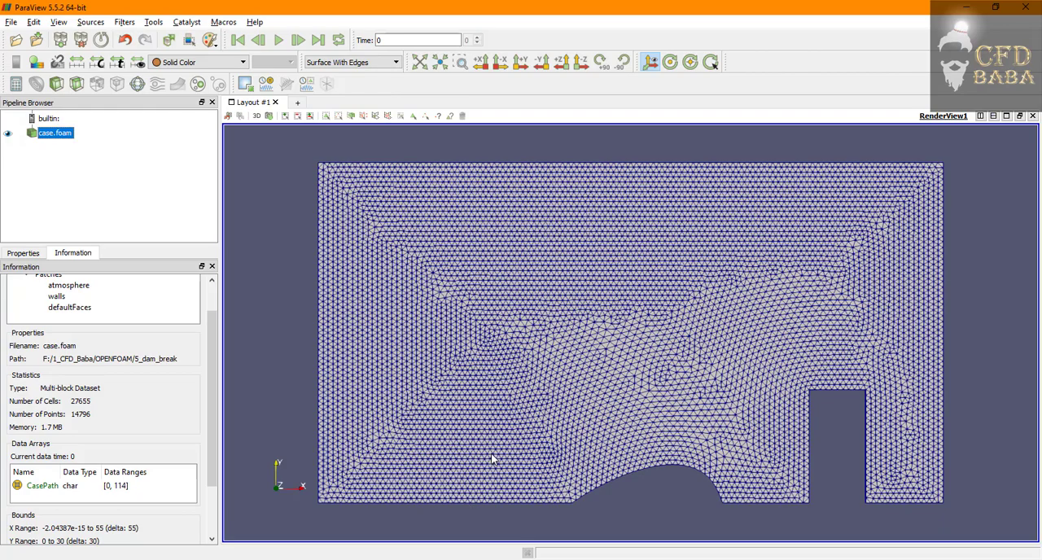